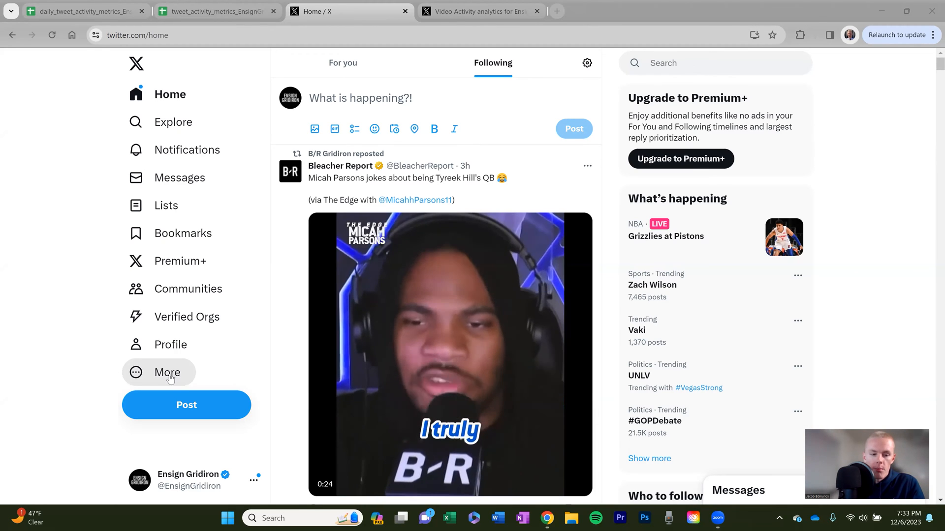
Step: Open the More menu and expand its Premium section to reveal Analytics
{"action": "left_click", "coordinate": [167, 373]}
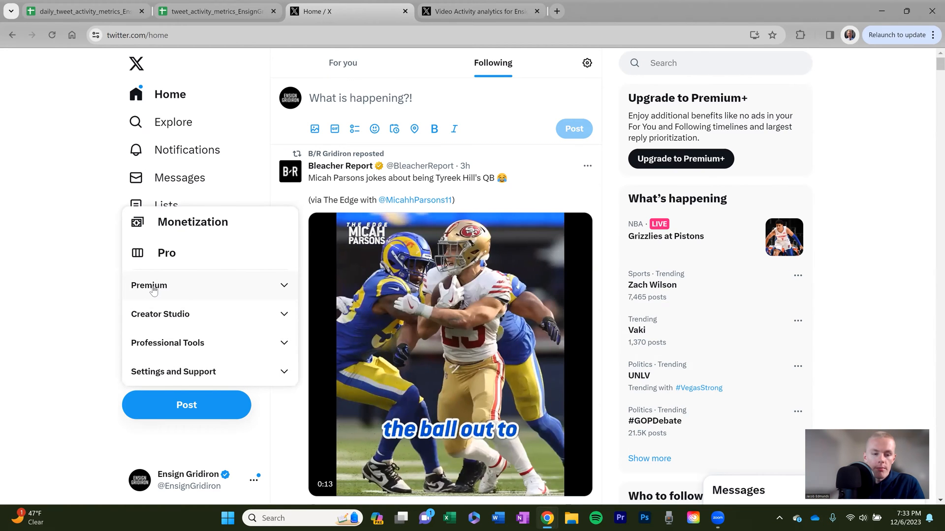
{"action": "left_click", "coordinate": [149, 285]}
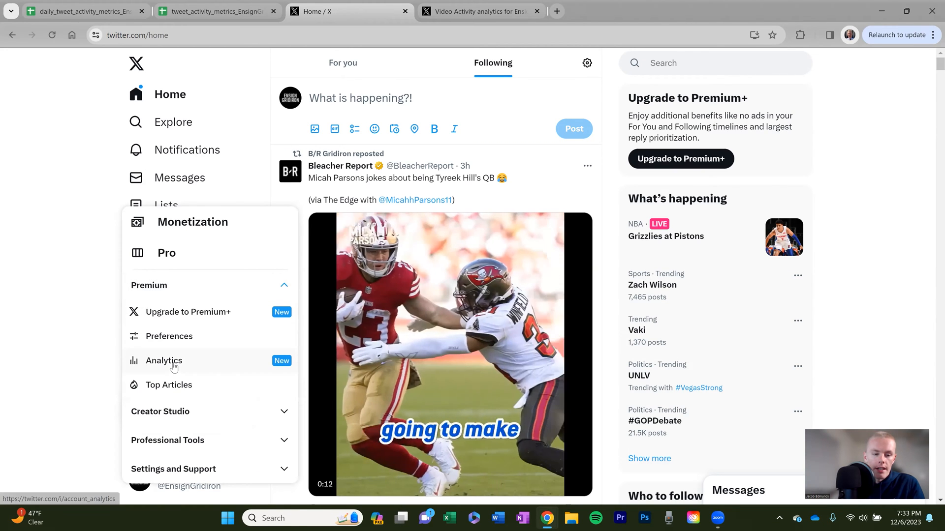
Step: Open Account Analytics and highlight the 324K seven-day impressions figure
{"action": "left_click", "coordinate": [163, 360]}
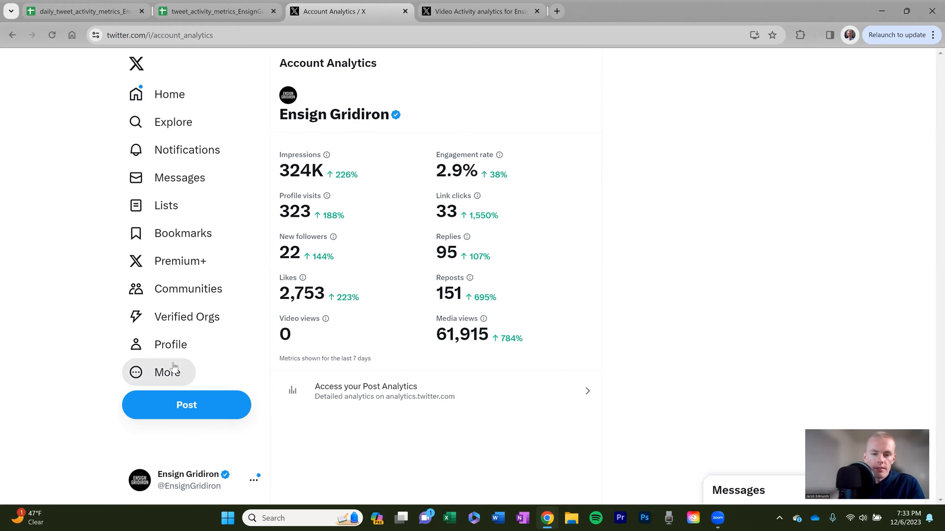
{"action": "mouse_move", "coordinate": [669, 337]}
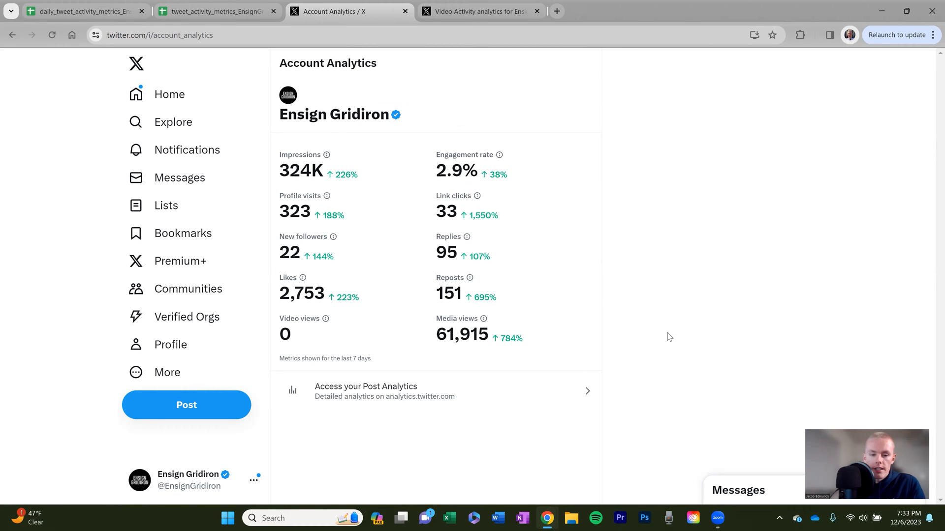
{"action": "mouse_move", "coordinate": [301, 168]}
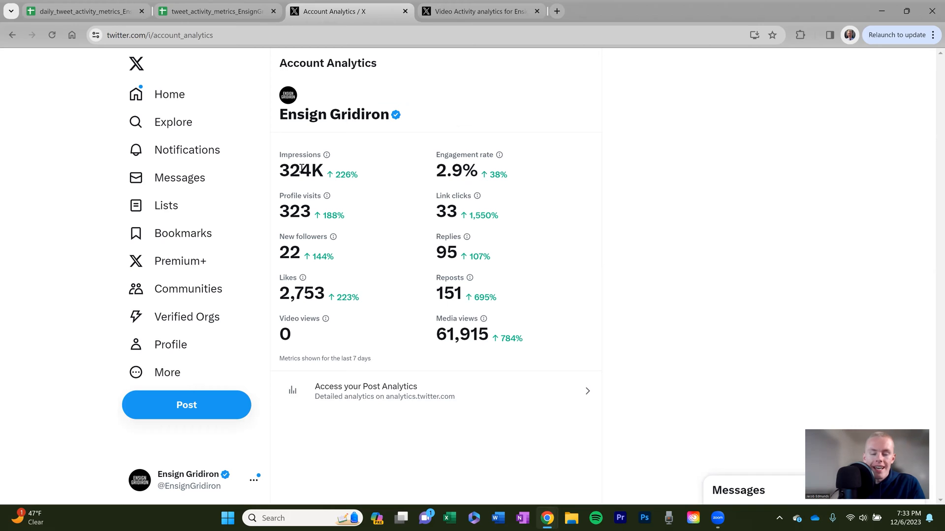
{"action": "mouse_move", "coordinate": [307, 151]}
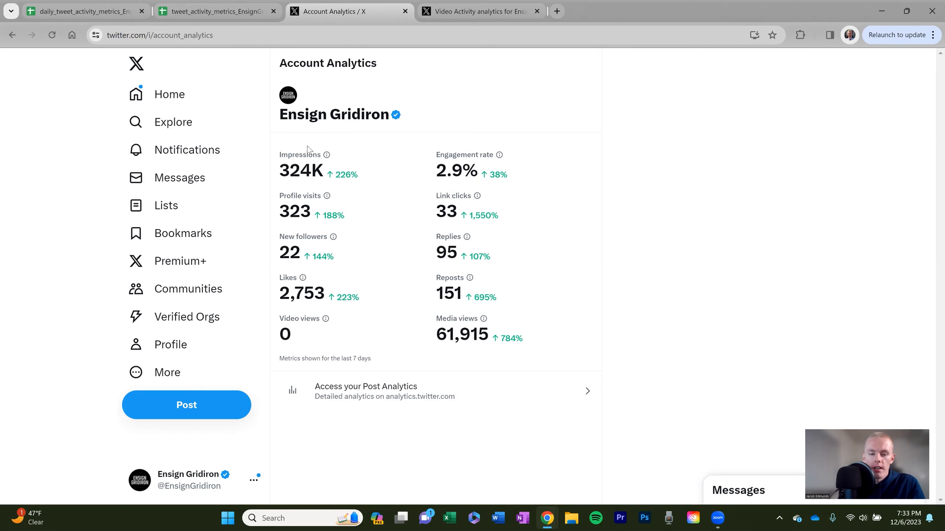
{"action": "mouse_move", "coordinate": [358, 360]}
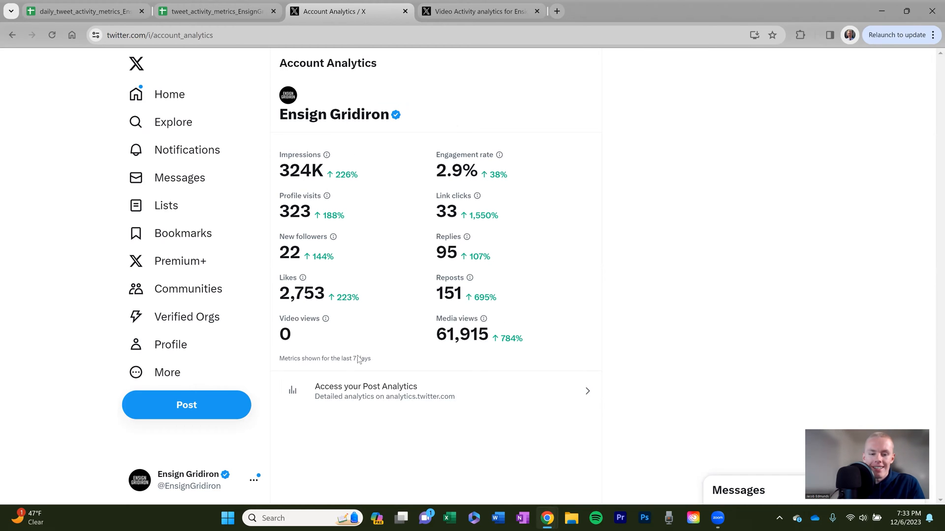
{"action": "mouse_move", "coordinate": [426, 248]}
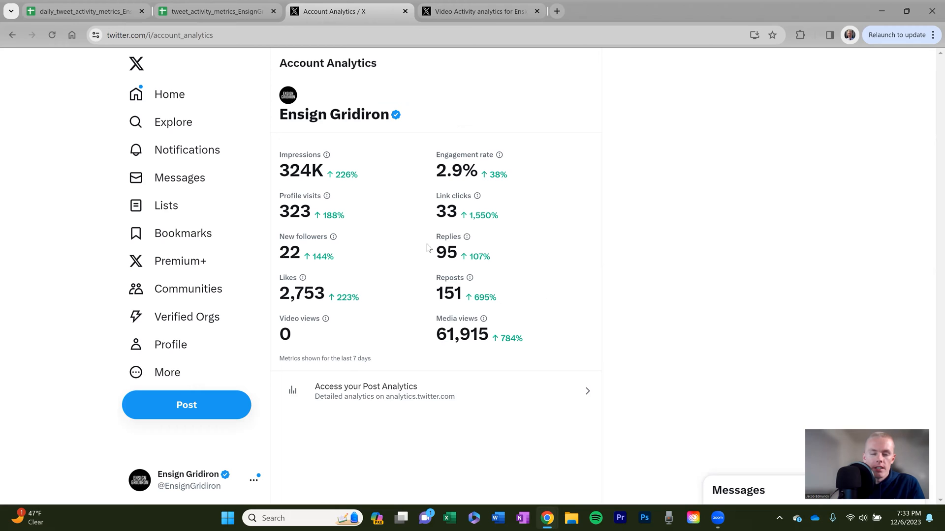
{"action": "mouse_move", "coordinate": [287, 173]}
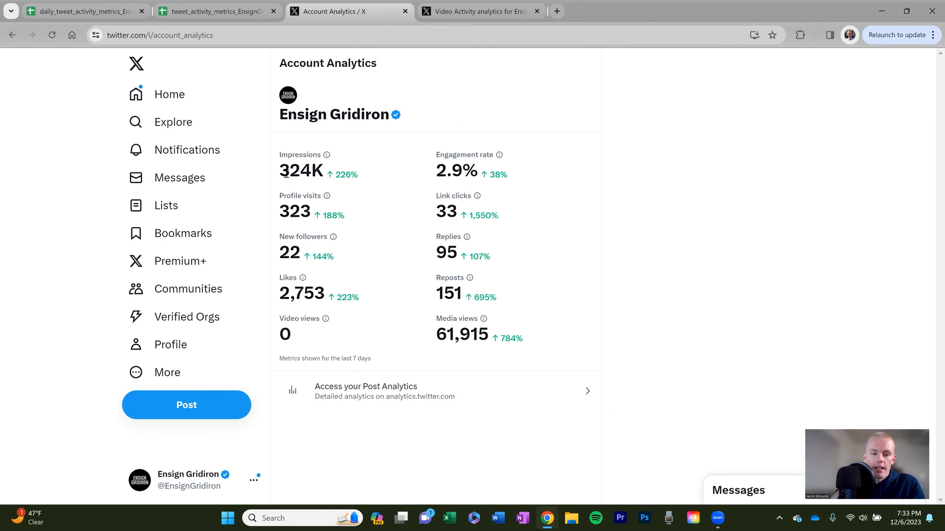
{"action": "mouse_move", "coordinate": [279, 118]}
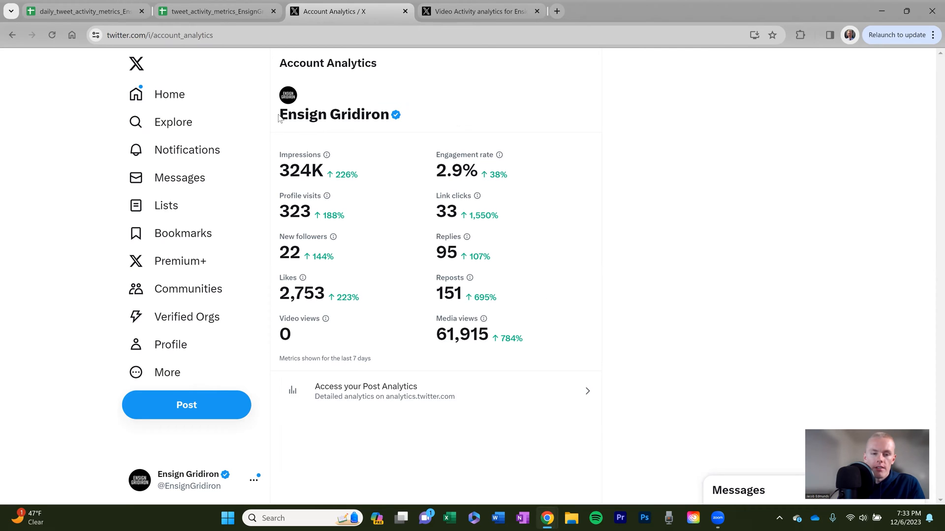
{"action": "mouse_move", "coordinate": [278, 118]}
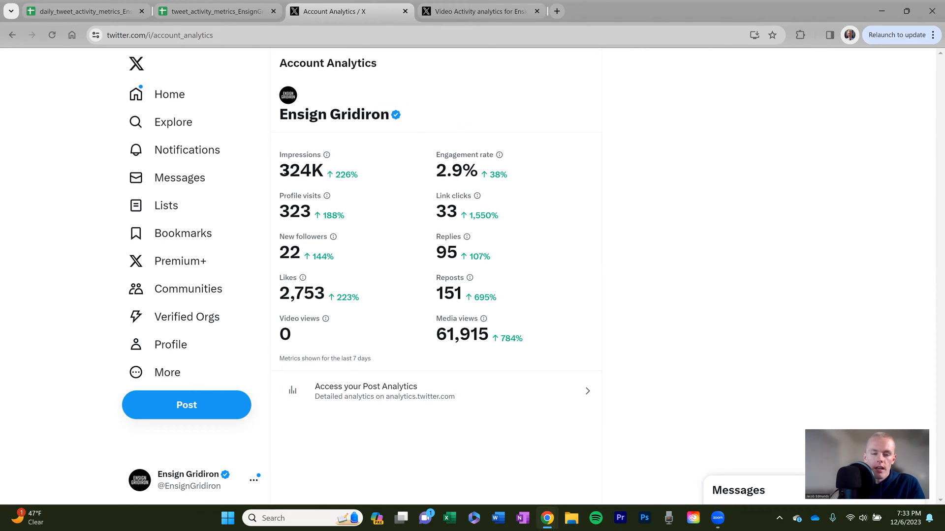
{"action": "double_click", "coordinate": [300, 171]}
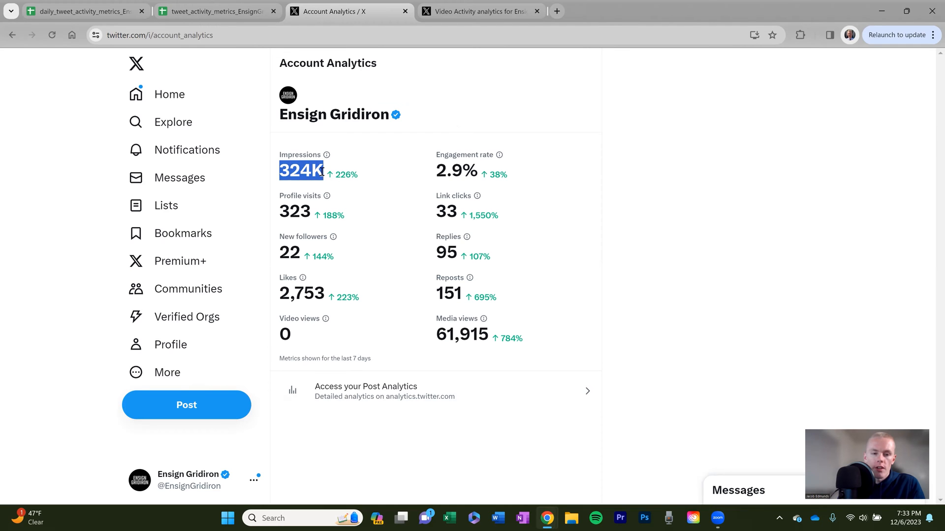
{"action": "left_click", "coordinate": [351, 176]}
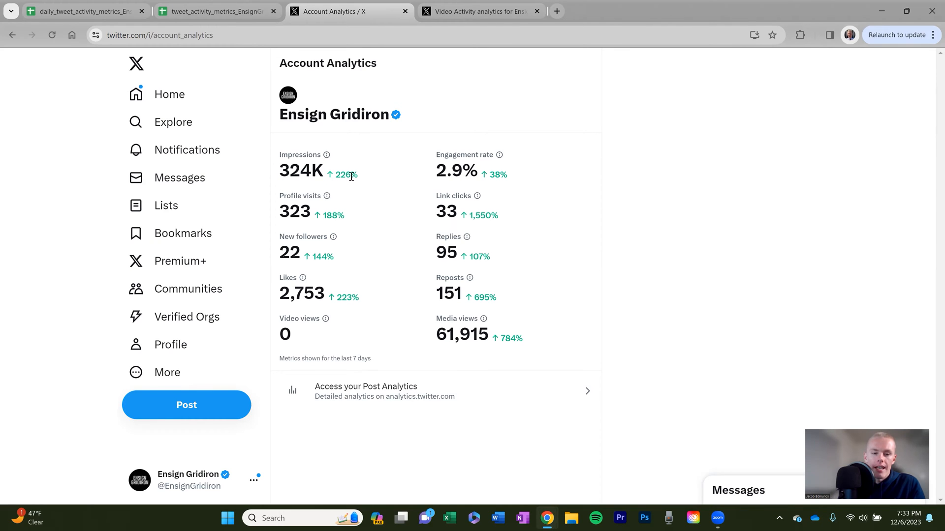
{"action": "double_click", "coordinate": [346, 175]}
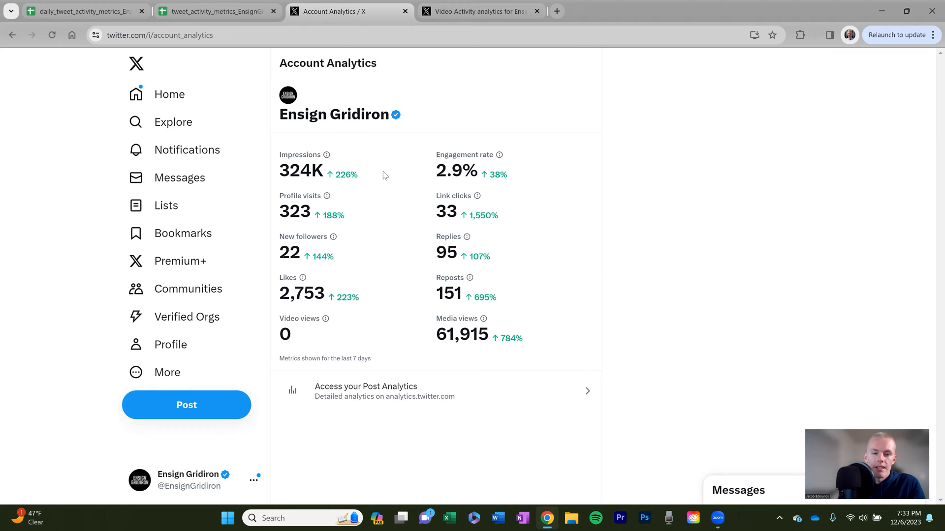
{"action": "mouse_move", "coordinate": [399, 175]}
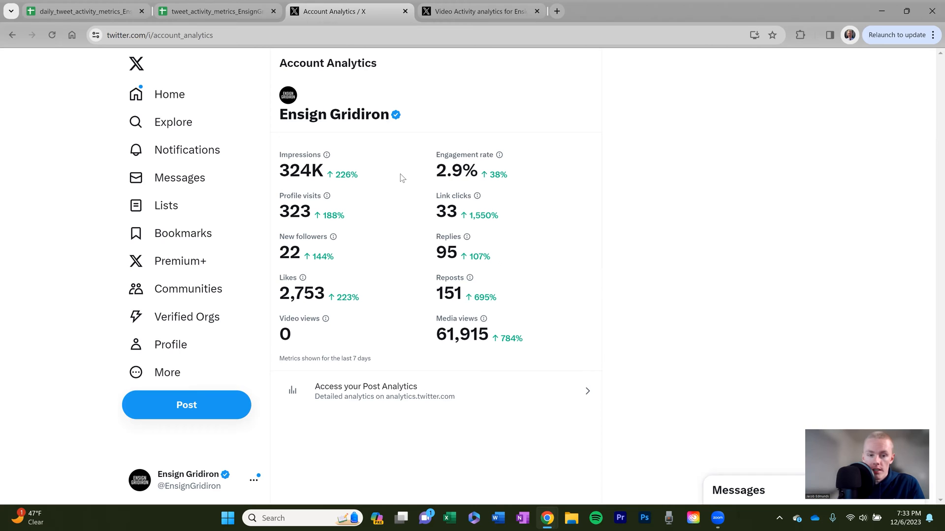
{"action": "mouse_move", "coordinate": [482, 230]}
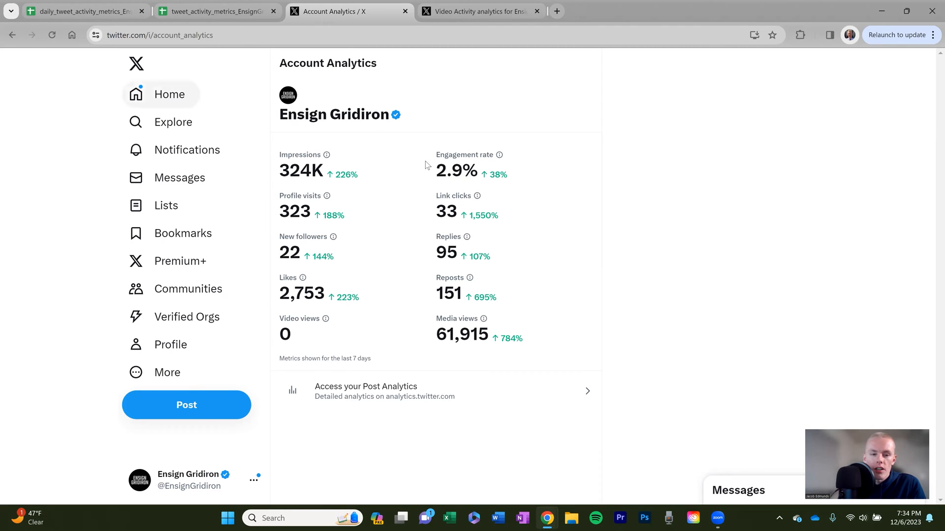
{"action": "mouse_move", "coordinate": [346, 186]}
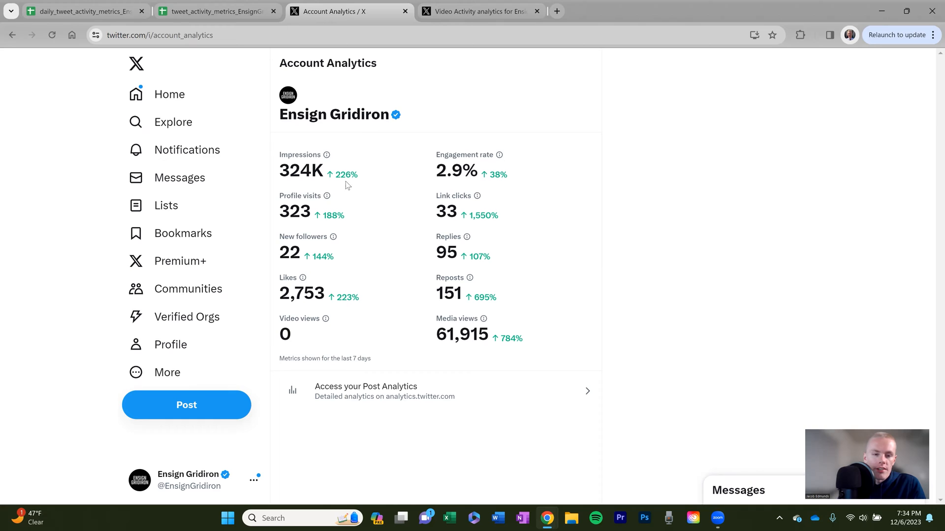
{"action": "mouse_move", "coordinate": [342, 172]}
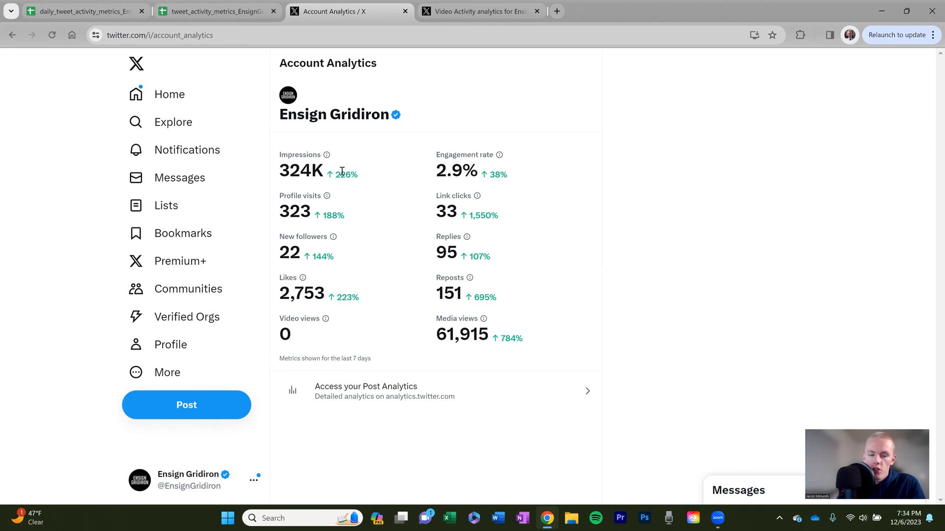
{"action": "mouse_move", "coordinate": [611, 240]}
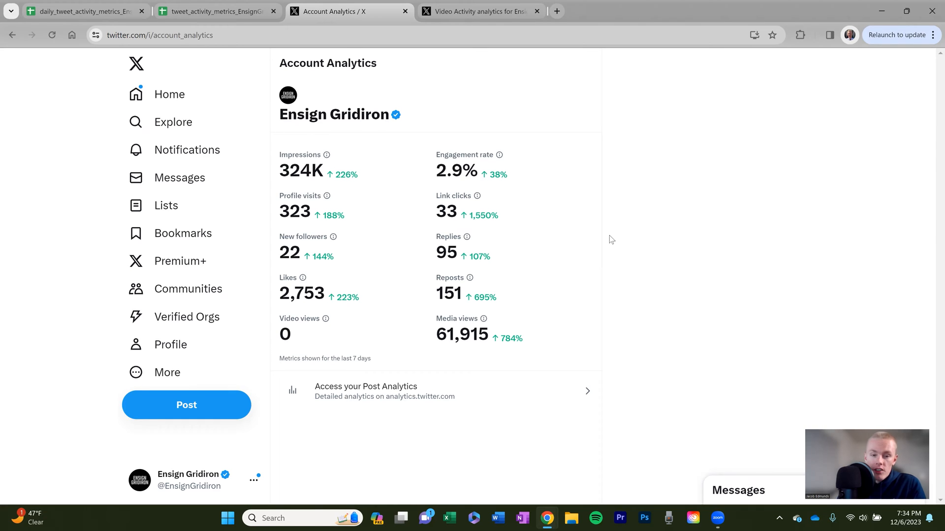
{"action": "mouse_move", "coordinate": [773, 277]}
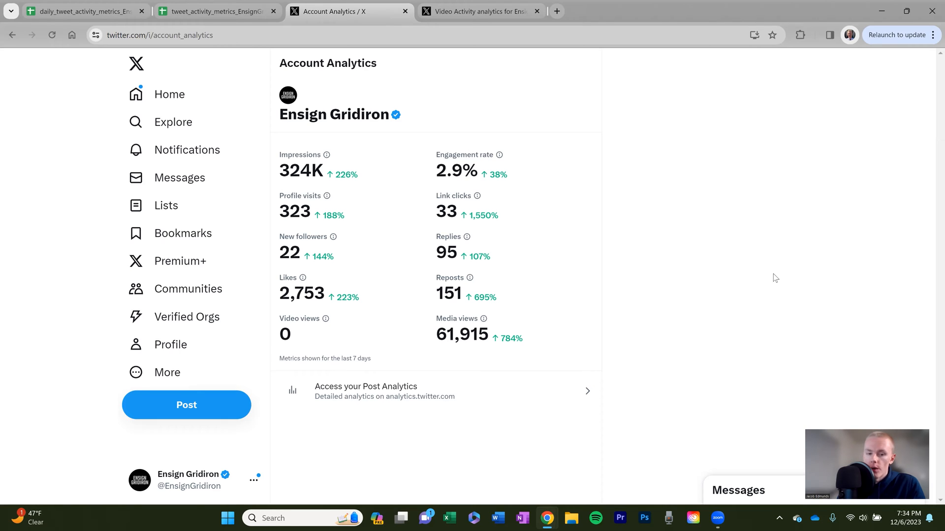
{"action": "mouse_move", "coordinate": [779, 279]}
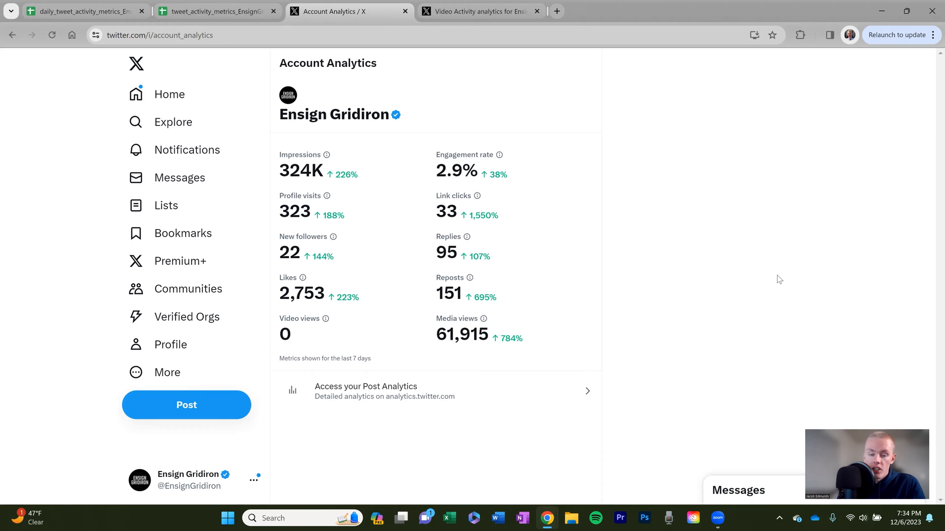
{"action": "mouse_move", "coordinate": [430, 226]}
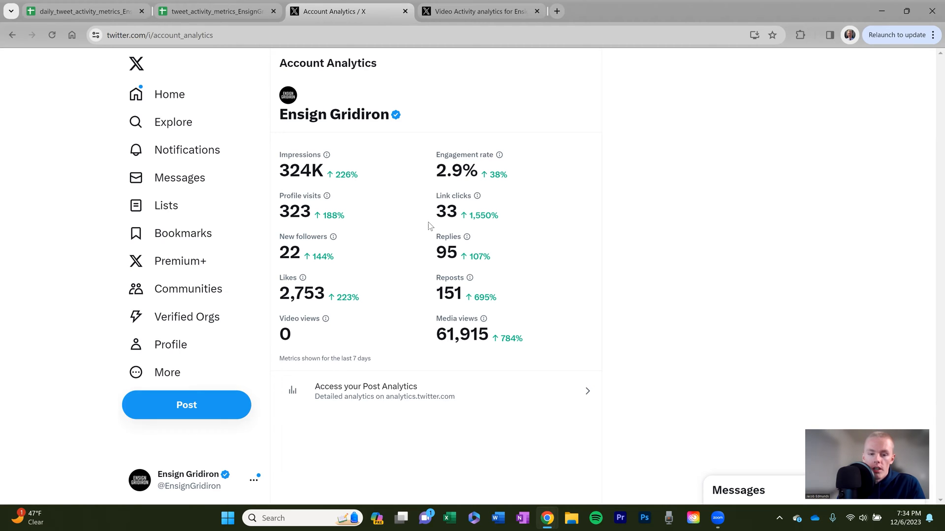
{"action": "mouse_move", "coordinate": [730, 252]}
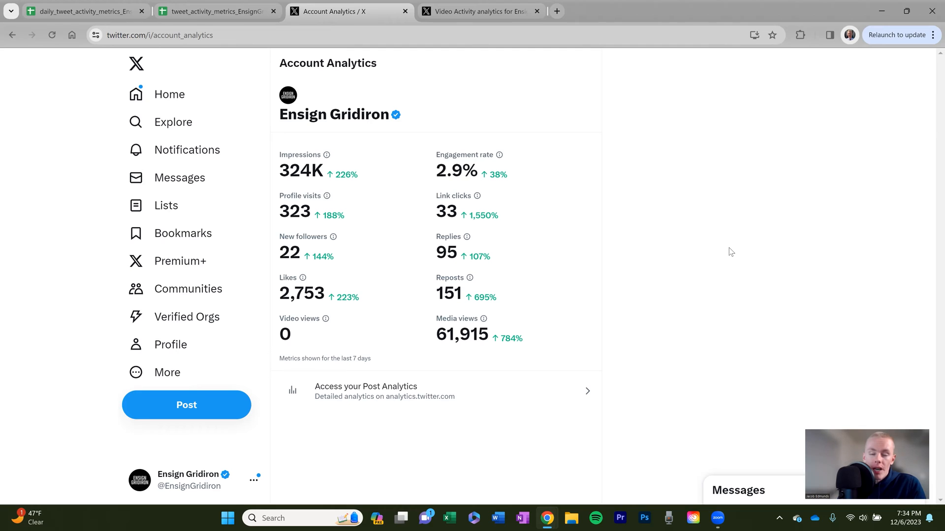
{"action": "mouse_move", "coordinate": [672, 287]}
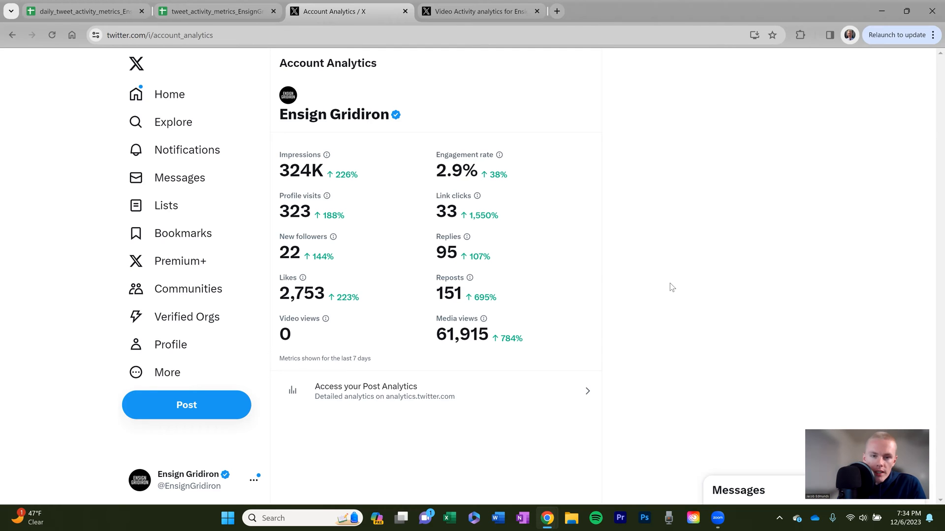
{"action": "mouse_move", "coordinate": [403, 241]}
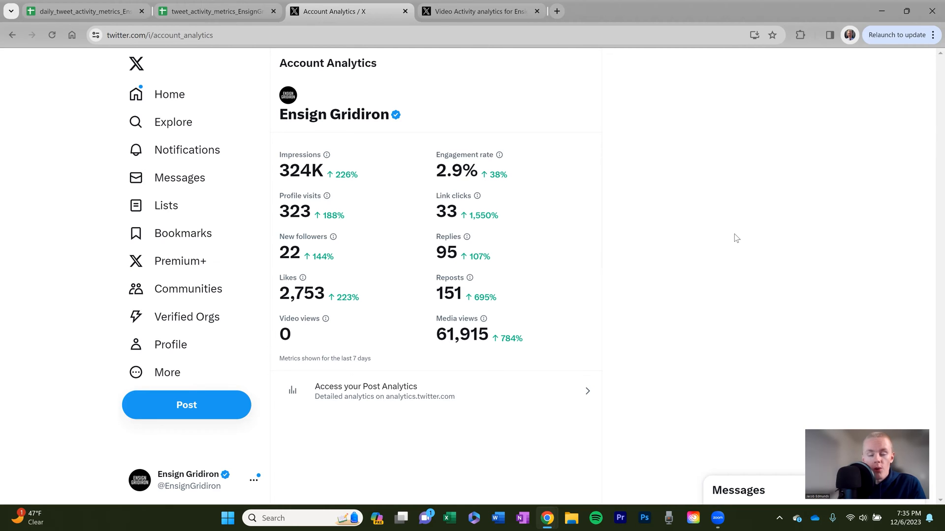
{"action": "mouse_move", "coordinate": [491, 147]}
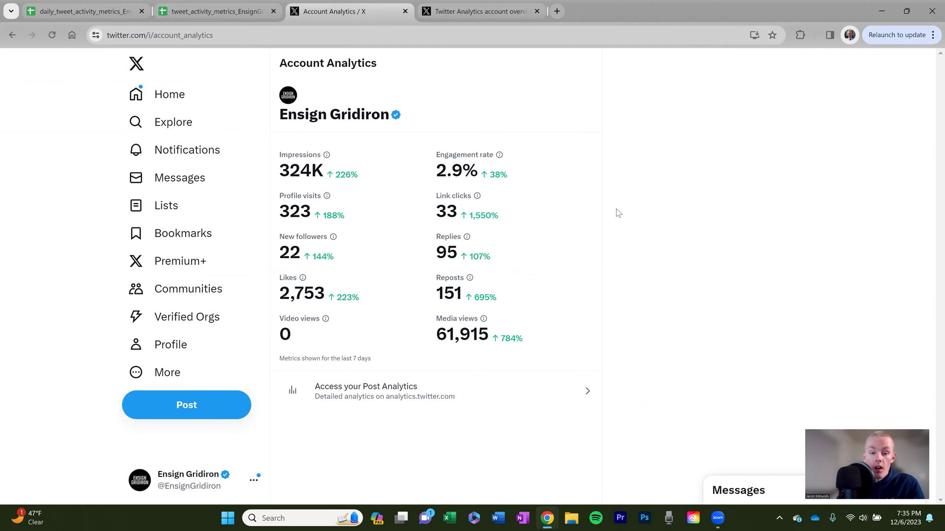
{"action": "mouse_move", "coordinate": [612, 248]}
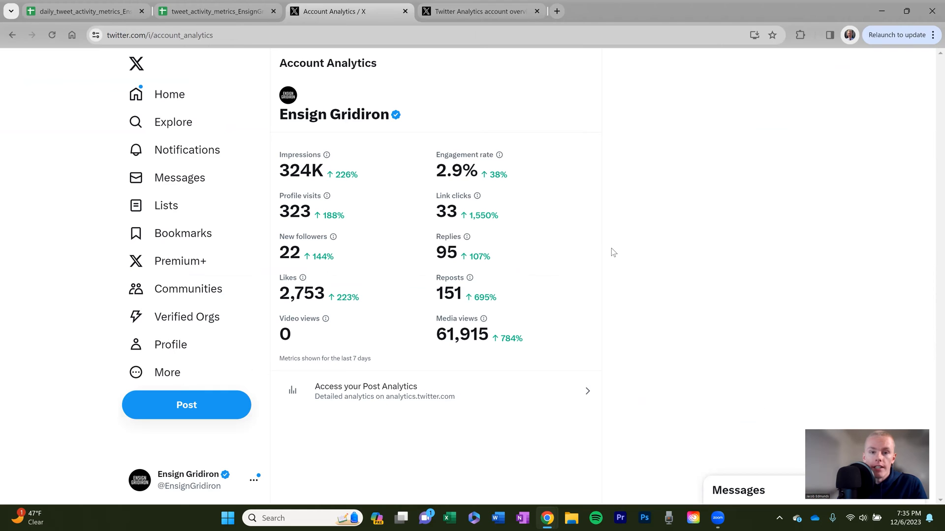
{"action": "mouse_move", "coordinate": [615, 250]}
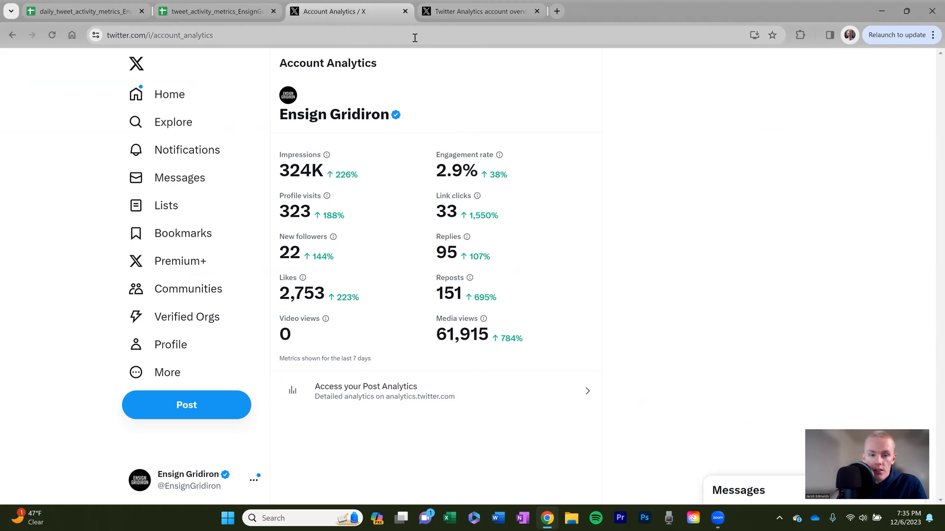
{"action": "mouse_move", "coordinate": [668, 179]}
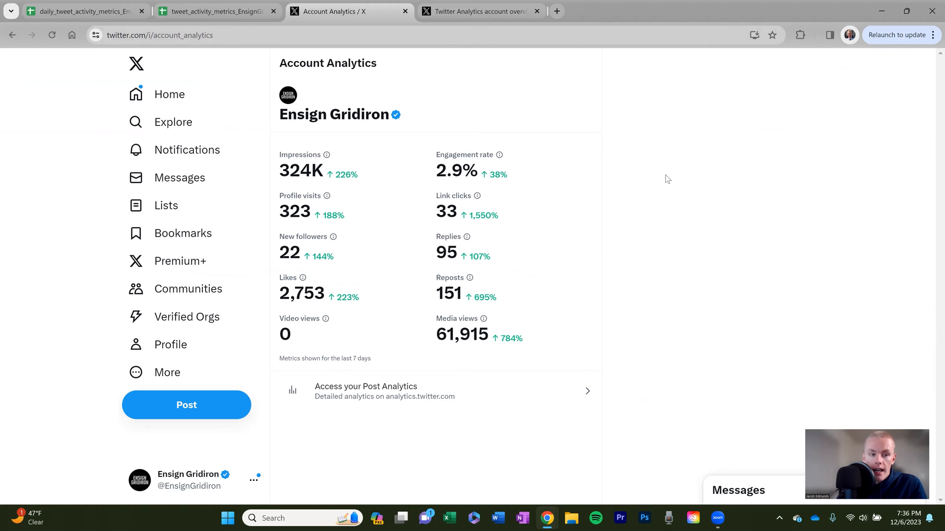
{"action": "mouse_move", "coordinate": [682, 190]}
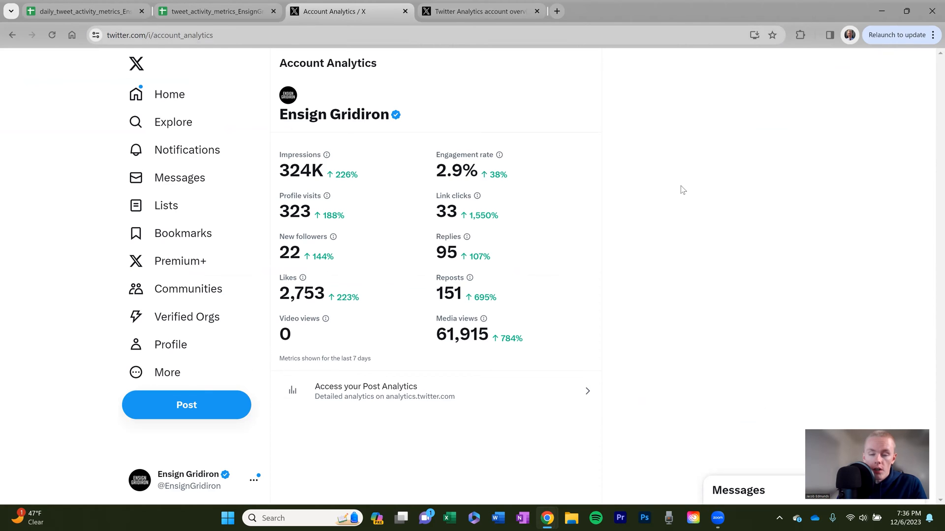
{"action": "mouse_move", "coordinate": [187, 479]}
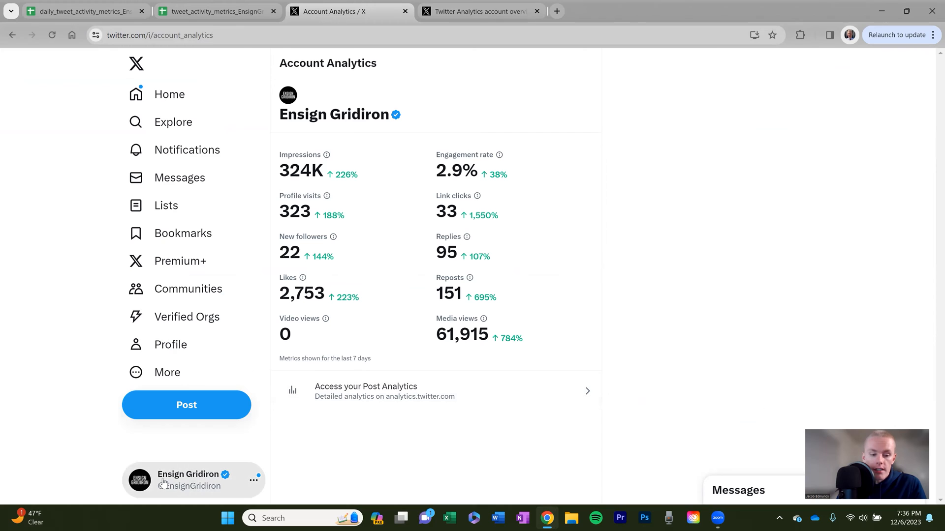
{"action": "mouse_move", "coordinate": [476, 18]}
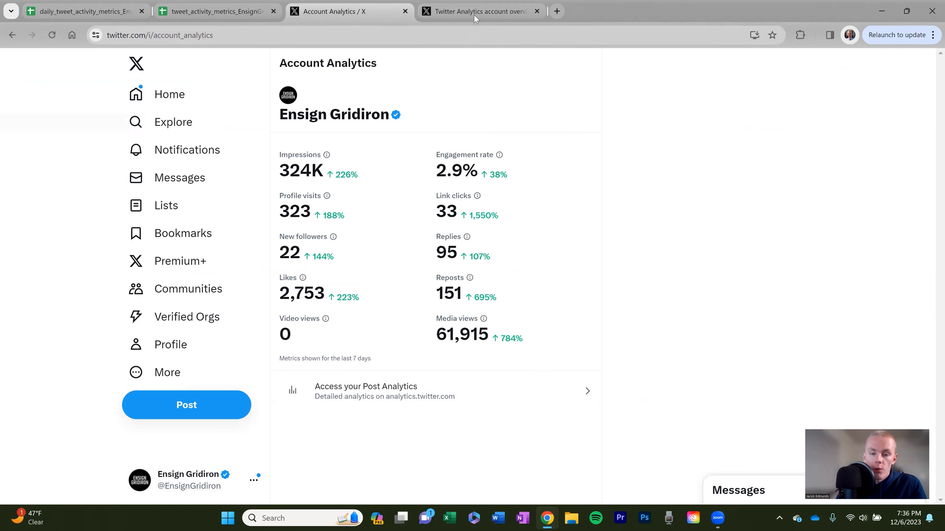
{"action": "mouse_move", "coordinate": [711, 204]}
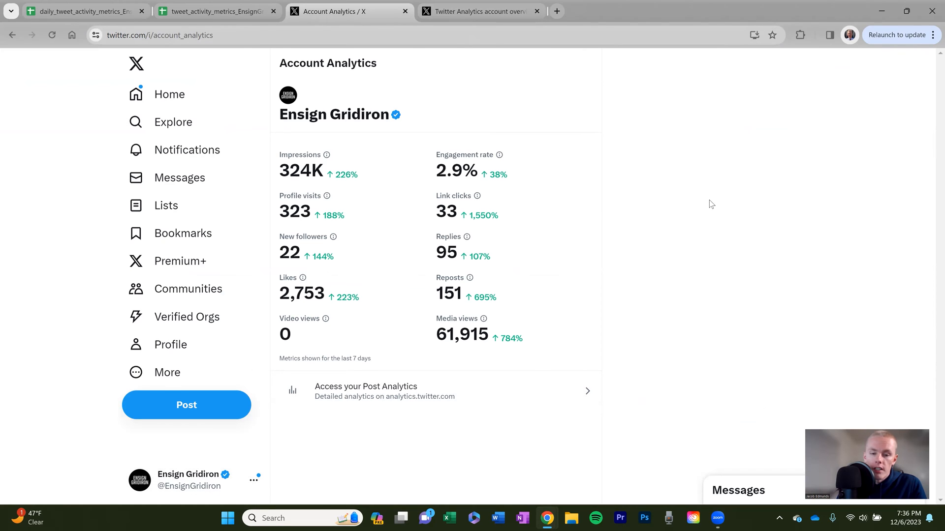
{"action": "mouse_move", "coordinate": [711, 225]}
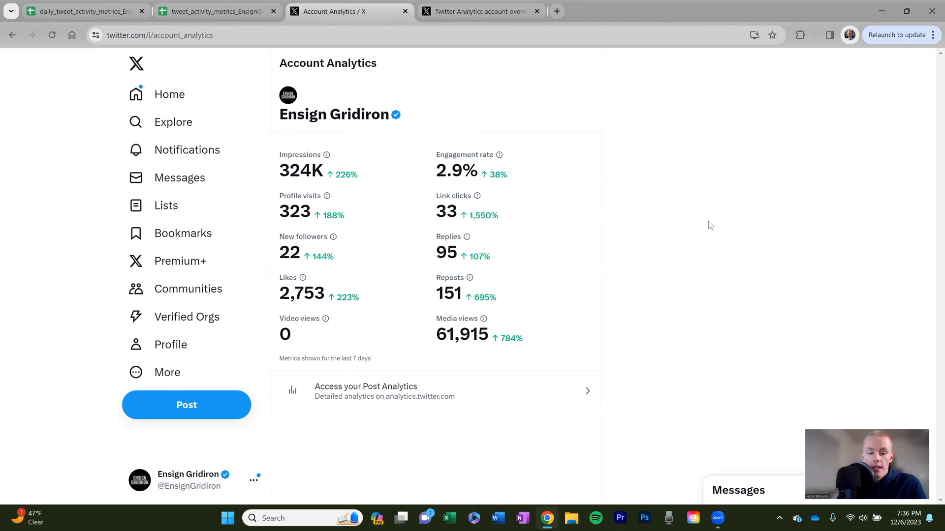
{"action": "mouse_move", "coordinate": [717, 230]}
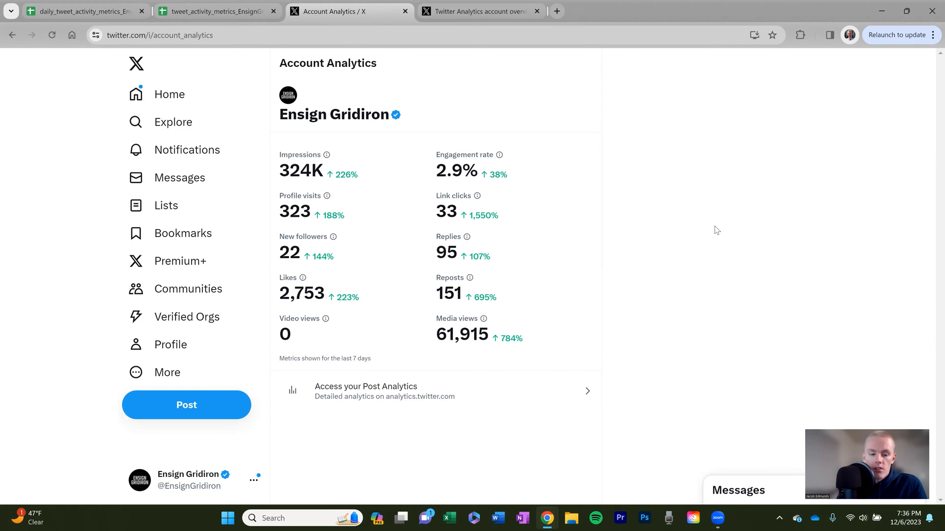
{"action": "mouse_move", "coordinate": [545, 137]}
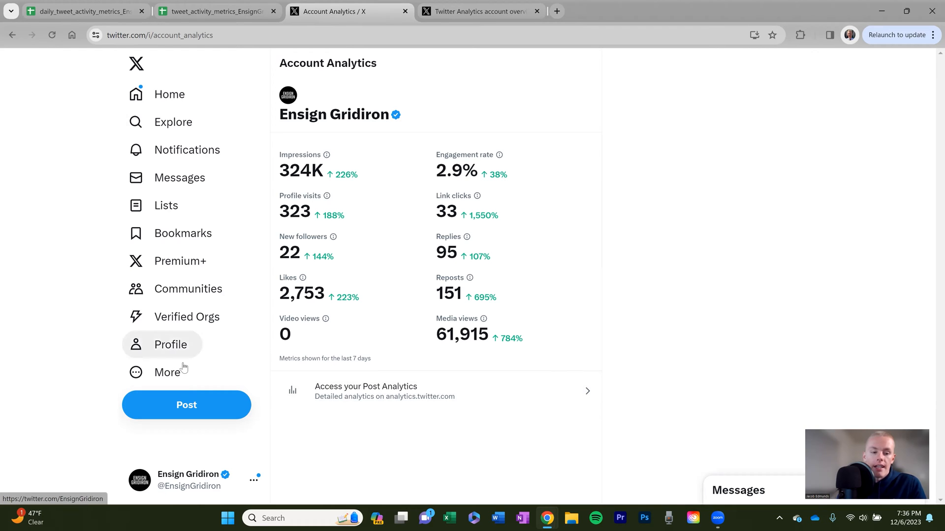
Step: Open the More menu and expand Creator Studio to expose its Analytics link
{"action": "left_click", "coordinate": [167, 372]}
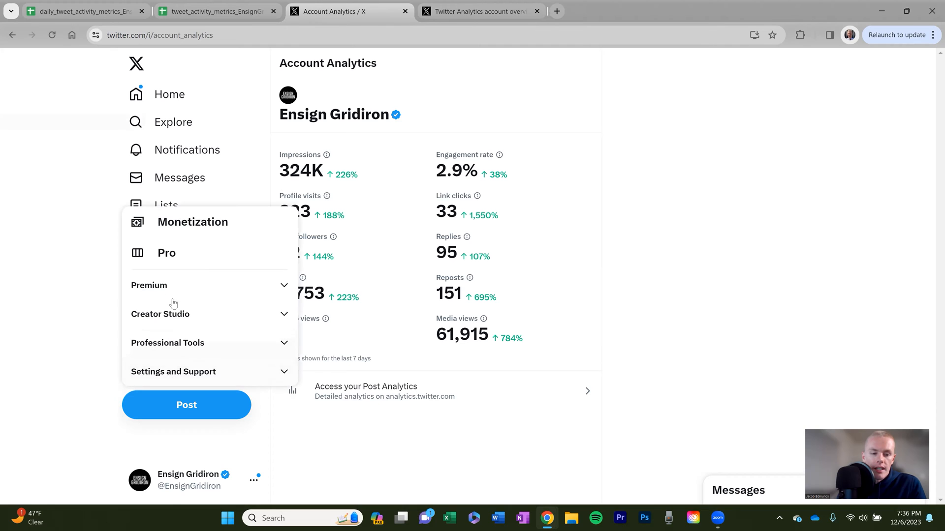
{"action": "mouse_move", "coordinate": [178, 292]}
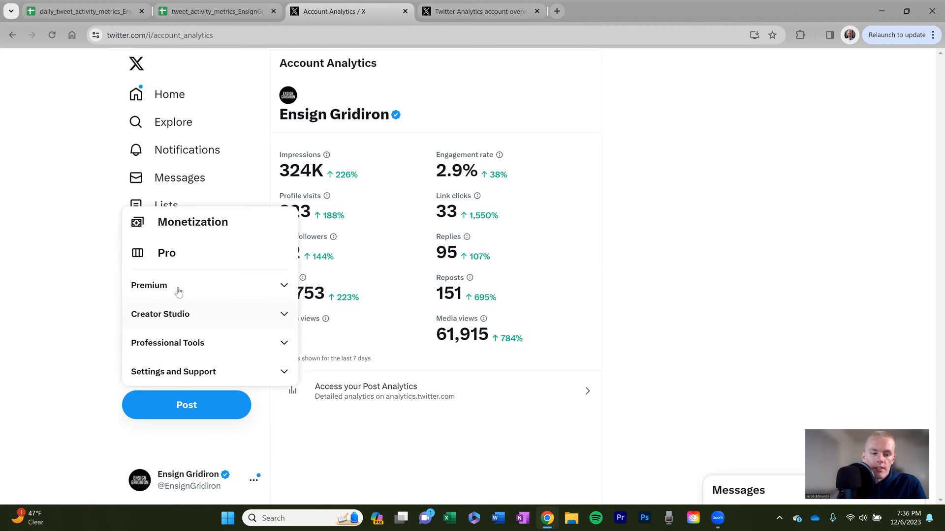
{"action": "mouse_move", "coordinate": [201, 318]}
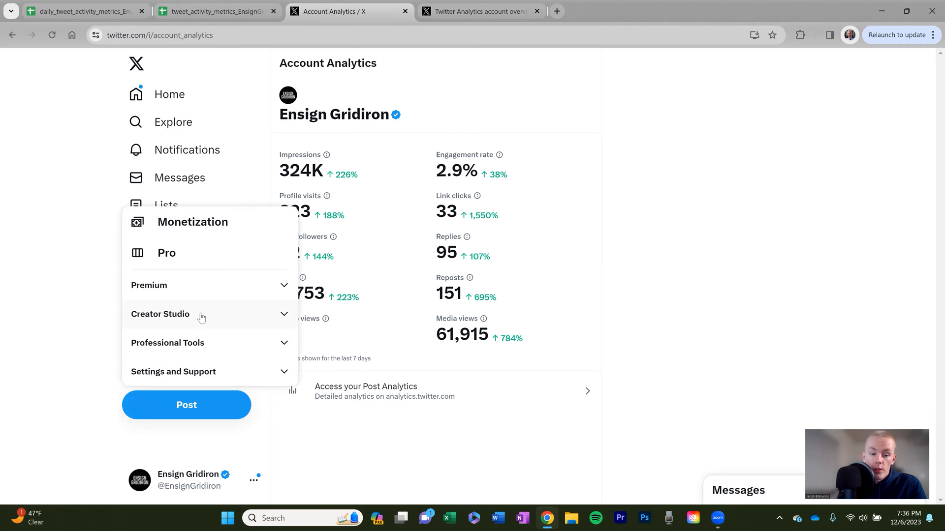
{"action": "left_click", "coordinate": [160, 314]}
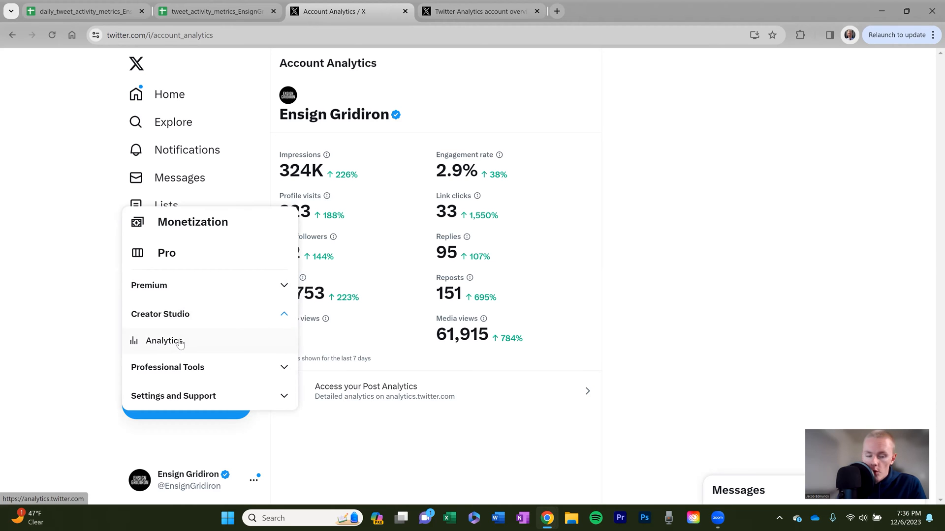
{"action": "mouse_move", "coordinate": [437, 35]}
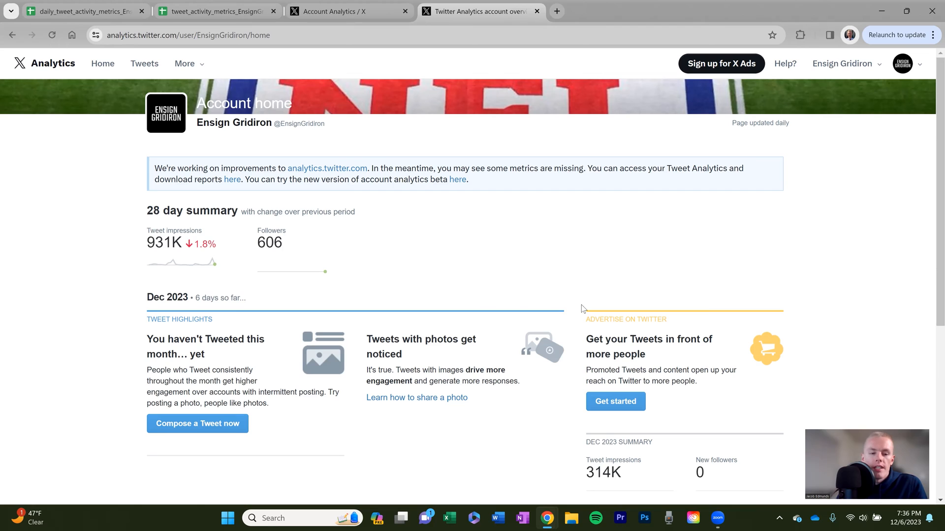
{"action": "mouse_move", "coordinate": [253, 263]}
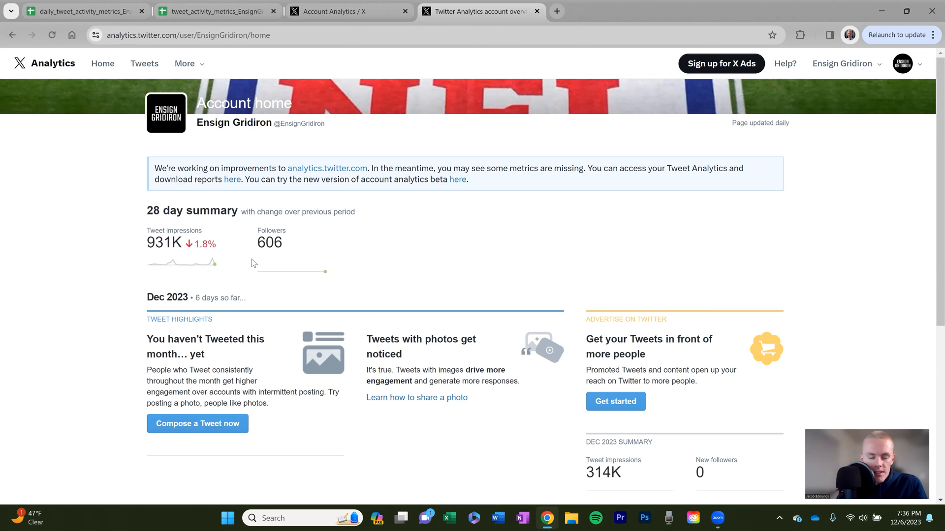
{"action": "mouse_move", "coordinate": [149, 232]}
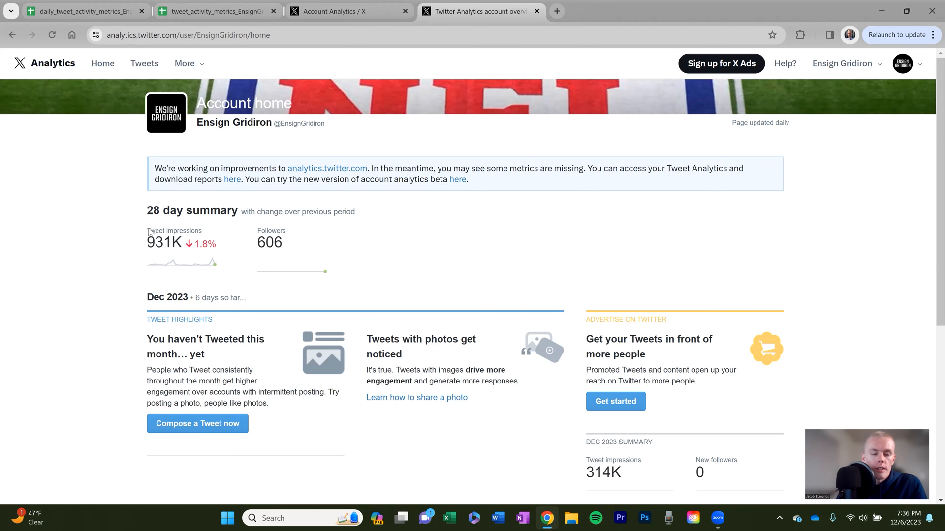
{"action": "mouse_move", "coordinate": [202, 252]}
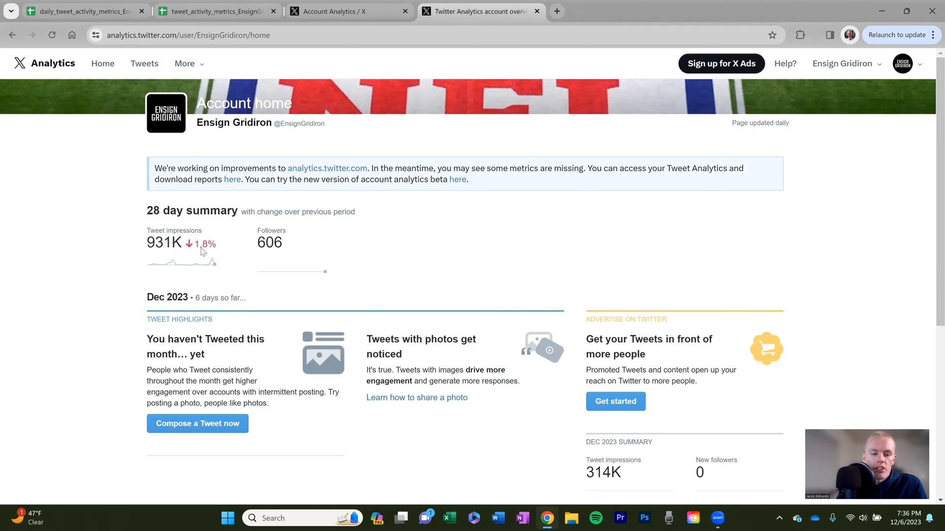
{"action": "mouse_move", "coordinate": [295, 238]}
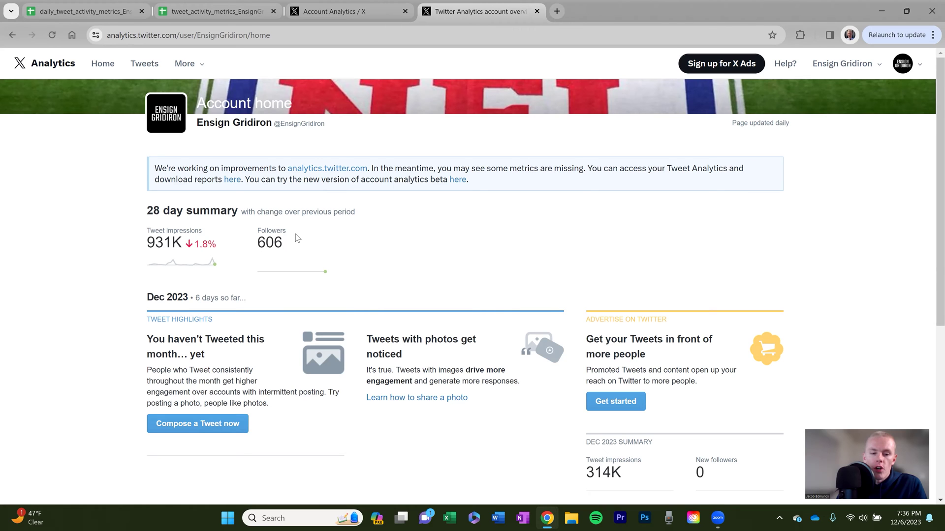
{"action": "mouse_move", "coordinate": [516, 268]}
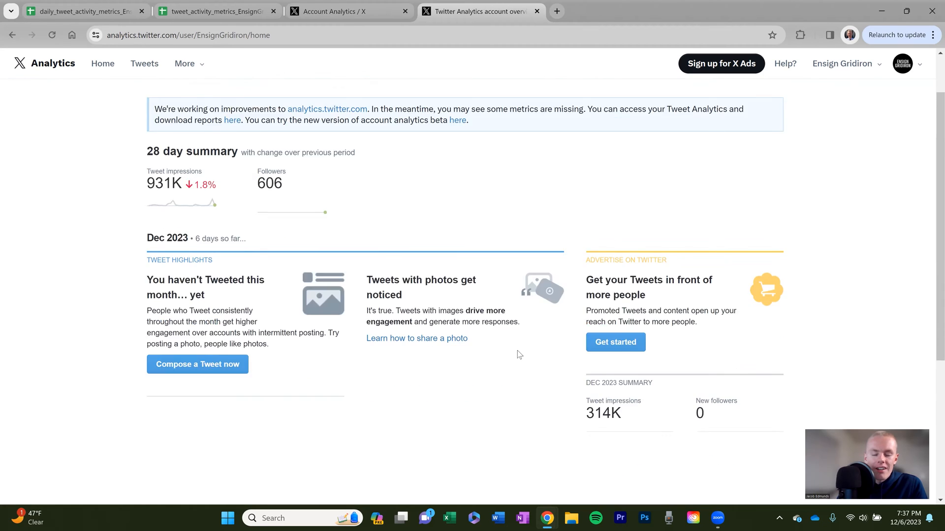
{"action": "scroll", "scroll_direction": "down", "scroll_amount": 3}
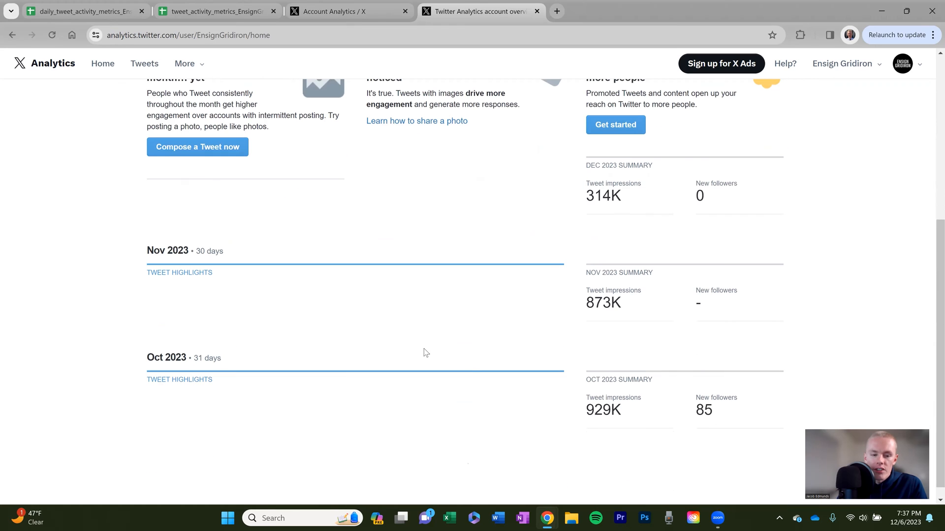
{"action": "scroll", "scroll_direction": "down", "scroll_amount": 3}
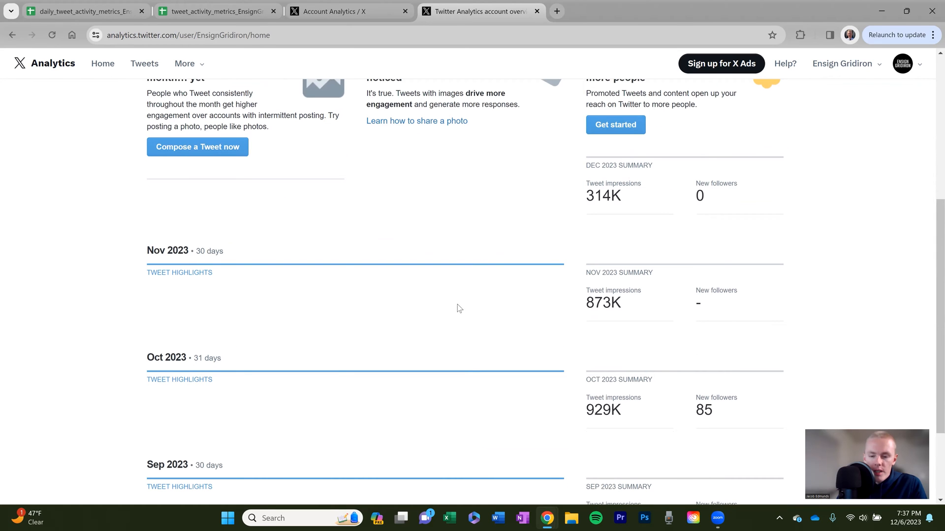
{"action": "mouse_move", "coordinate": [605, 369]}
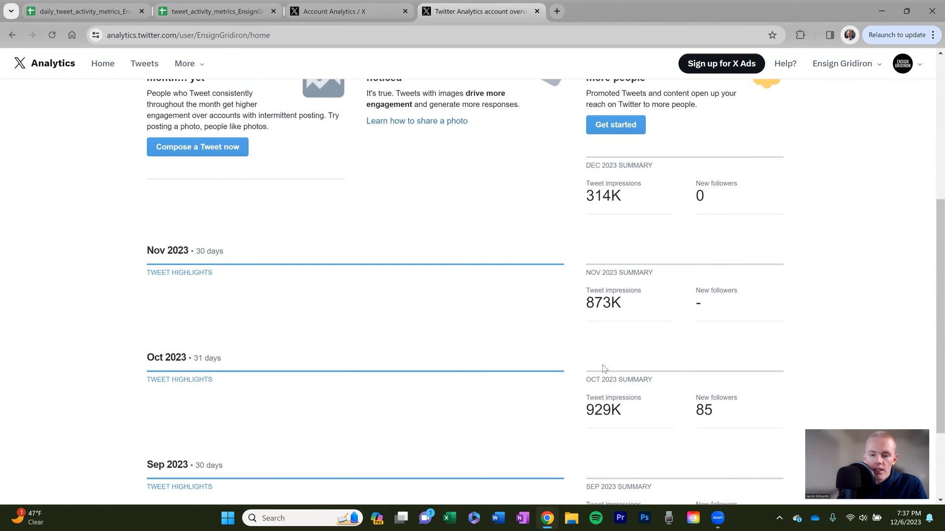
{"action": "scroll", "scroll_direction": "up", "scroll_amount": 3}
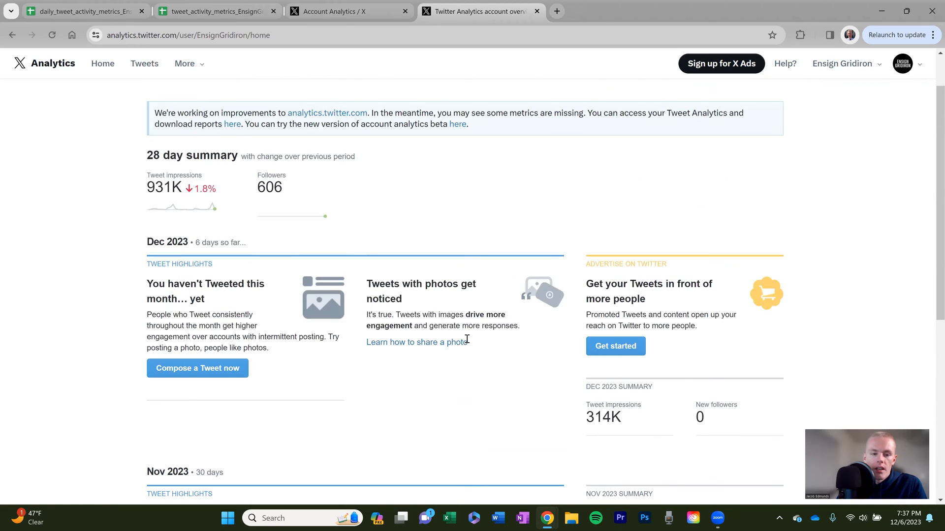
{"action": "scroll", "scroll_direction": "up", "scroll_amount": 3}
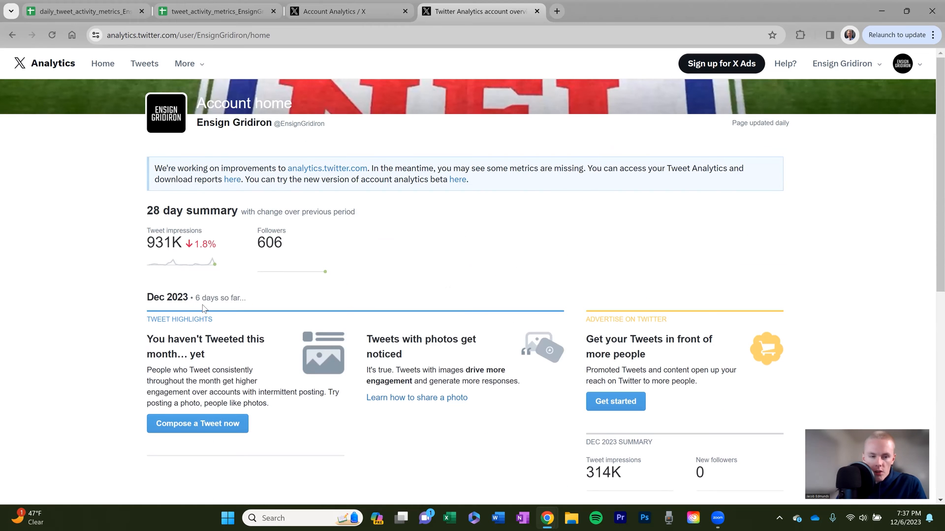
{"action": "mouse_move", "coordinate": [518, 199]}
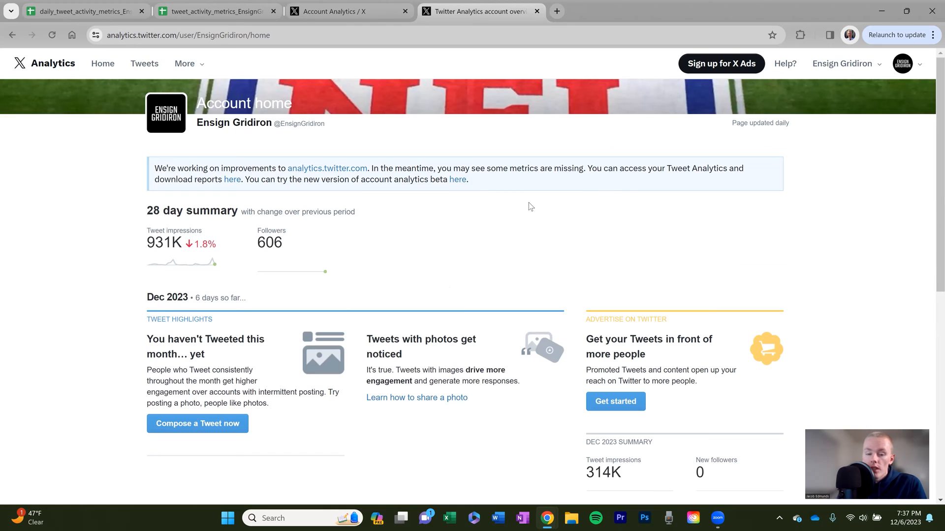
{"action": "mouse_move", "coordinate": [524, 198]}
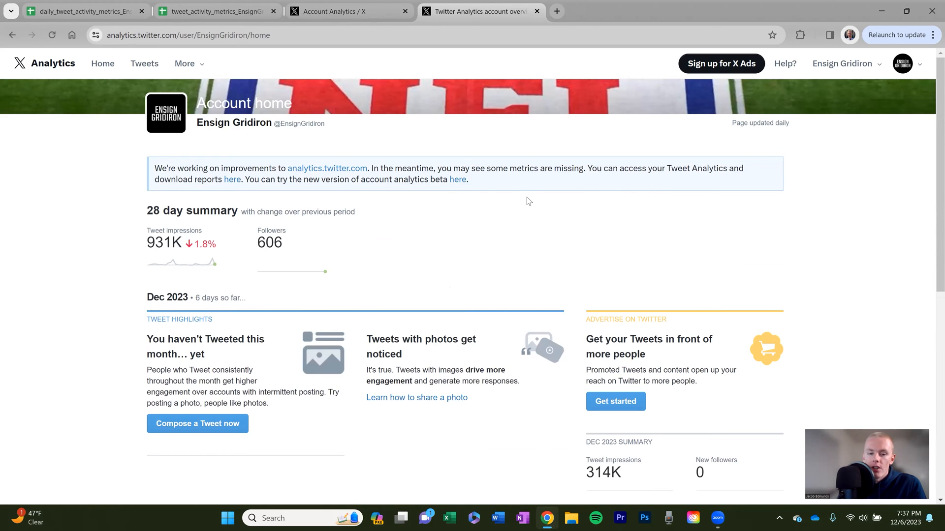
{"action": "mouse_move", "coordinate": [388, 278]}
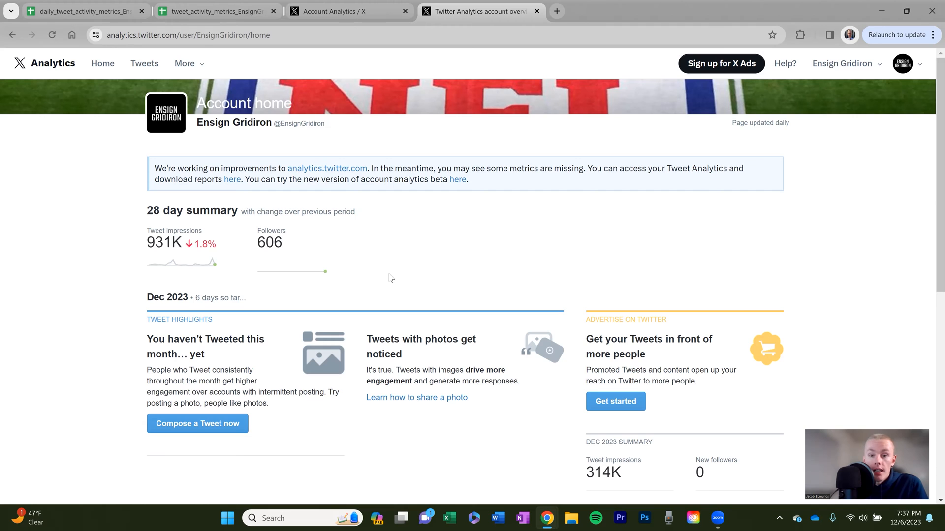
{"action": "mouse_move", "coordinate": [138, 103]}
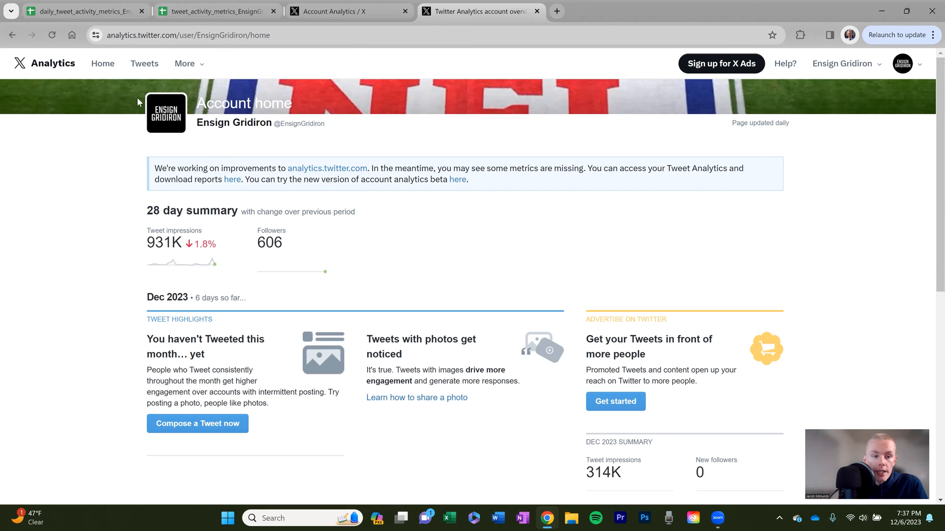
Step: Open Tweet activity and set the date range to Aug 1 – Oct 30, 2023
{"action": "left_click", "coordinate": [144, 63]}
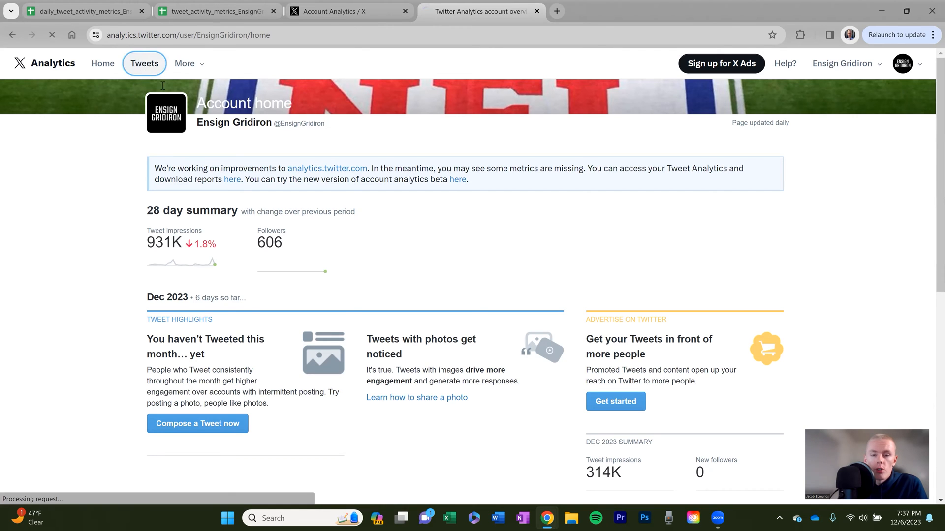
{"action": "left_click", "coordinate": [144, 64]}
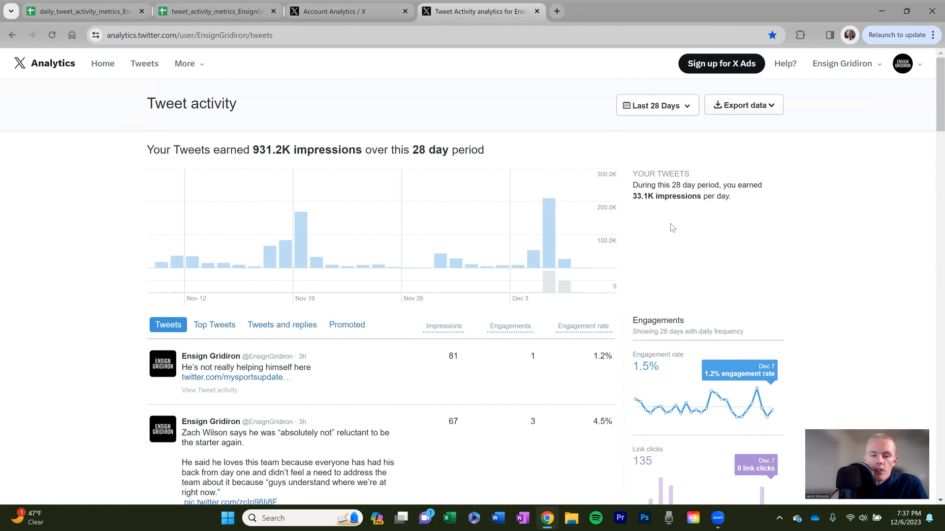
{"action": "mouse_move", "coordinate": [320, 320]}
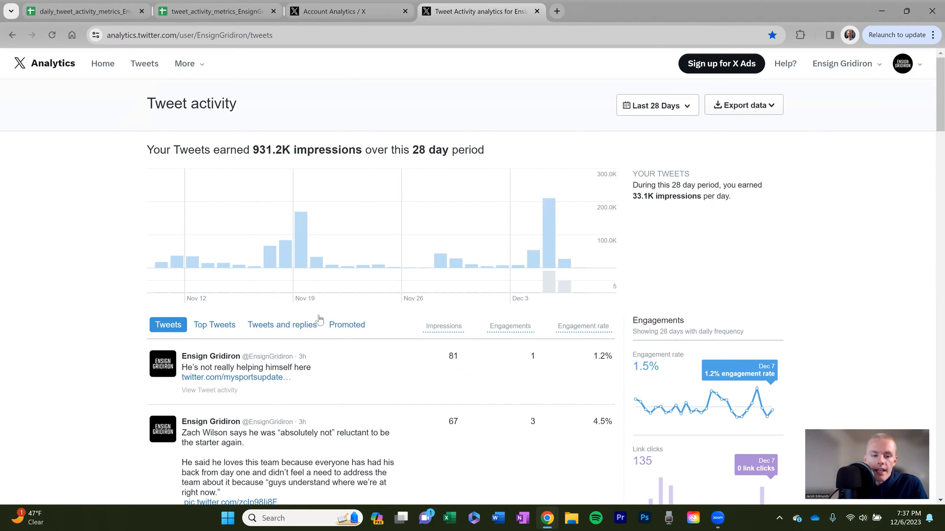
{"action": "mouse_move", "coordinate": [712, 366]}
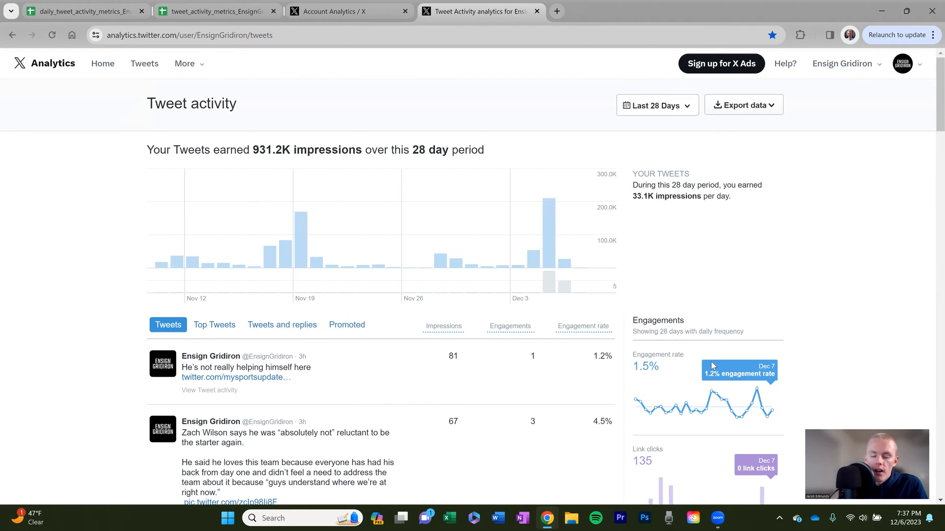
{"action": "mouse_move", "coordinate": [123, 148]}
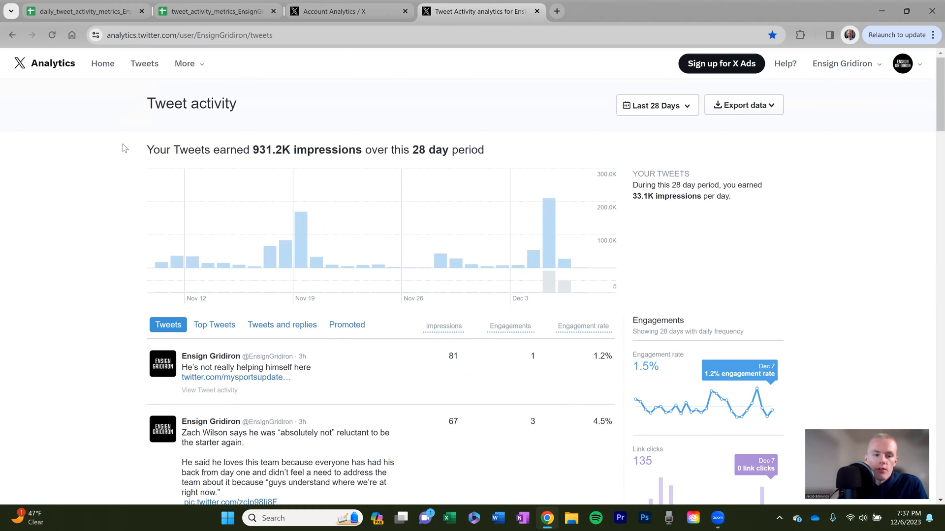
{"action": "mouse_move", "coordinate": [177, 261]}
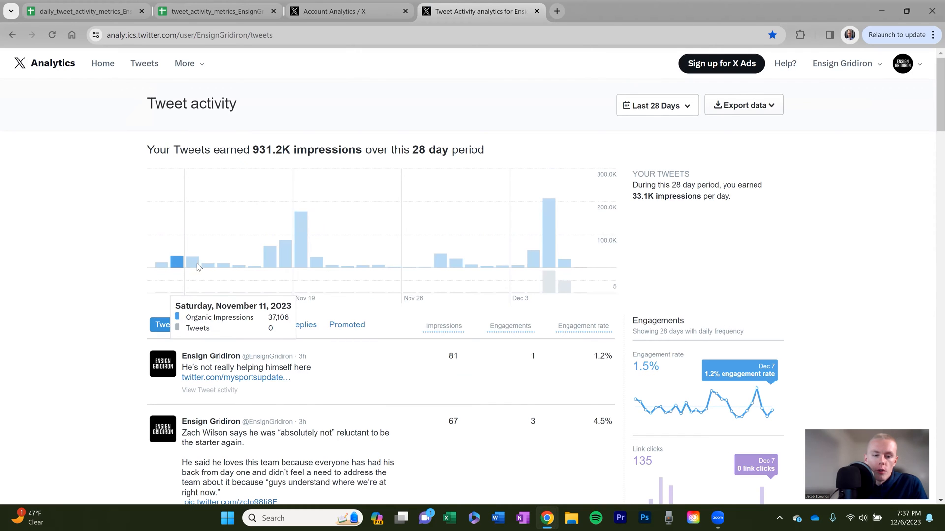
{"action": "mouse_move", "coordinate": [491, 249]}
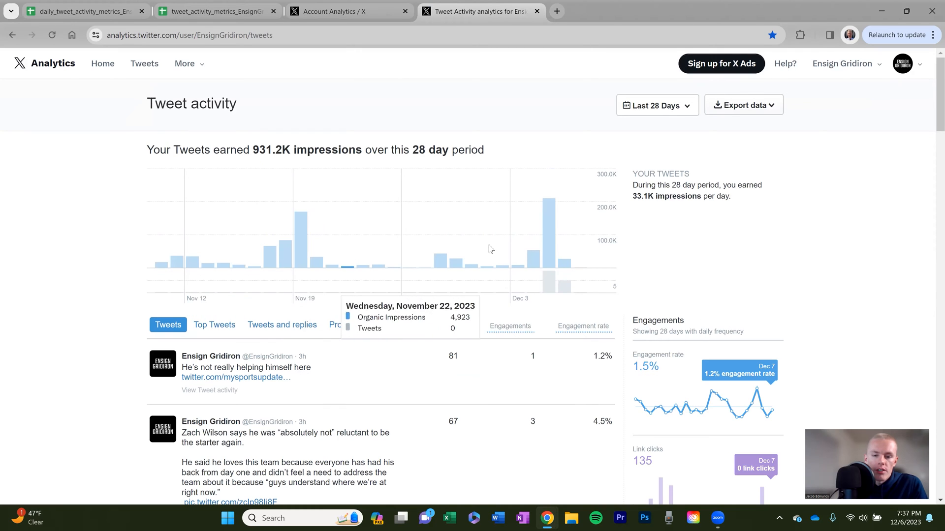
{"action": "left_click", "coordinate": [655, 105]}
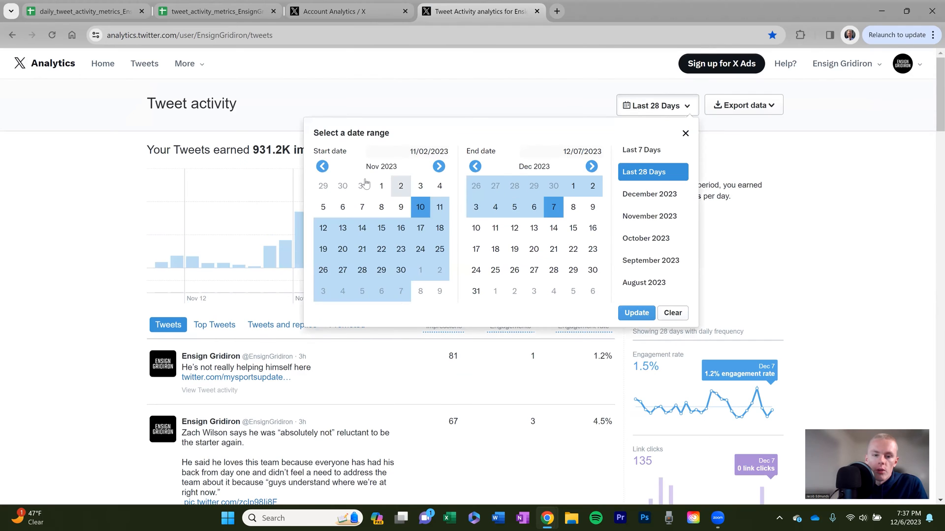
{"action": "left_click", "coordinate": [322, 166]}
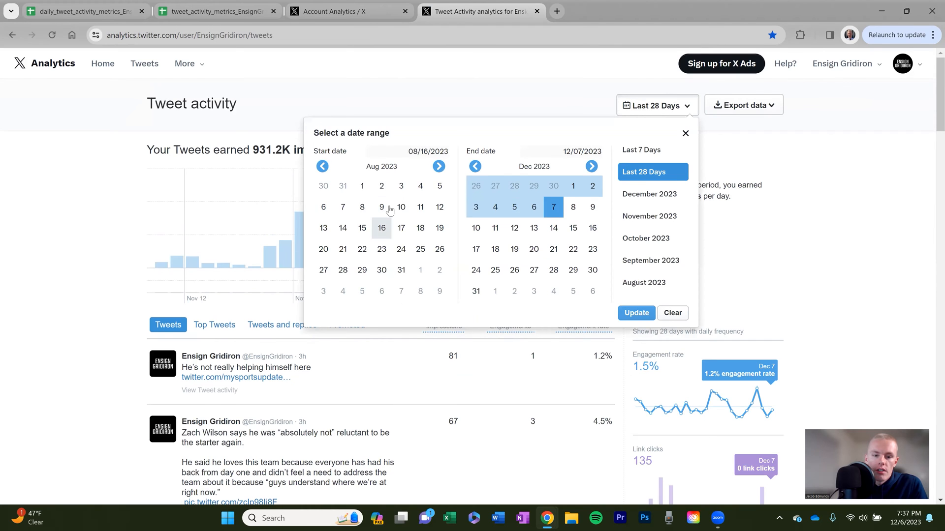
{"action": "left_click", "coordinate": [636, 313]}
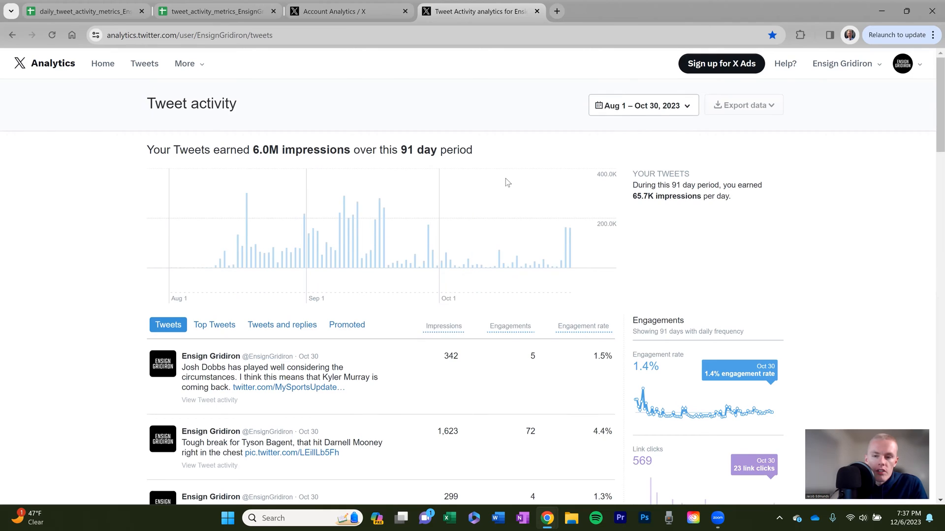
{"action": "mouse_move", "coordinate": [671, 219]}
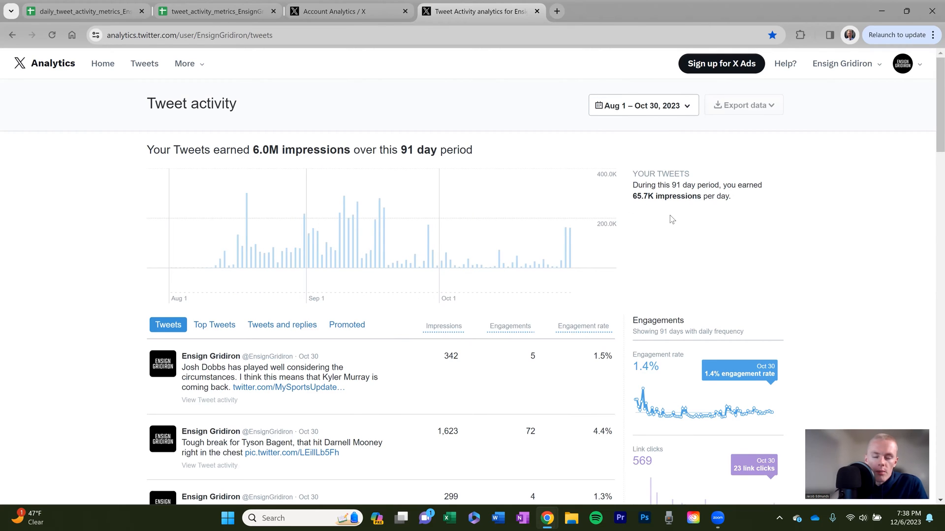
{"action": "mouse_move", "coordinate": [682, 230]}
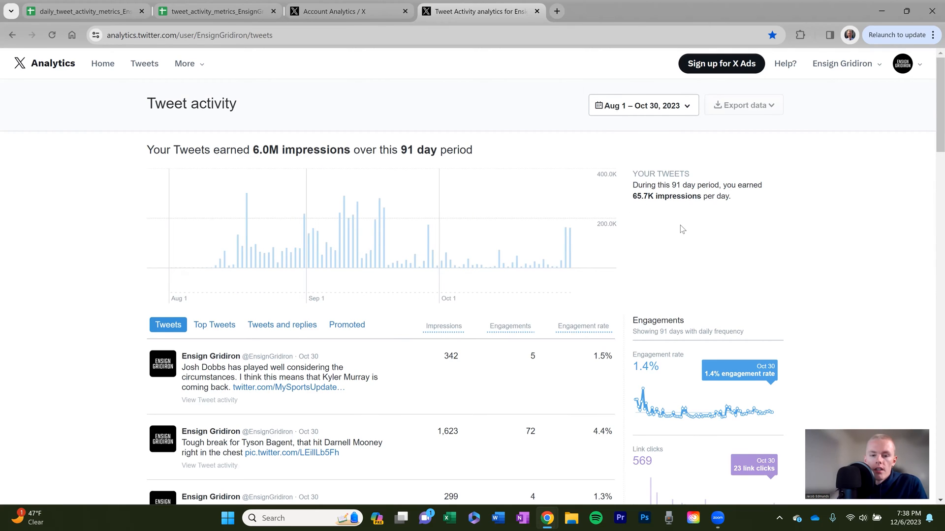
{"action": "mouse_move", "coordinate": [690, 236]}
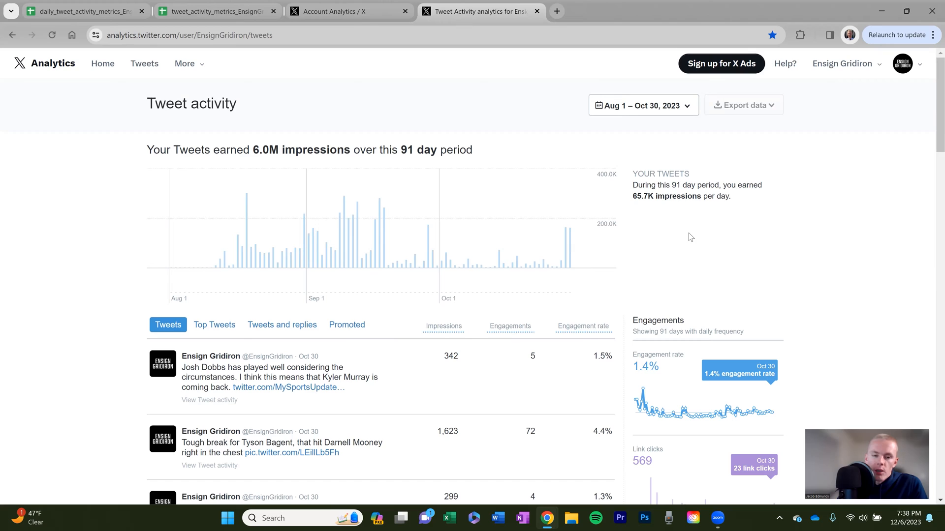
{"action": "mouse_move", "coordinate": [697, 236]}
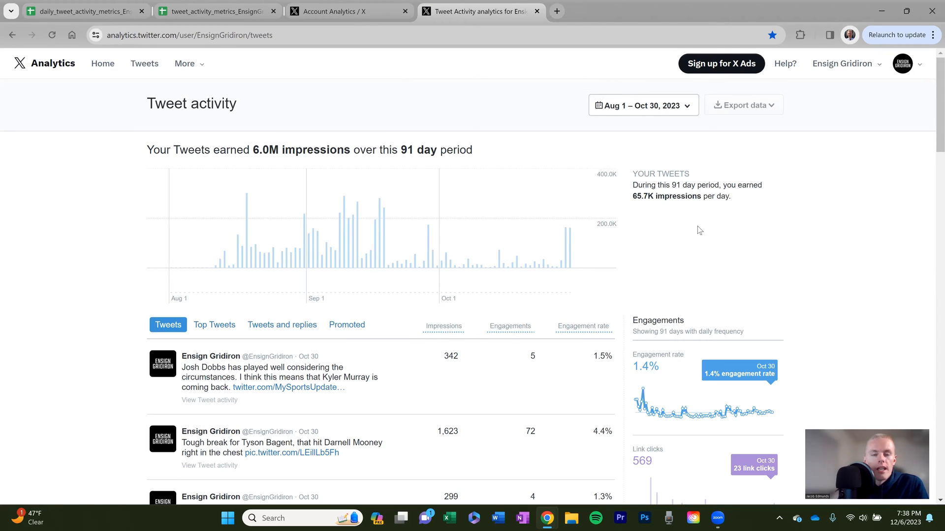
{"action": "mouse_move", "coordinate": [717, 241]}
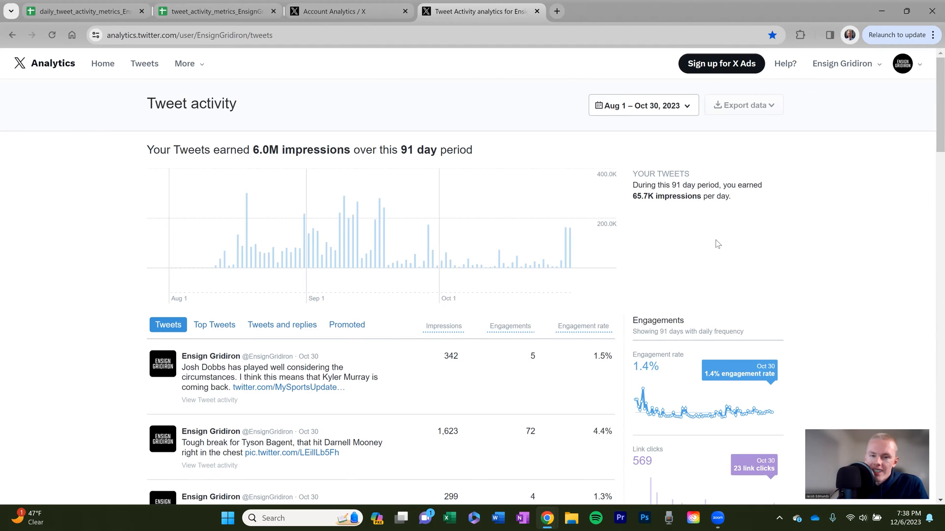
{"action": "mouse_move", "coordinate": [727, 260]}
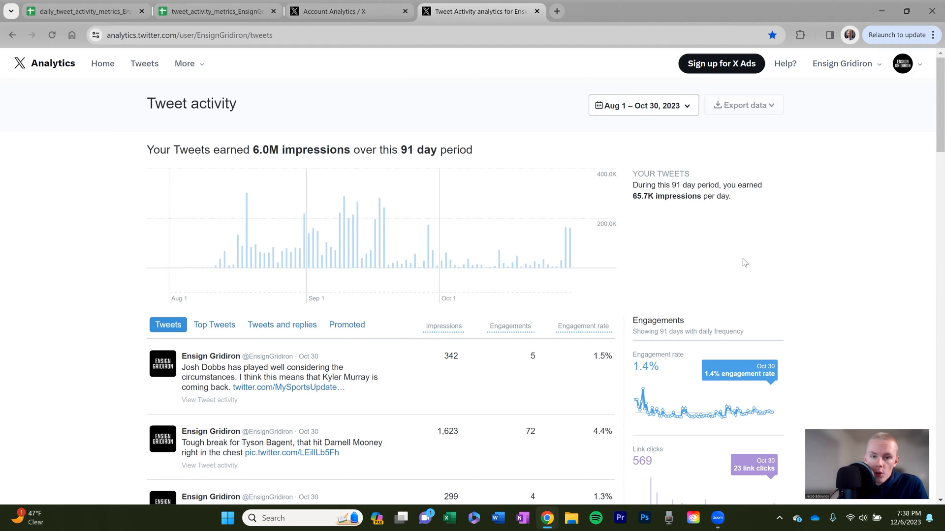
{"action": "mouse_move", "coordinate": [752, 276]}
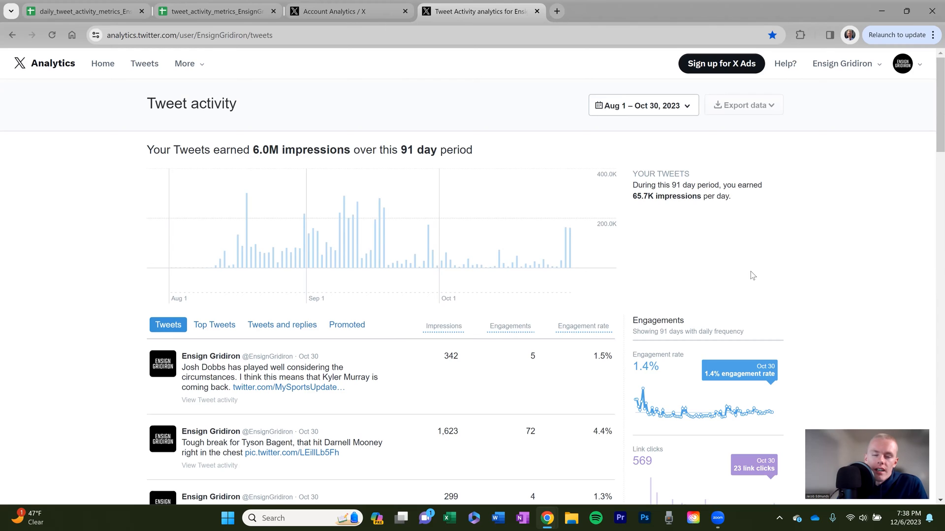
{"action": "mouse_move", "coordinate": [750, 272]}
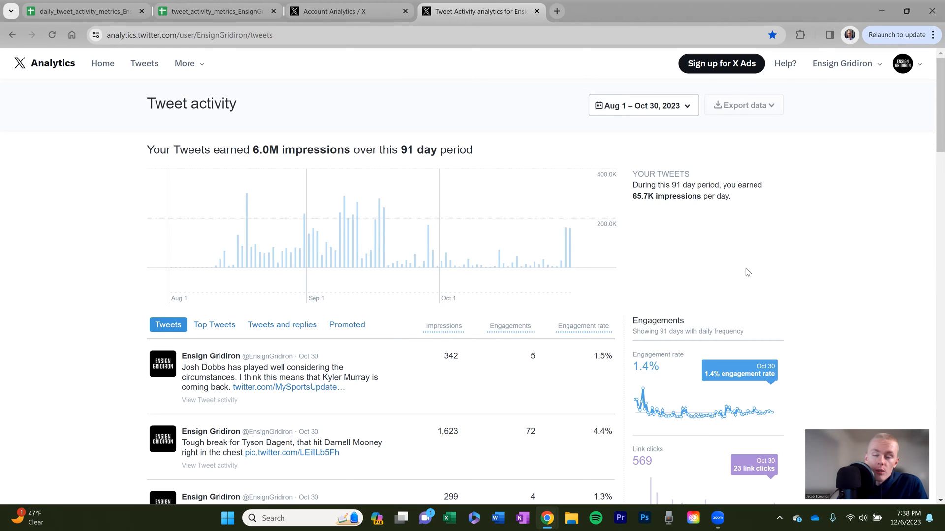
{"action": "mouse_move", "coordinate": [427, 242]}
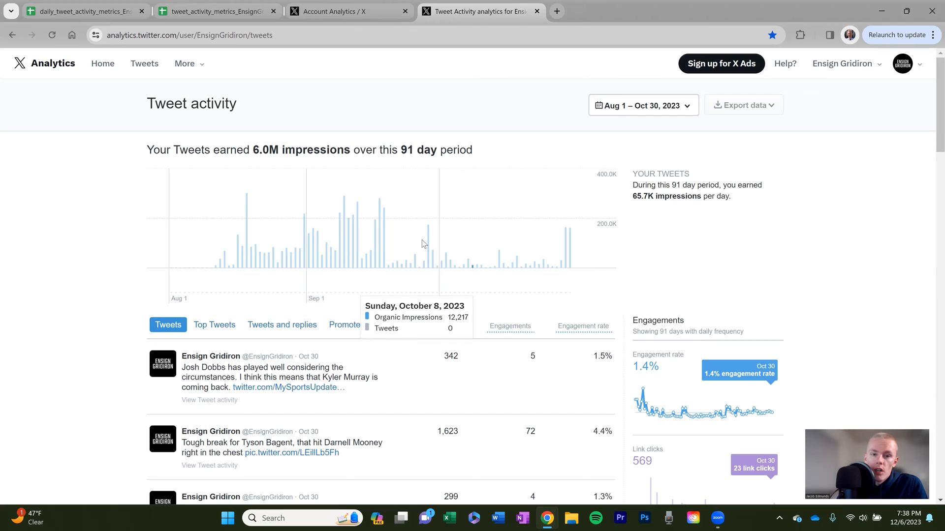
{"action": "mouse_move", "coordinate": [685, 236]}
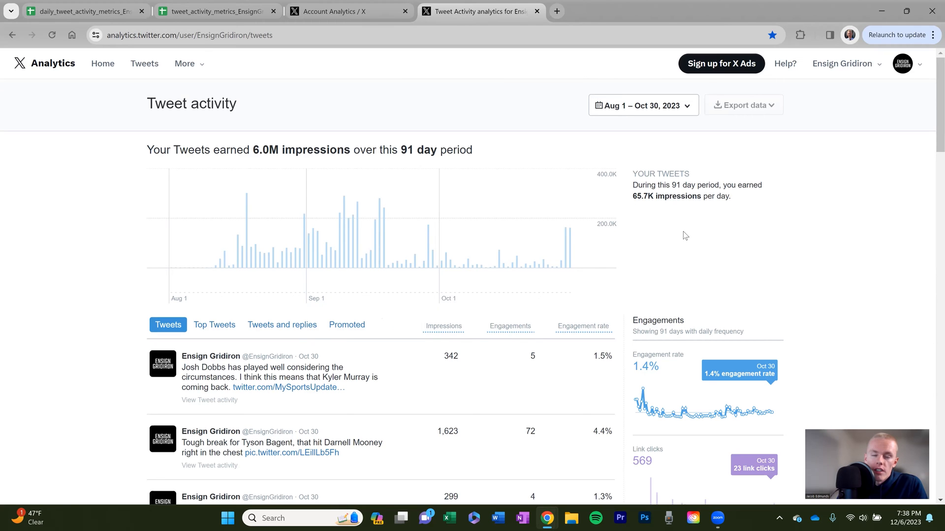
{"action": "mouse_move", "coordinate": [568, 247]}
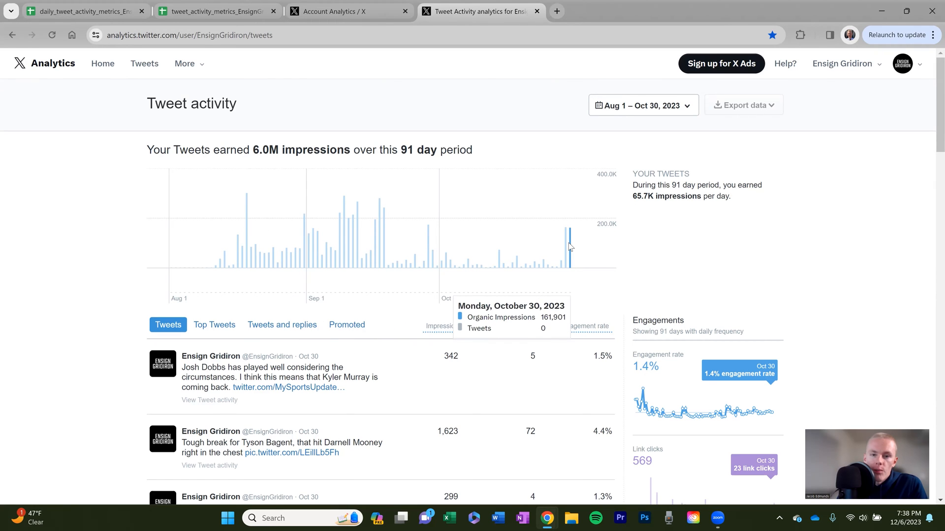
{"action": "mouse_move", "coordinate": [238, 247]}
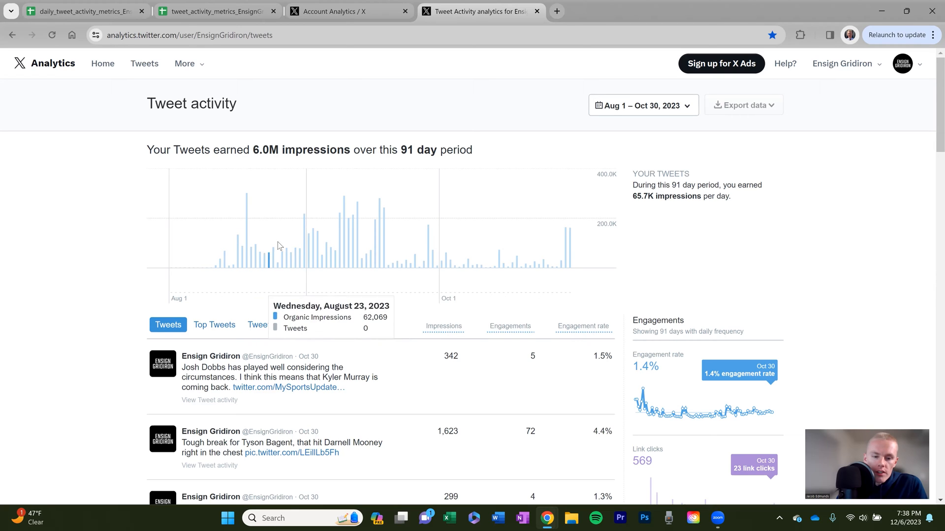
{"action": "mouse_move", "coordinate": [274, 261]}
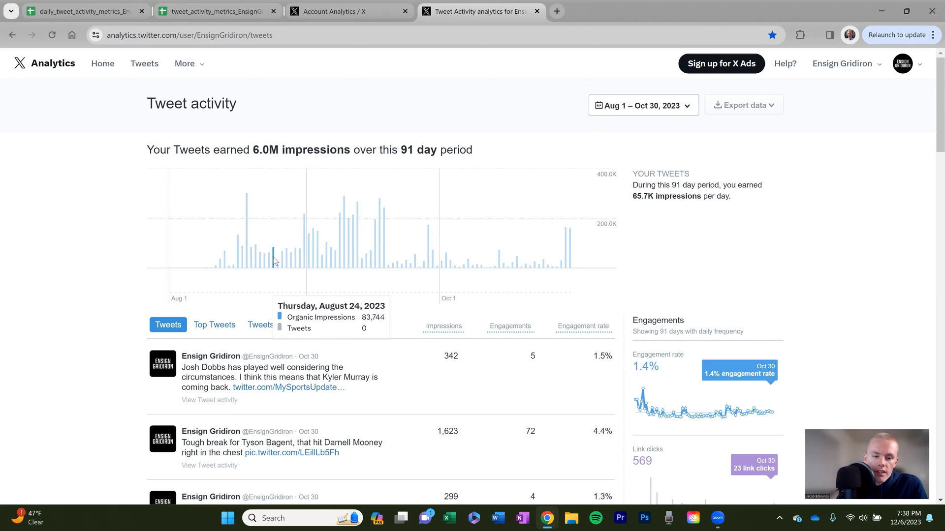
{"action": "mouse_move", "coordinate": [297, 259]}
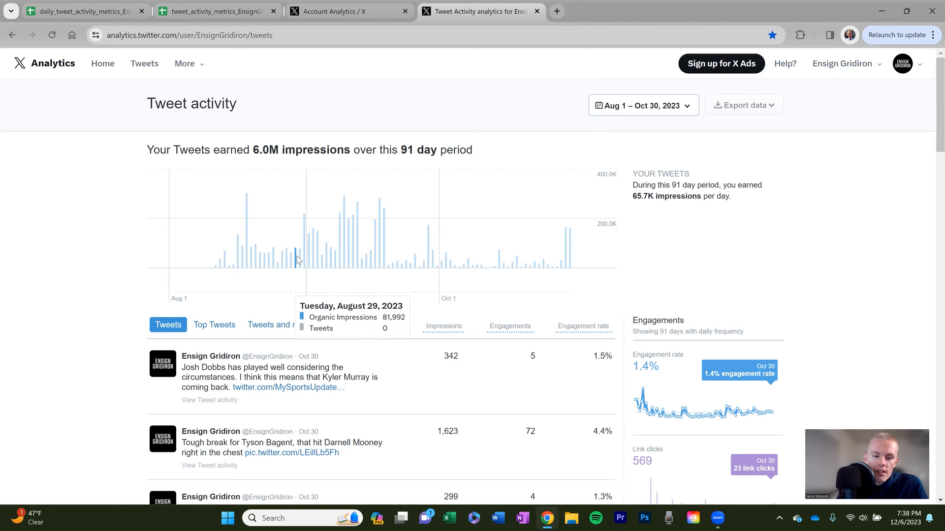
{"action": "mouse_move", "coordinate": [291, 260]}
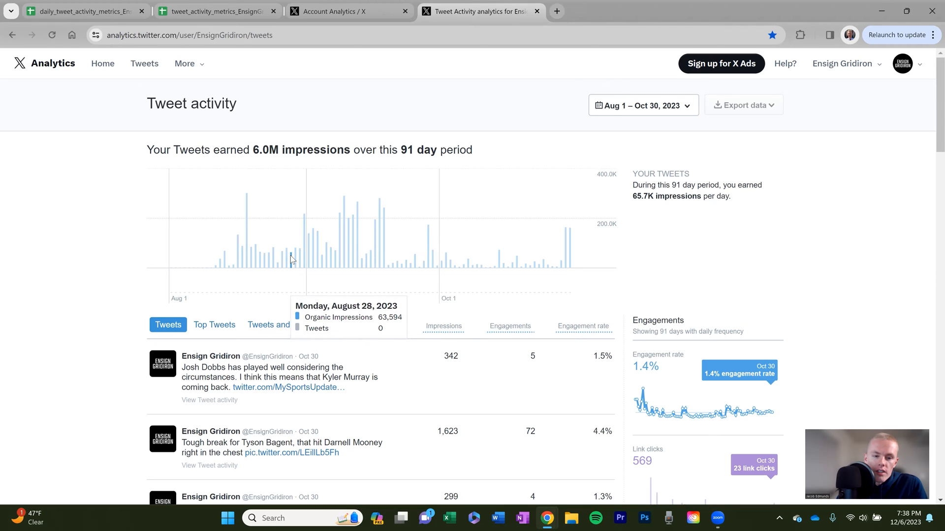
{"action": "mouse_move", "coordinate": [282, 259]}
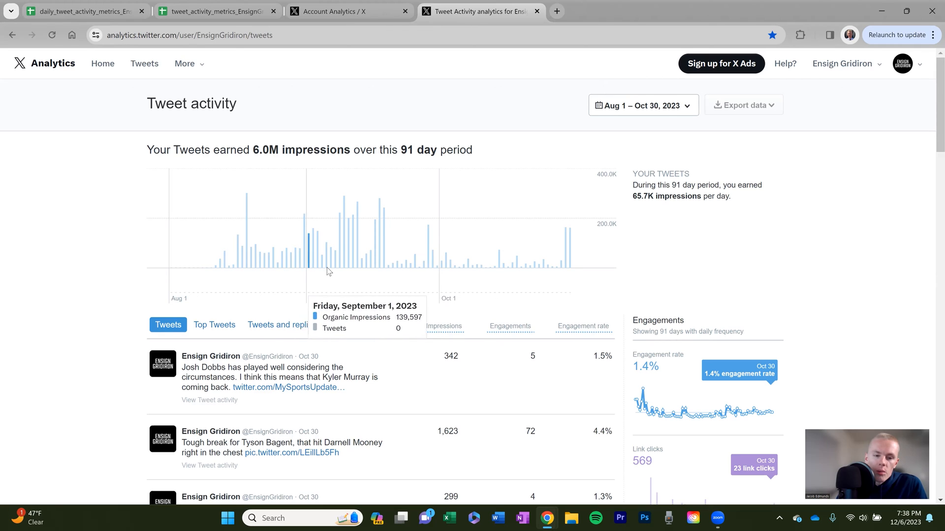
{"action": "mouse_move", "coordinate": [316, 247]}
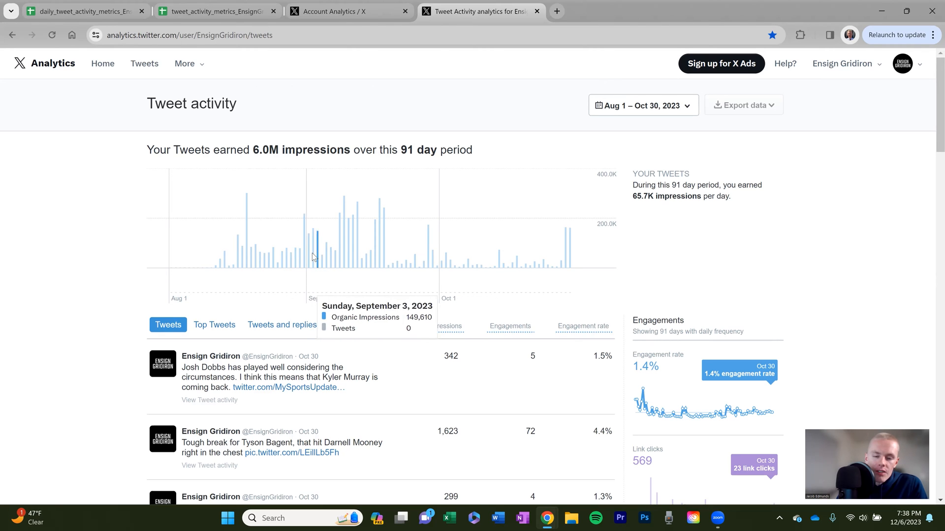
{"action": "mouse_move", "coordinate": [258, 247]}
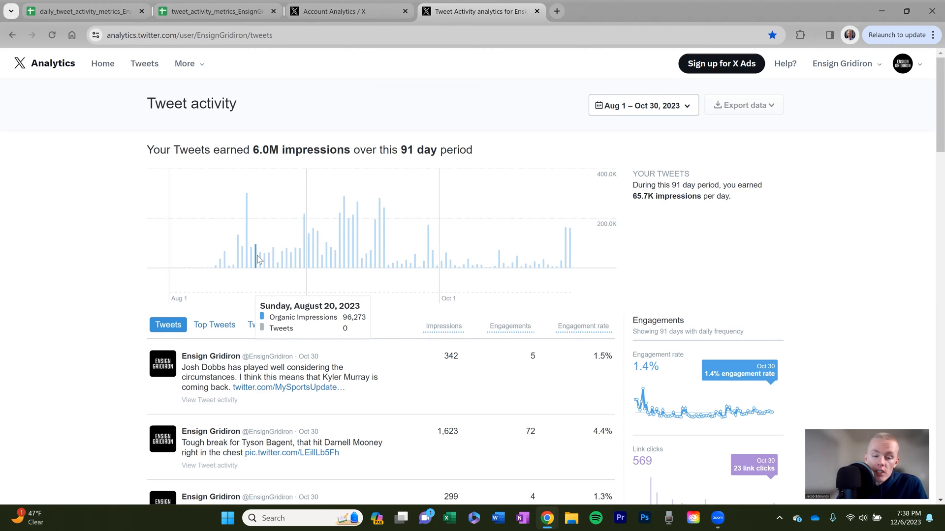
Step: Pick Sep 7 as start and Dec 5 as end, then apply the range
{"action": "left_click", "coordinate": [641, 105]}
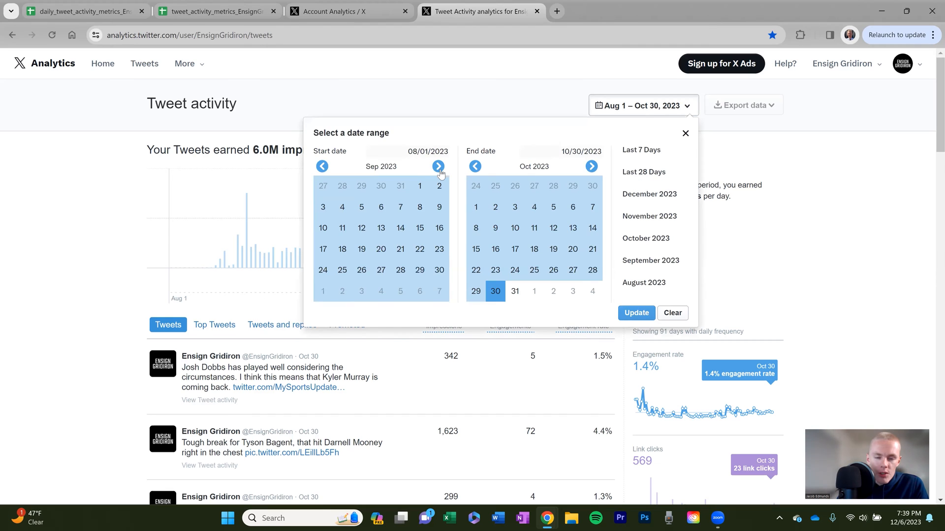
{"action": "left_click", "coordinate": [400, 207]}
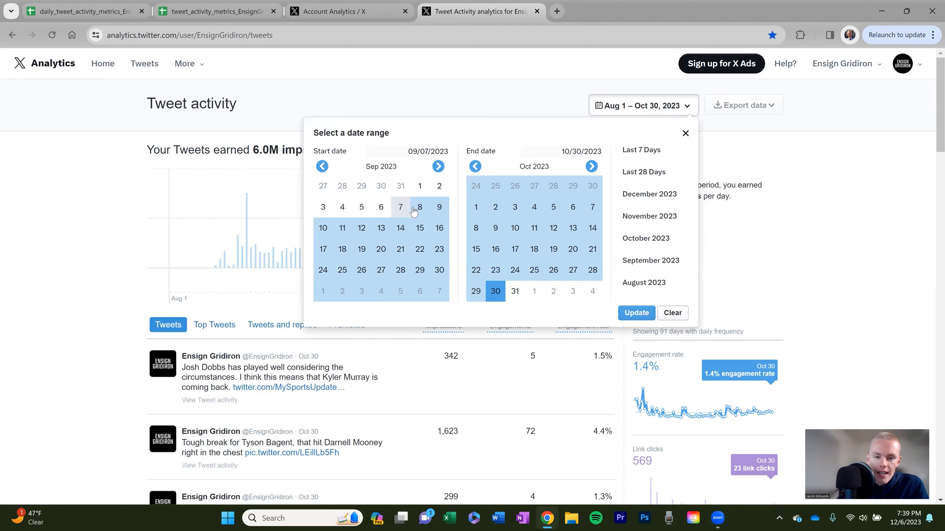
{"action": "left_click", "coordinate": [591, 166]}
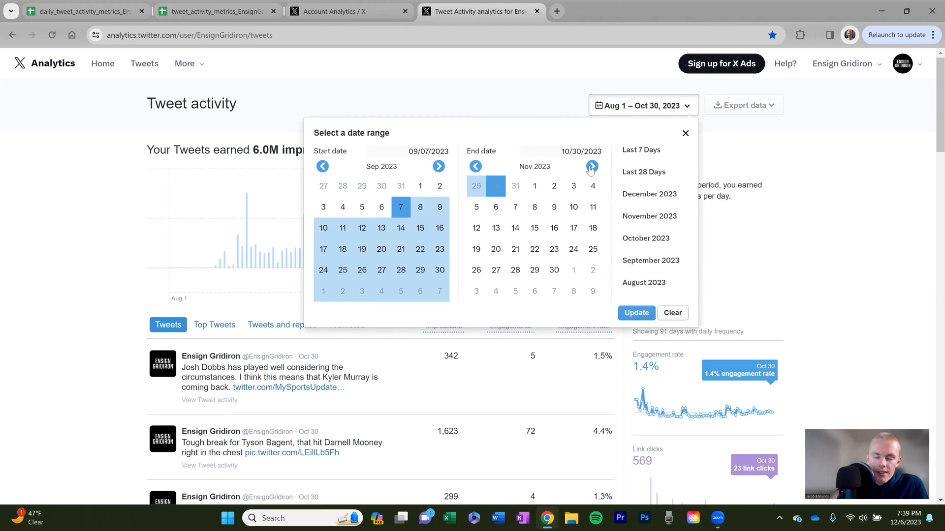
{"action": "left_click", "coordinate": [592, 166]}
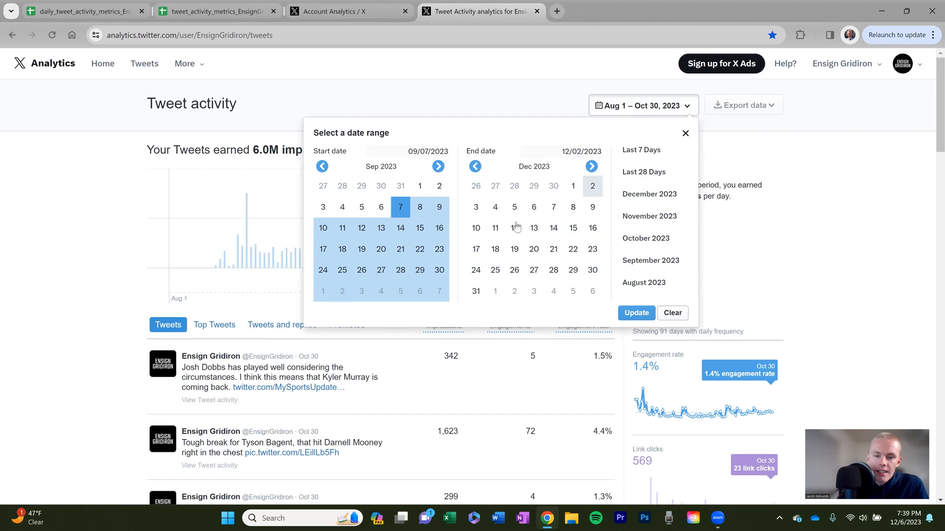
{"action": "left_click", "coordinate": [514, 207]}
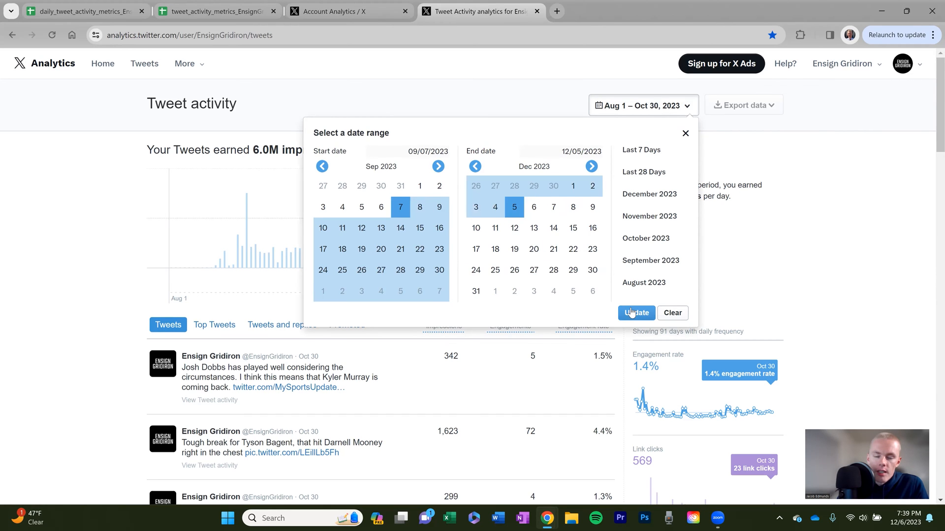
{"action": "left_click", "coordinate": [636, 312]}
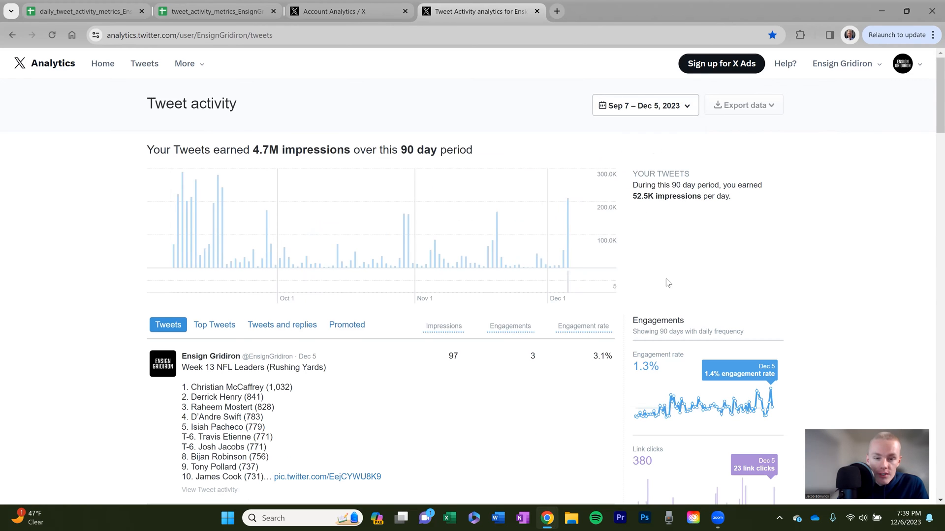
{"action": "mouse_move", "coordinate": [665, 279]}
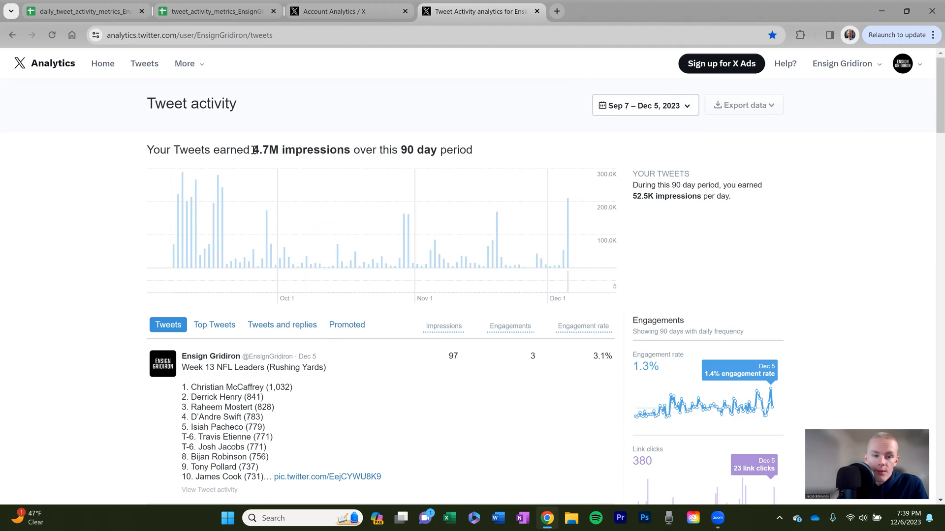
Step: Highlight the 90-day period figure on the Sep 7 – Dec 5 dashboard
{"action": "double_click", "coordinate": [264, 150]}
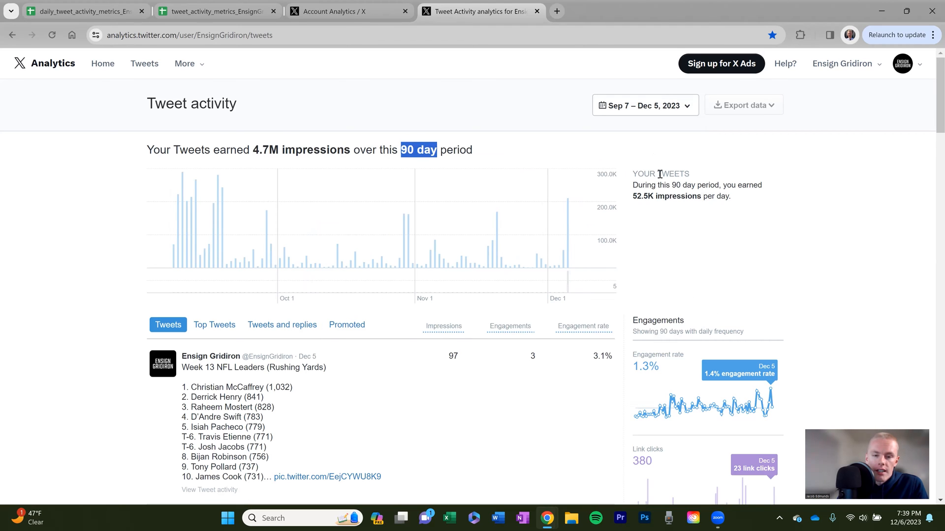
{"action": "mouse_move", "coordinate": [663, 108]}
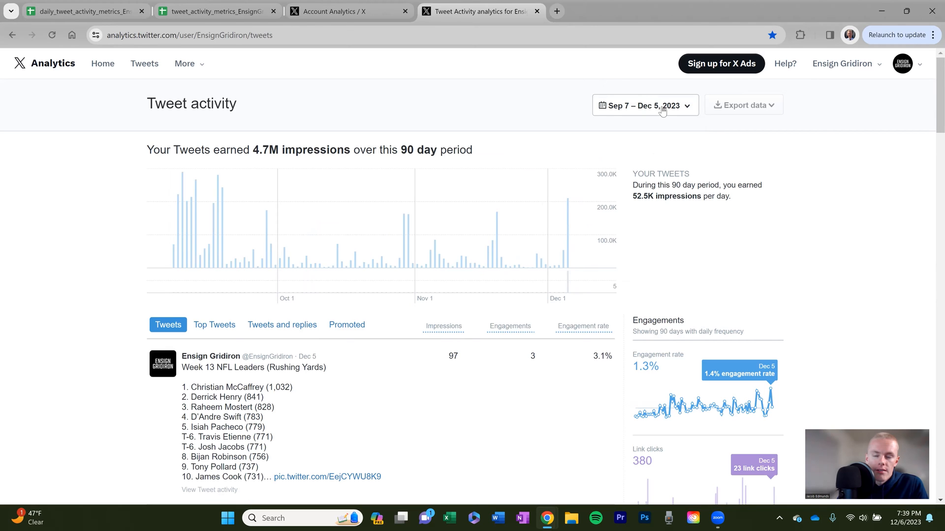
{"action": "mouse_move", "coordinate": [364, 99]}
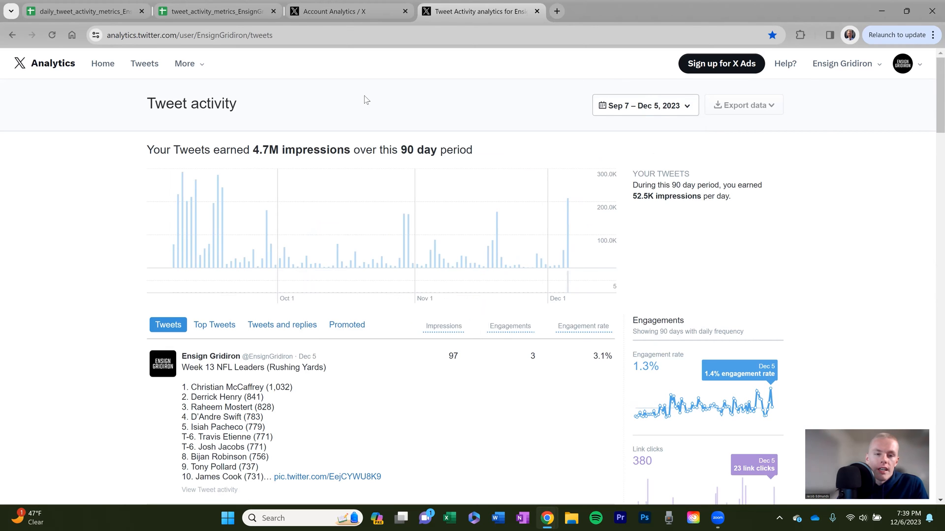
Step: Switch to the Account Analytics tab, collapse Creator Studio, and open Monetization
{"action": "left_click", "coordinate": [348, 10]}
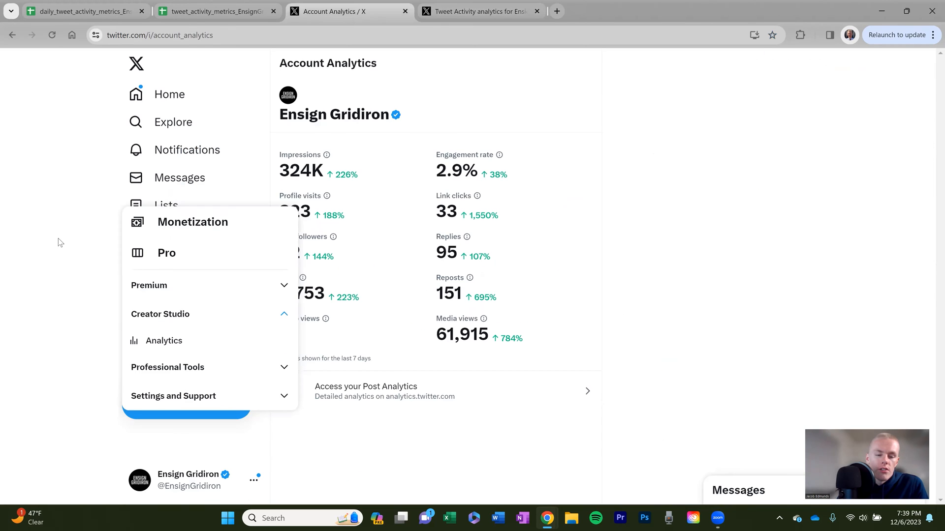
{"action": "left_click", "coordinate": [159, 314]}
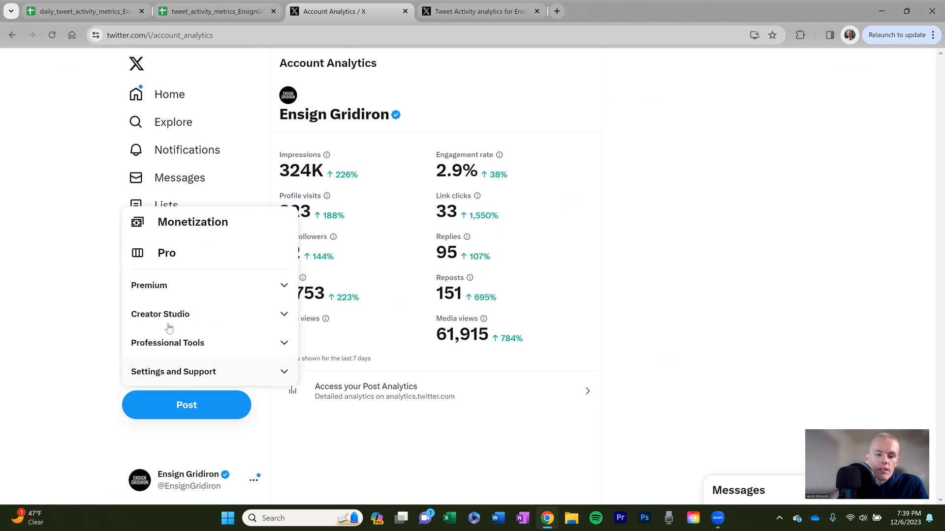
{"action": "left_click", "coordinate": [193, 222]}
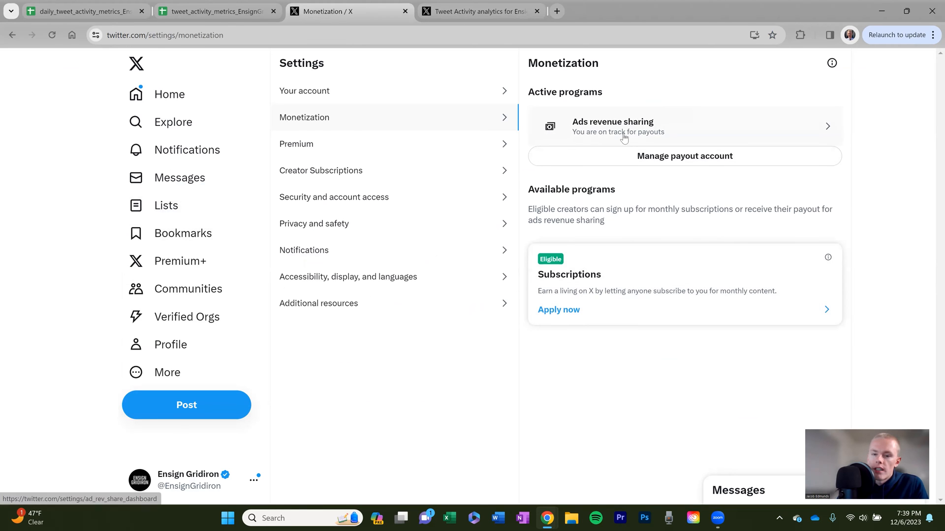
{"action": "mouse_move", "coordinate": [629, 325]}
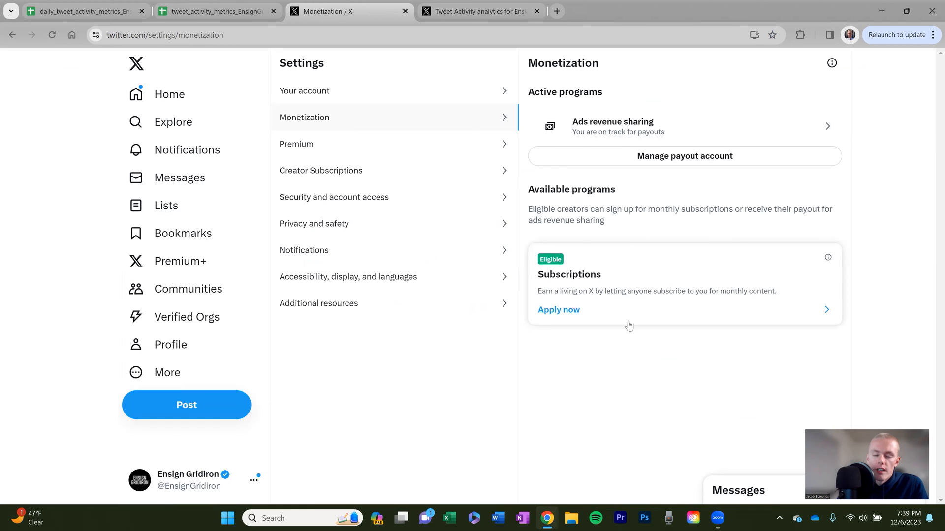
{"action": "mouse_move", "coordinate": [703, 183]}
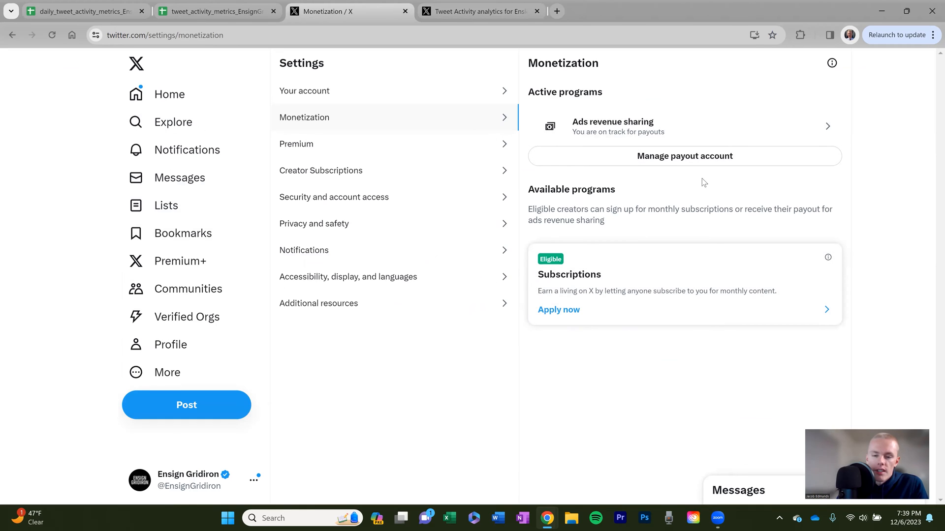
{"action": "mouse_move", "coordinate": [669, 240]}
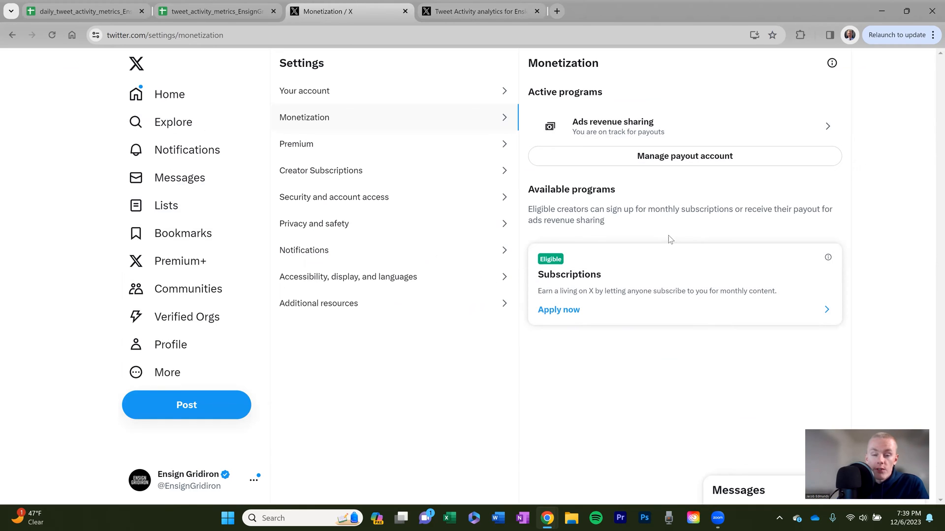
{"action": "mouse_move", "coordinate": [659, 245]}
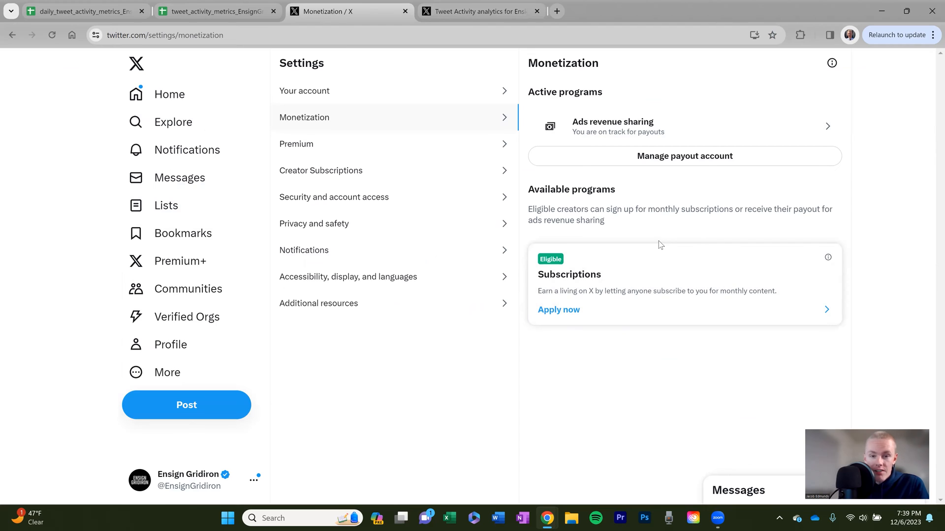
{"action": "mouse_move", "coordinate": [612, 152]}
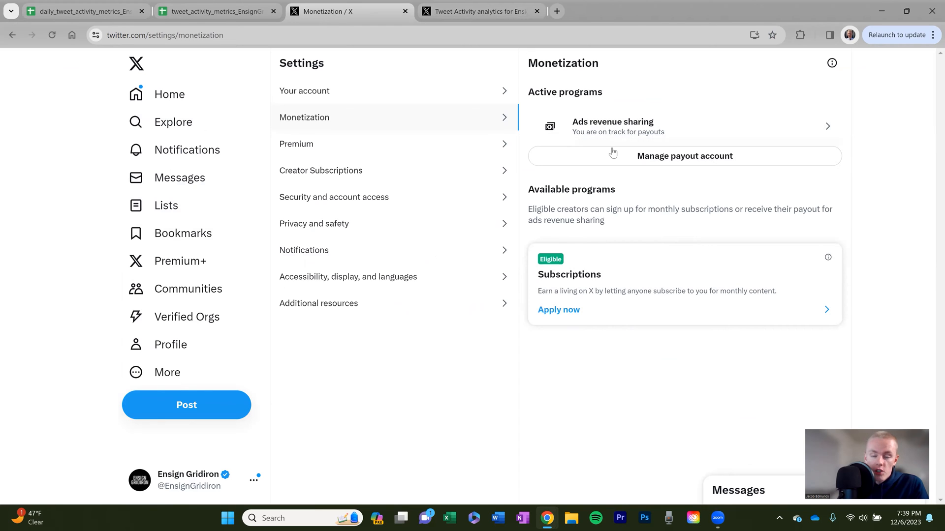
{"action": "mouse_move", "coordinate": [504, 116]}
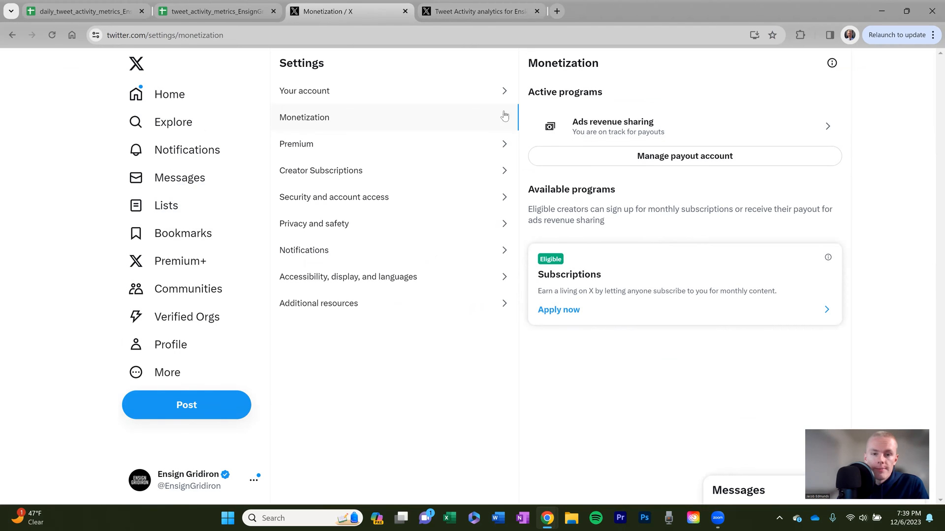
Step: Return to Tweet activity and scroll through per-tweet stats and engagement charts, then back up
{"action": "left_click", "coordinate": [478, 11]}
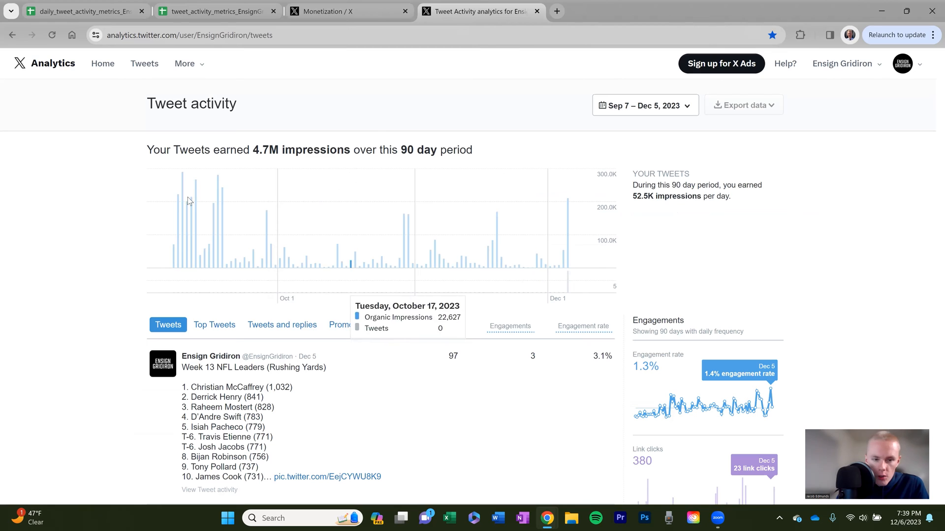
{"action": "mouse_move", "coordinate": [572, 198]}
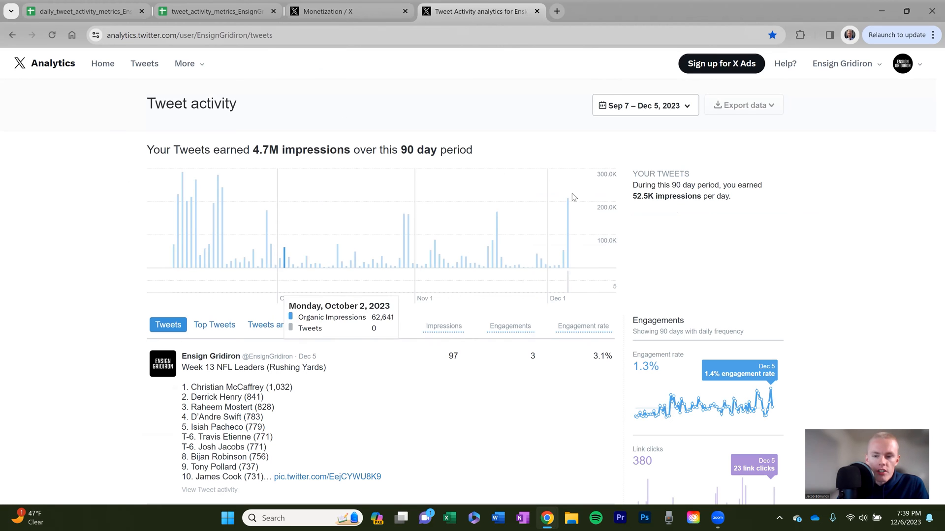
{"action": "scroll", "scroll_direction": "down", "scroll_amount": 3}
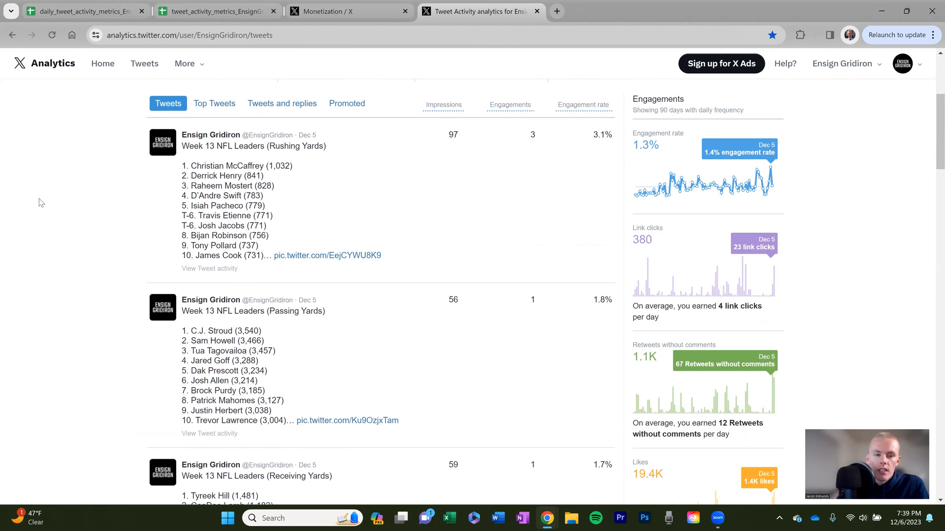
{"action": "mouse_move", "coordinate": [473, 194]}
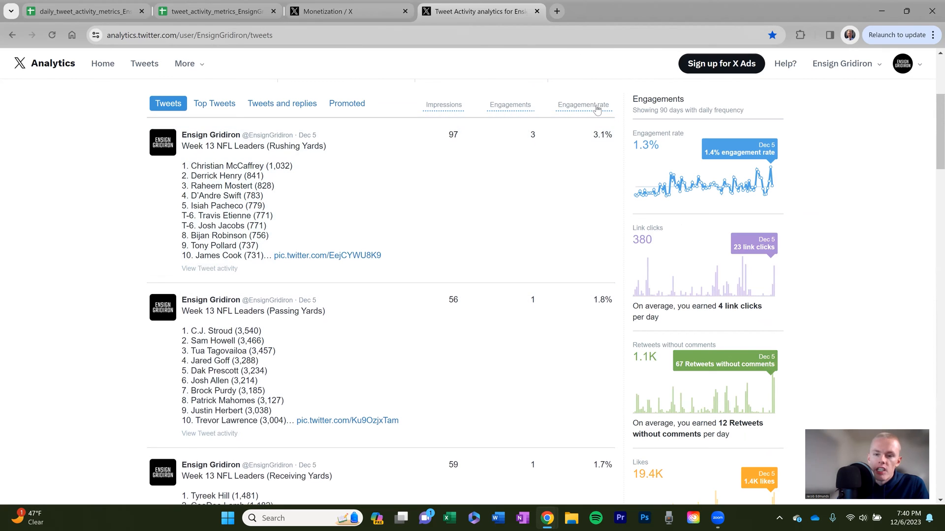
{"action": "mouse_move", "coordinate": [823, 243]}
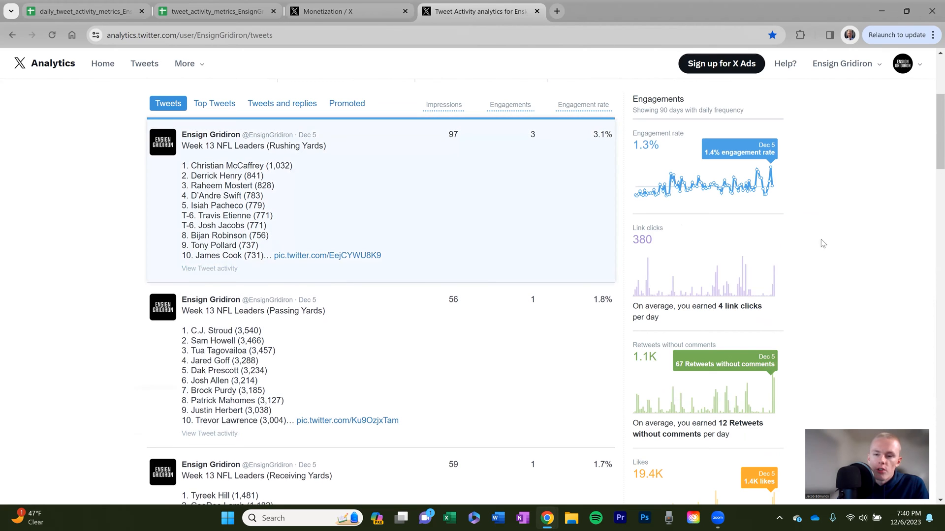
{"action": "mouse_move", "coordinate": [764, 231]}
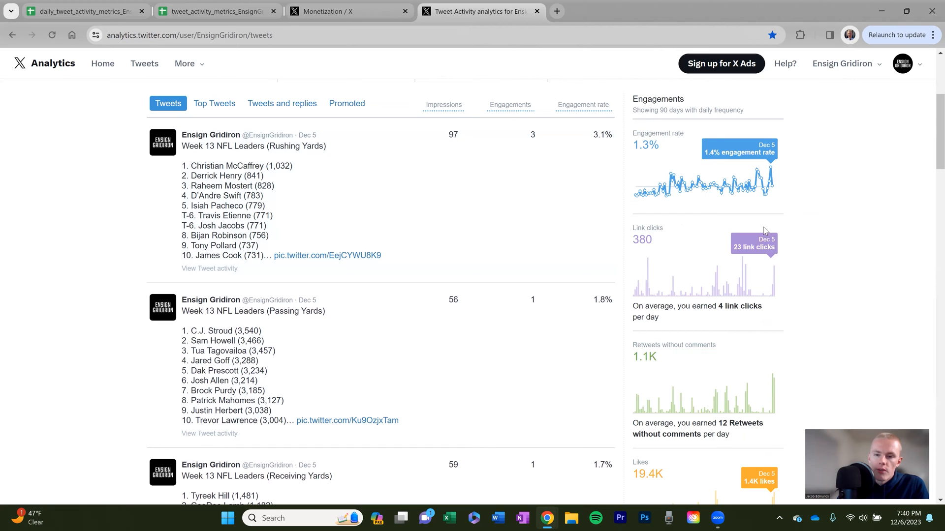
{"action": "scroll", "scroll_direction": "down", "scroll_amount": 3}
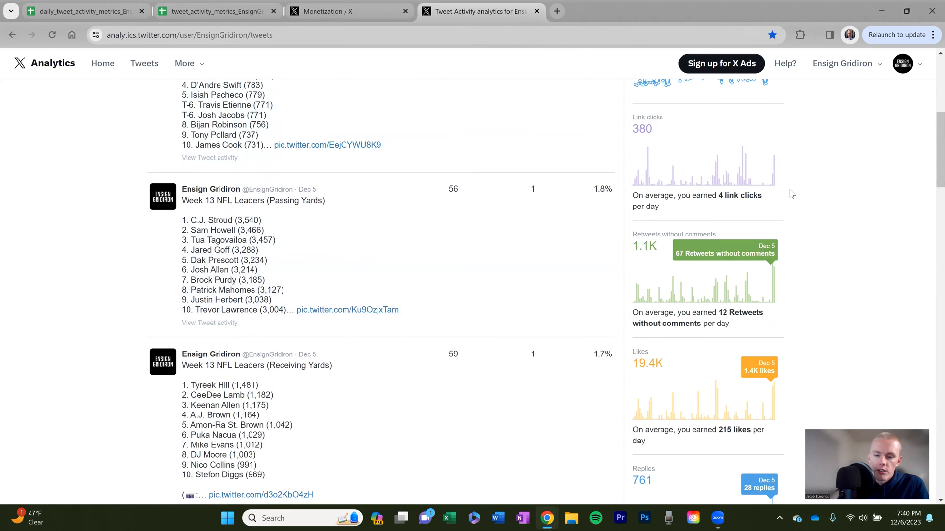
{"action": "scroll", "scroll_direction": "down", "scroll_amount": 3}
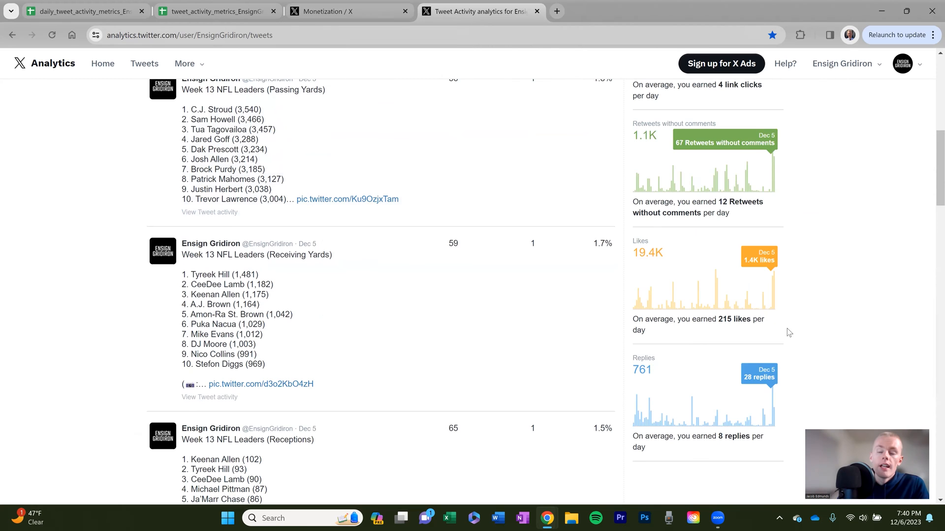
{"action": "scroll", "scroll_direction": "up", "scroll_amount": 3}
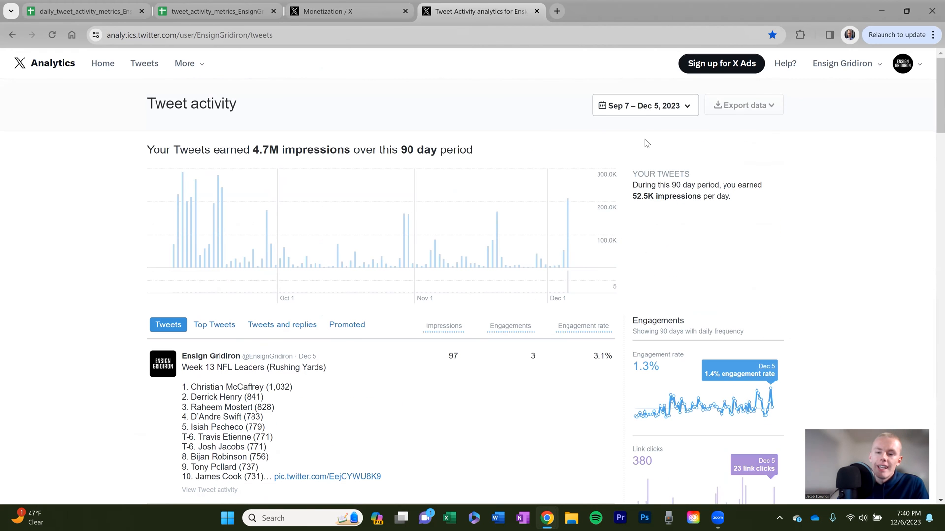
{"action": "mouse_move", "coordinate": [609, 107]}
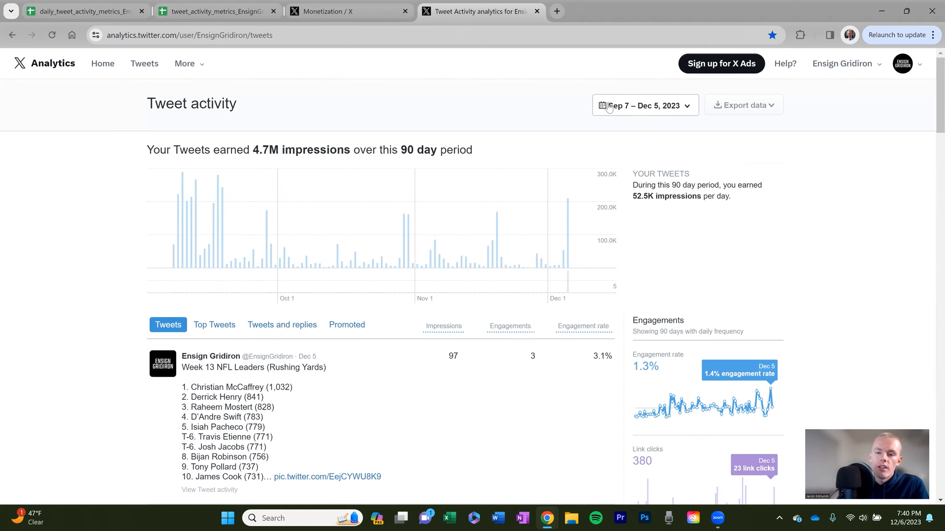
{"action": "mouse_move", "coordinate": [733, 210]}
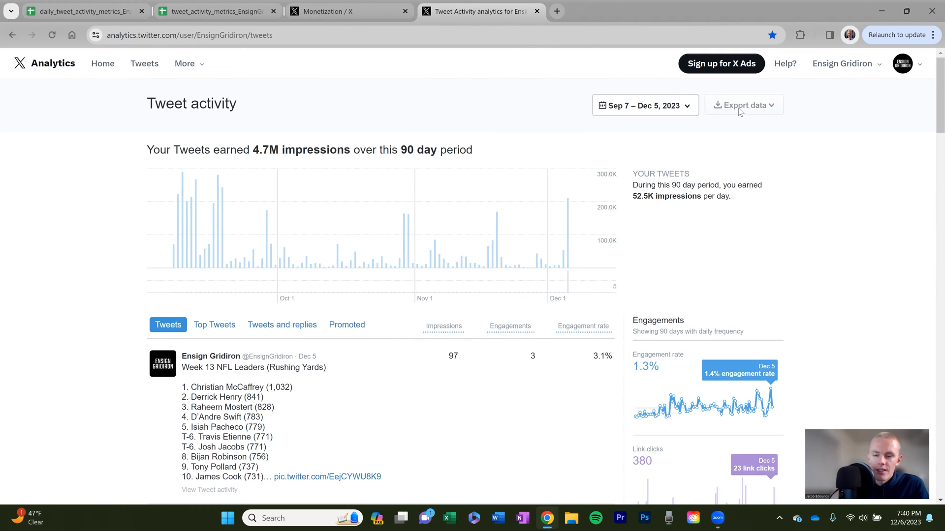
Step: Choose the November 2023 date range and apply it to the report
{"action": "left_click", "coordinate": [644, 105]}
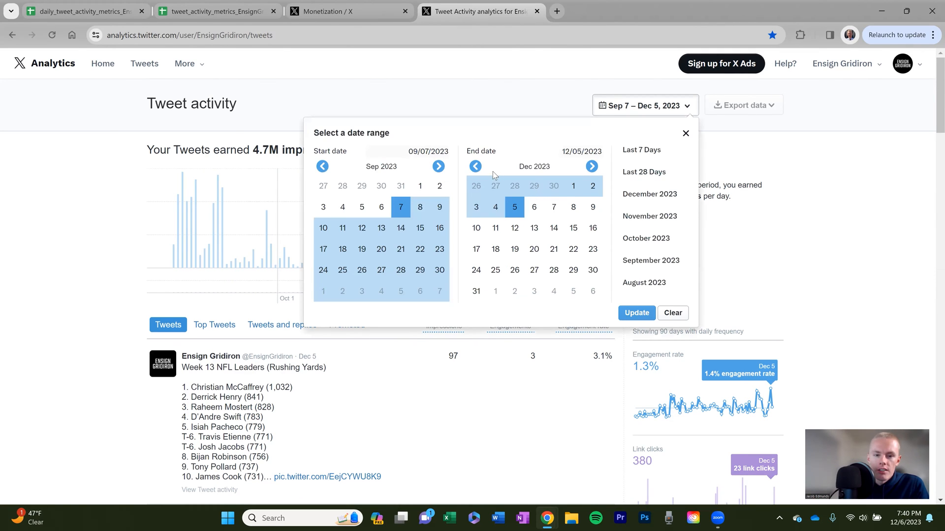
{"action": "left_click", "coordinate": [438, 166]}
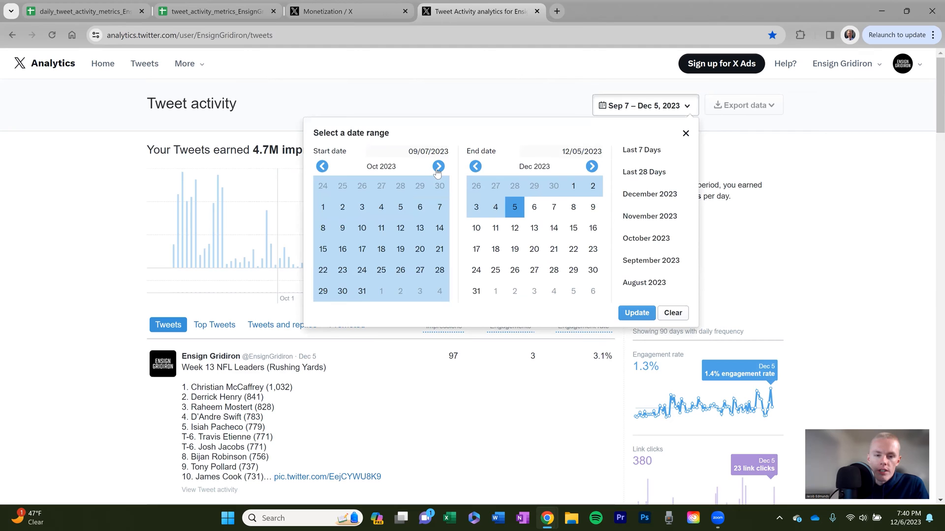
{"action": "left_click", "coordinate": [438, 167]}
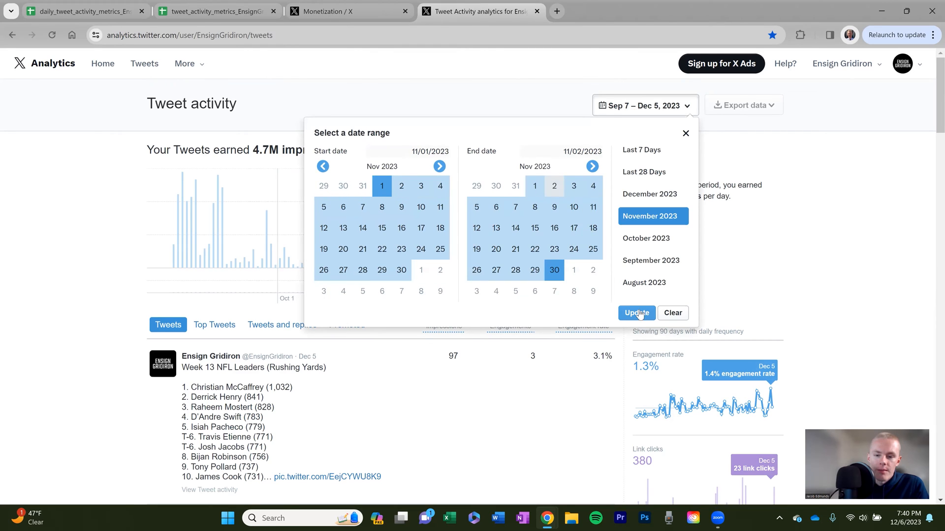
{"action": "left_click", "coordinate": [637, 313]}
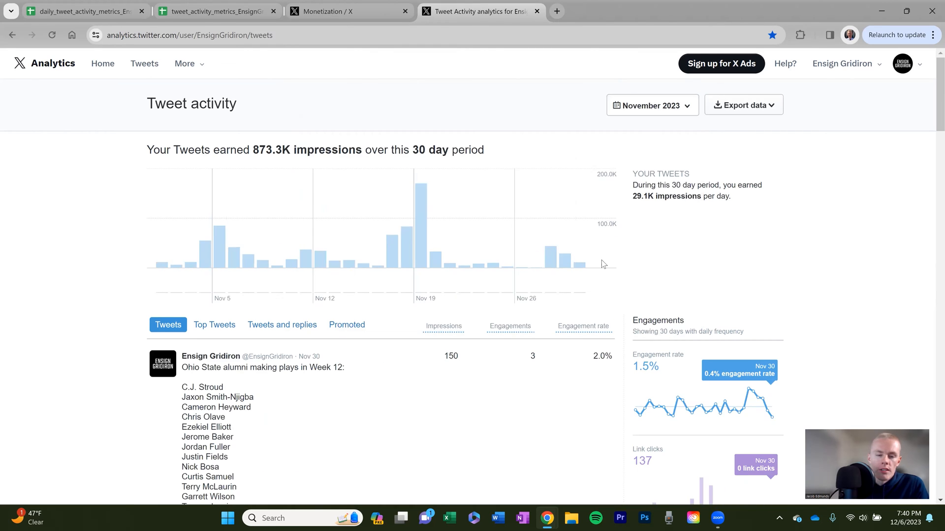
{"action": "mouse_move", "coordinate": [549, 256]}
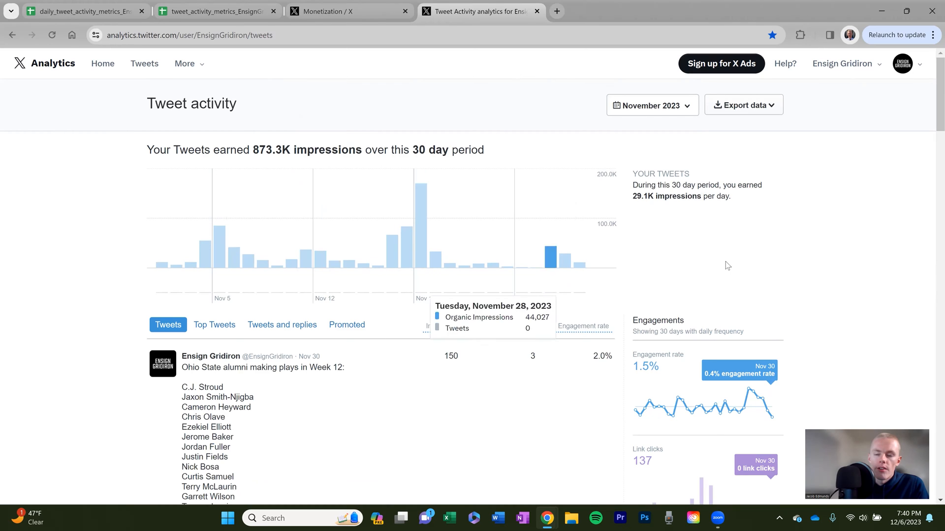
Step: Open the Export data dropdown offering By Tweet and By day downloads
{"action": "left_click", "coordinate": [744, 105]}
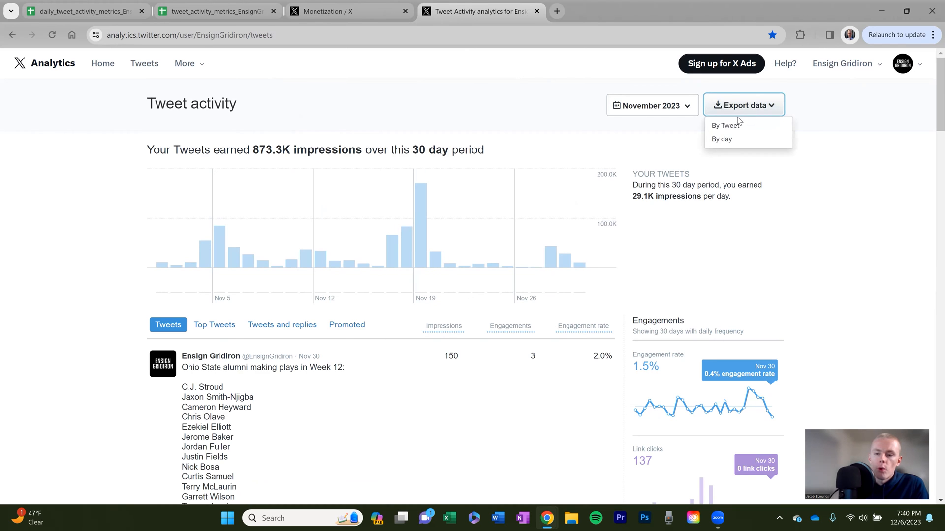
{"action": "mouse_move", "coordinate": [722, 140]}
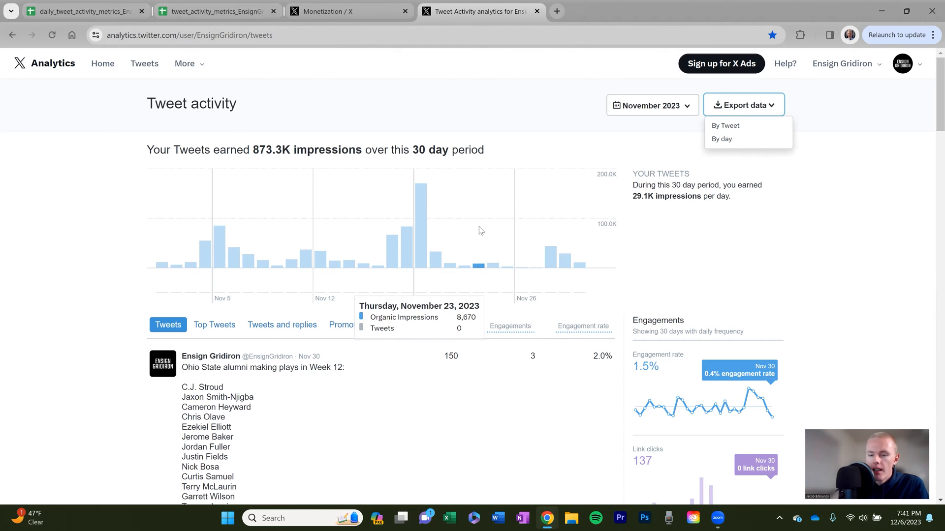
{"action": "mouse_move", "coordinate": [806, 236]}
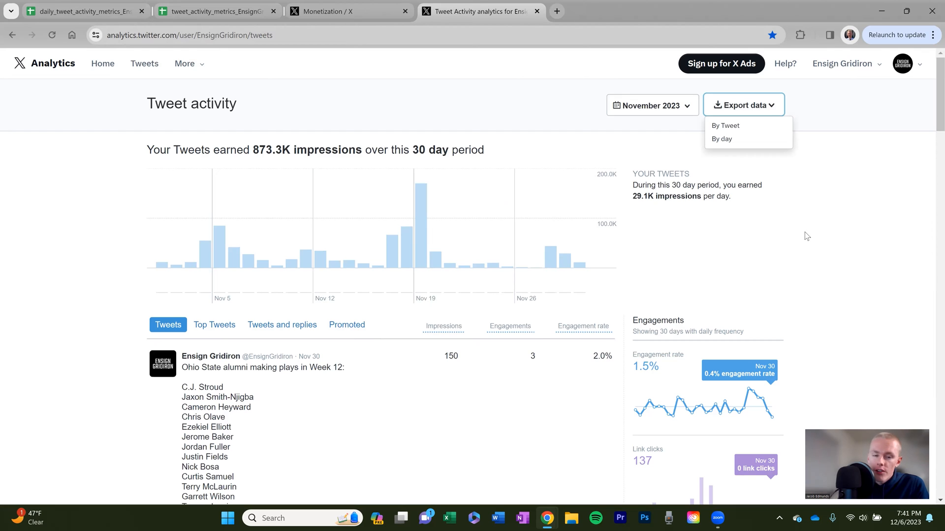
{"action": "mouse_move", "coordinate": [418, 150]}
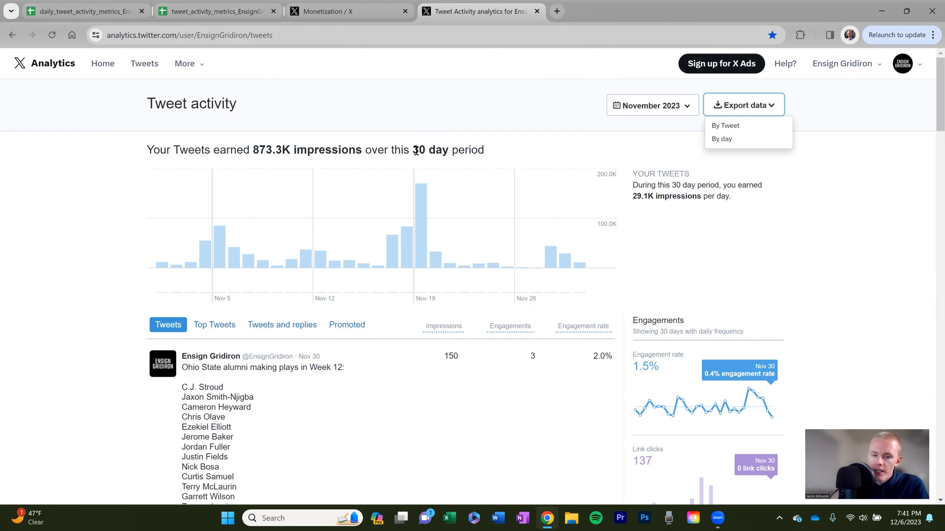
{"action": "mouse_move", "coordinate": [805, 250]}
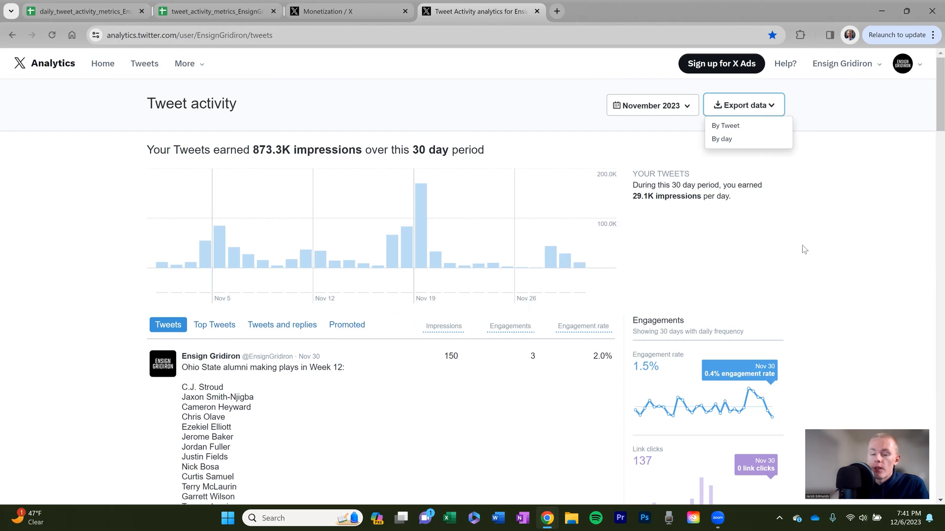
{"action": "mouse_move", "coordinate": [815, 264]}
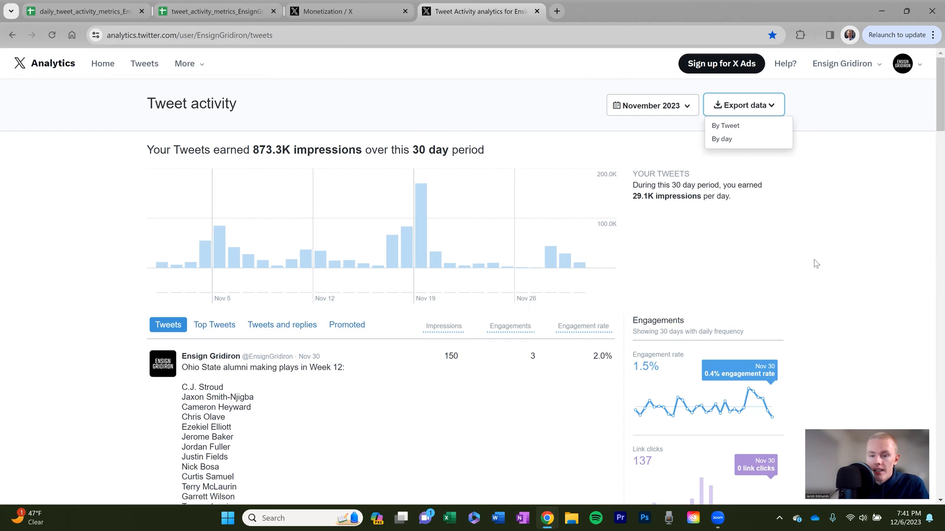
{"action": "mouse_move", "coordinate": [706, 191]}
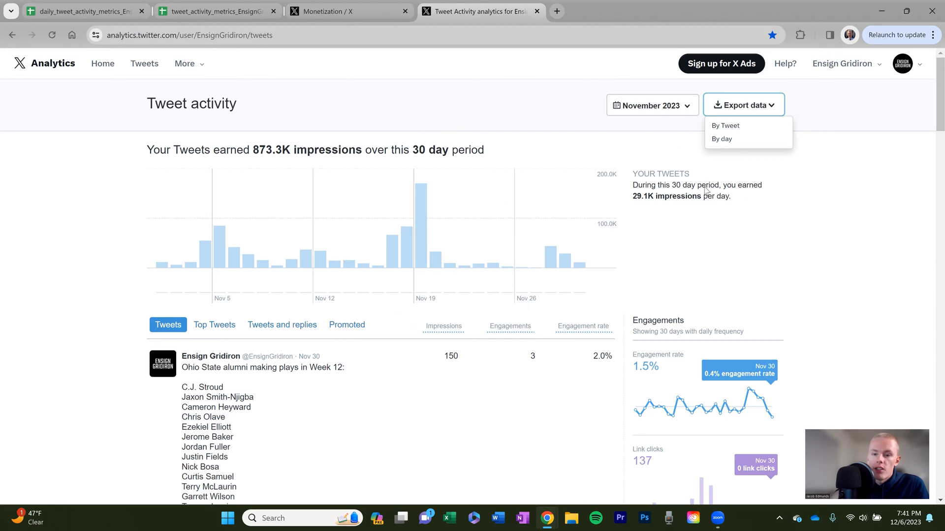
Step: Change Tweet activity to October 2023 (929.5K impressions, 31 days) and reopen the export options
{"action": "left_click", "coordinate": [651, 106]}
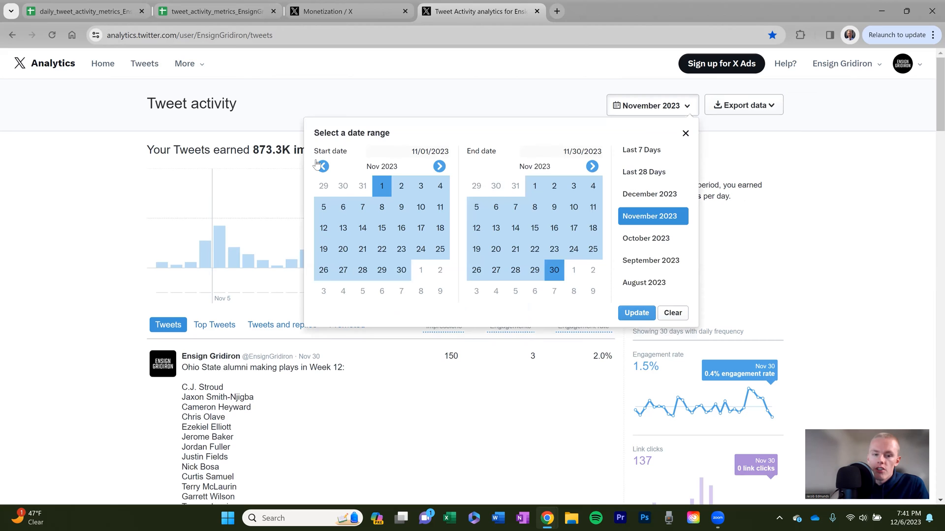
{"action": "left_click", "coordinate": [323, 167]}
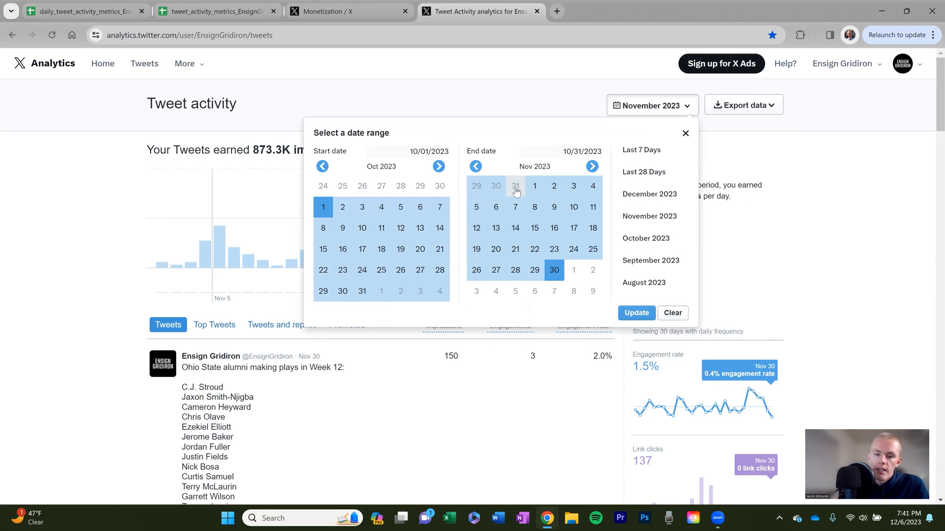
{"action": "left_click", "coordinate": [636, 313]}
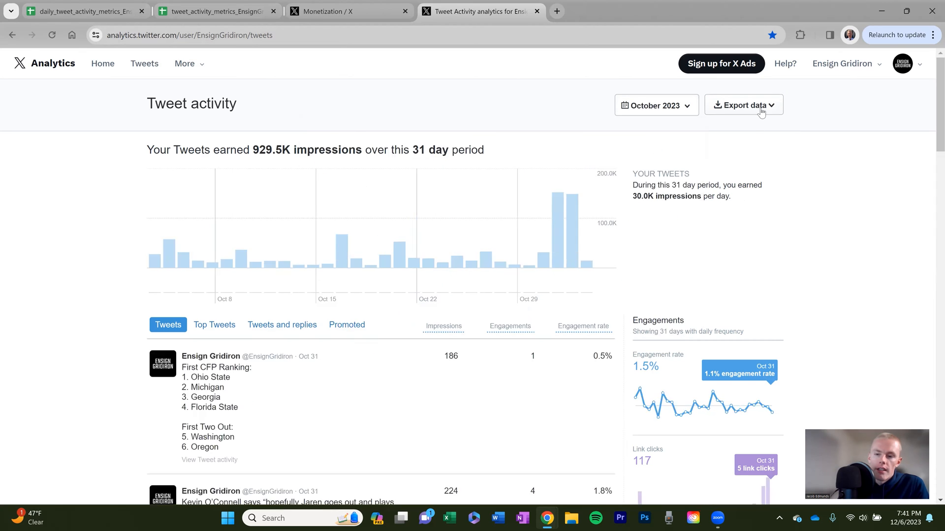
{"action": "left_click", "coordinate": [743, 105]}
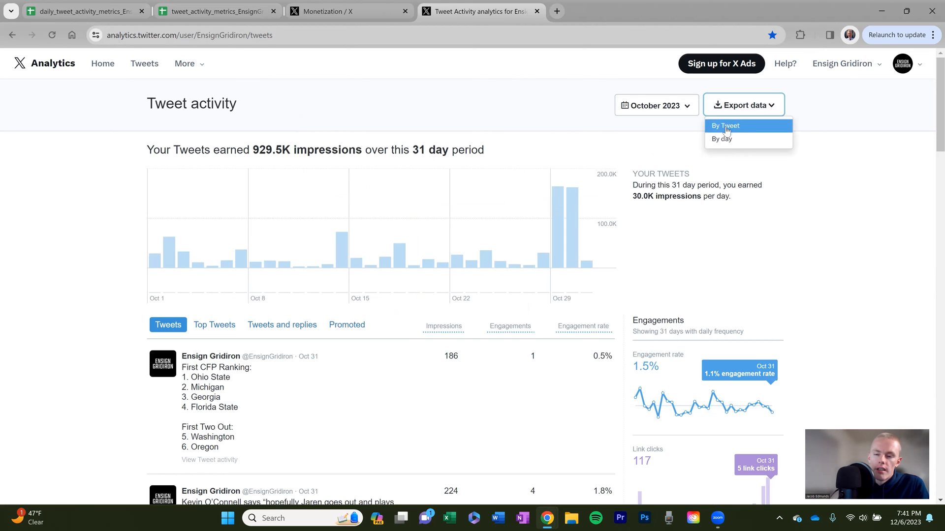
{"action": "mouse_move", "coordinate": [722, 149]}
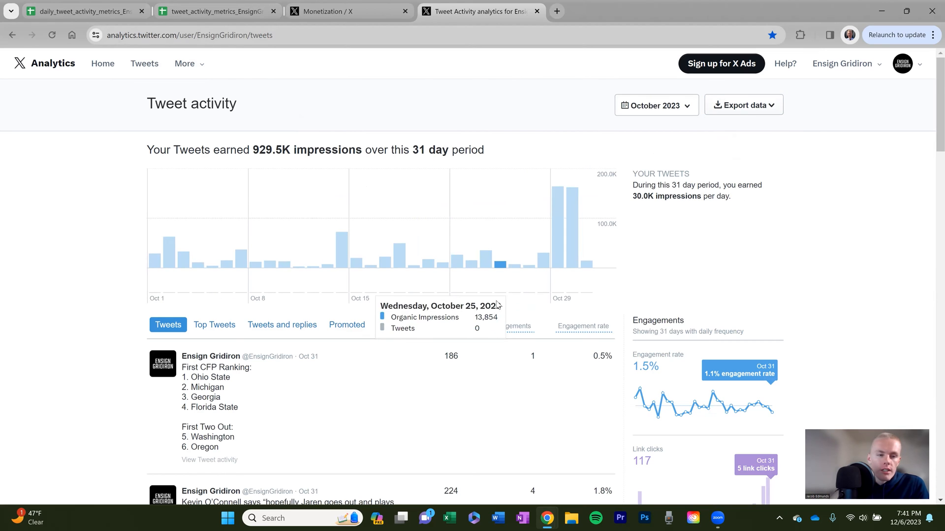
{"action": "mouse_move", "coordinate": [89, 11]}
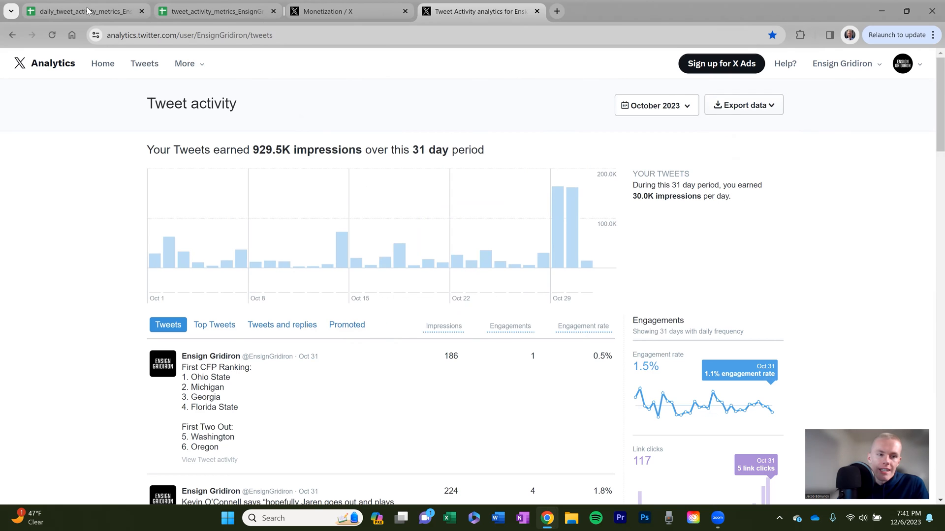
Step: Review the daily November 2023 metrics sheet from the Date column across to detail expands
{"action": "left_click", "coordinate": [84, 11]}
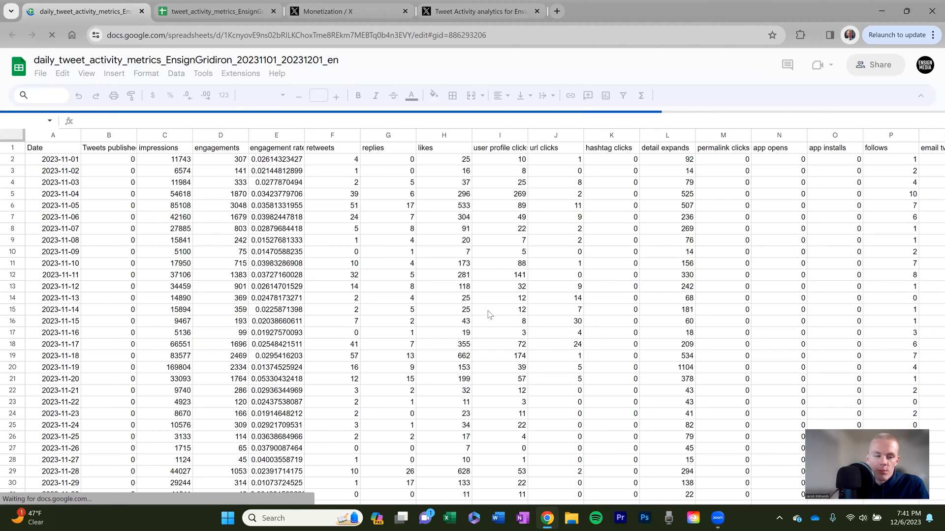
{"action": "left_click", "coordinate": [52, 158]}
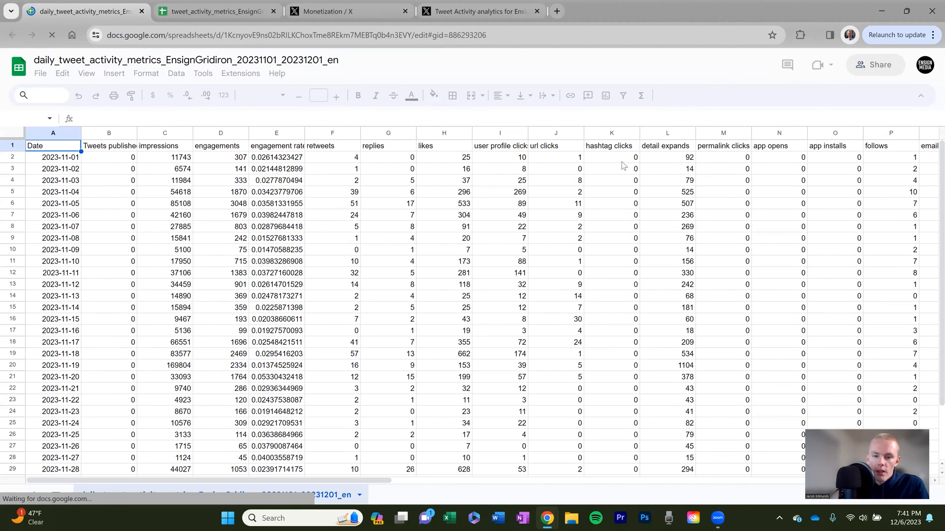
{"action": "mouse_move", "coordinate": [790, 191]}
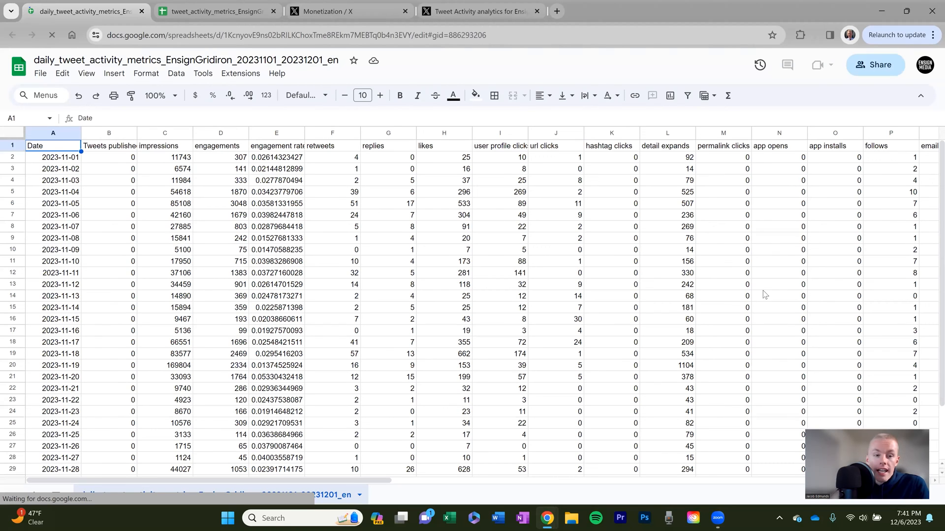
{"action": "mouse_move", "coordinate": [873, 313]}
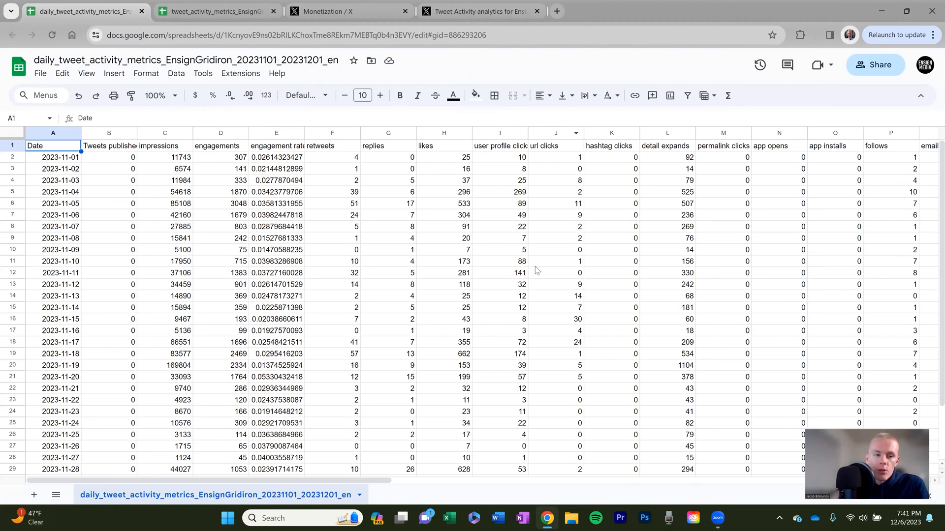
{"action": "mouse_move", "coordinate": [70, 69]}
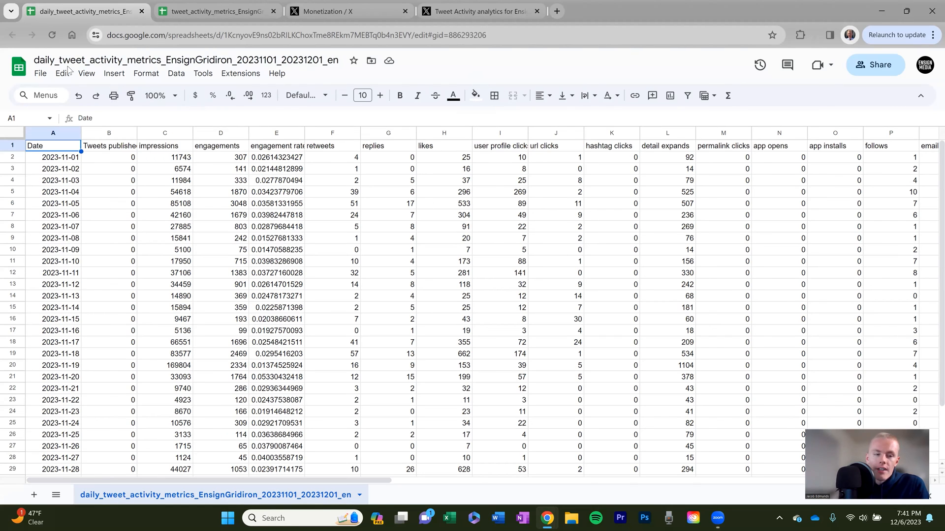
{"action": "mouse_move", "coordinate": [505, 223]}
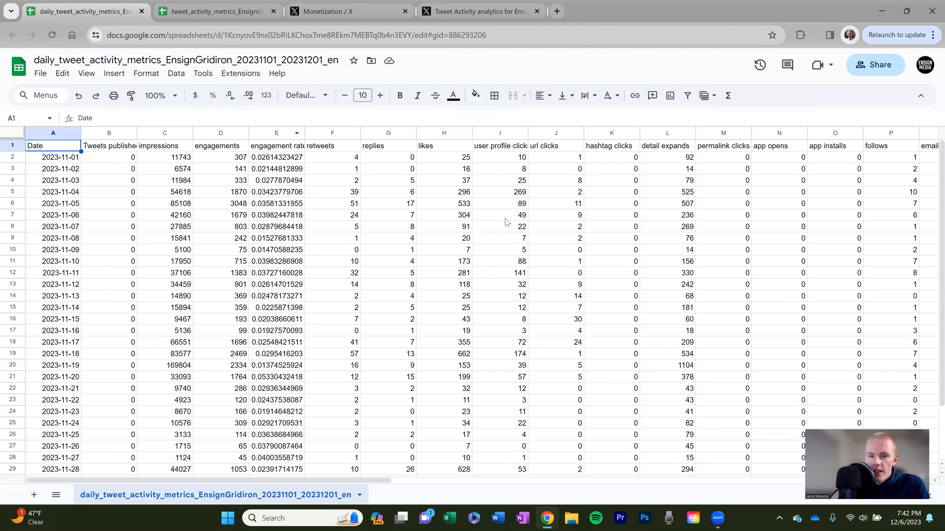
{"action": "mouse_move", "coordinate": [343, 279]}
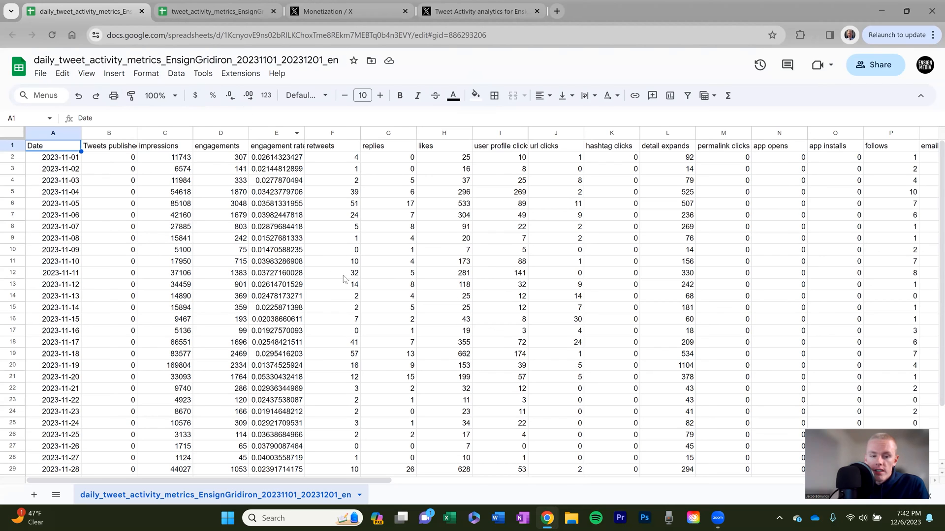
{"action": "mouse_move", "coordinate": [388, 307]}
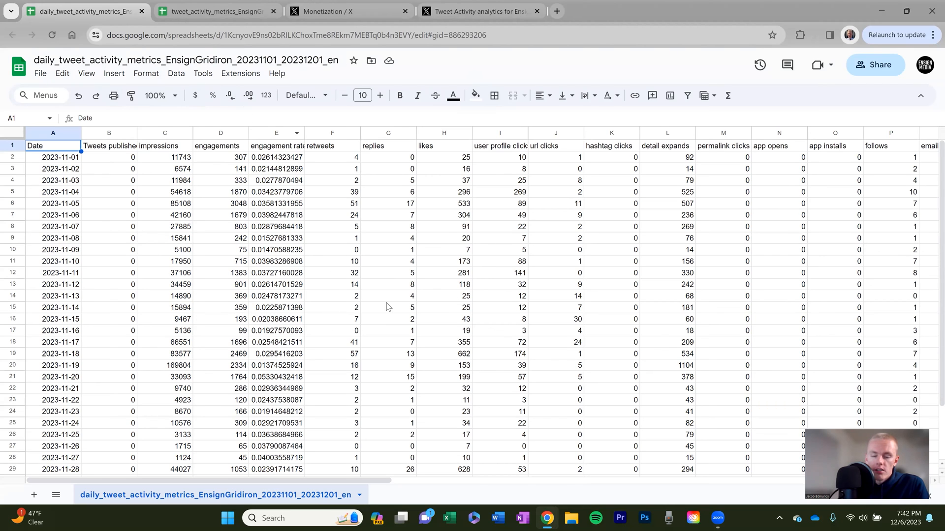
{"action": "mouse_move", "coordinate": [593, 193]}
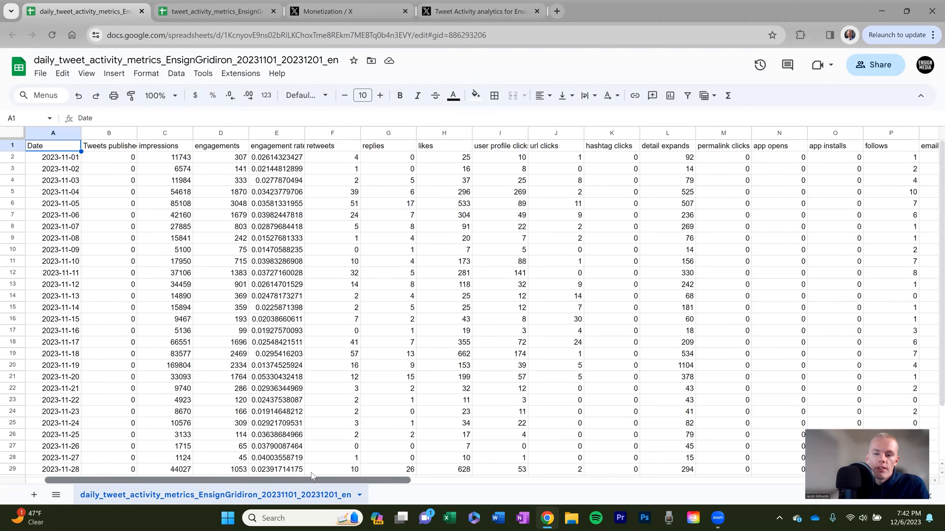
{"action": "scroll", "scroll_direction": "right", "scroll_amount": 3}
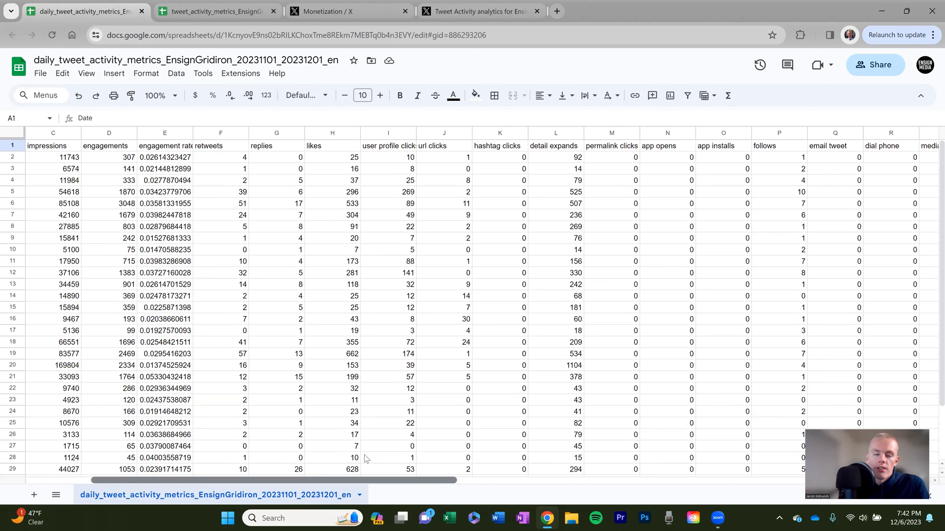
{"action": "mouse_move", "coordinate": [419, 198]}
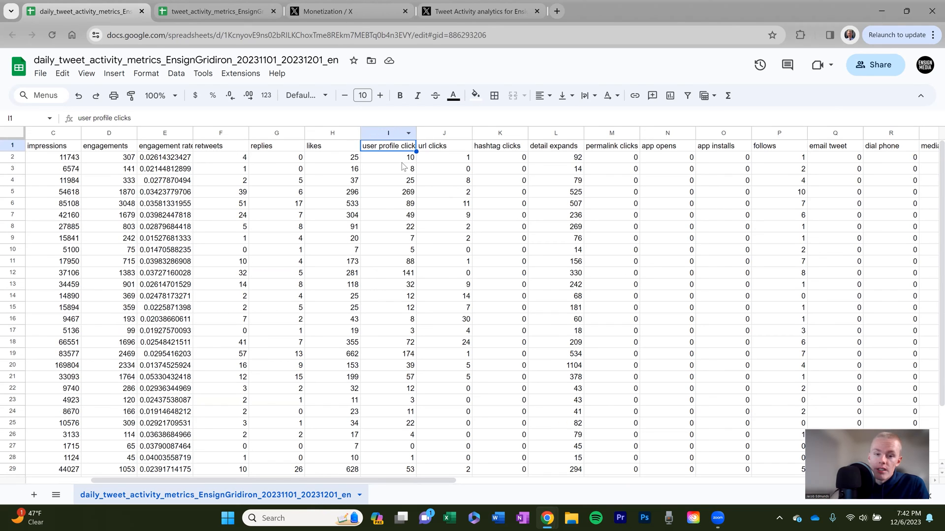
{"action": "mouse_move", "coordinate": [541, 181]}
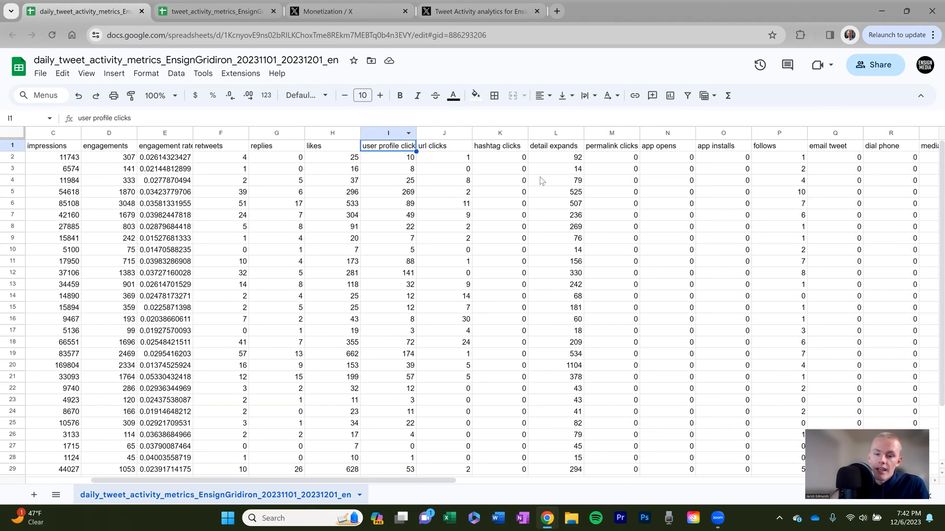
{"action": "left_click", "coordinate": [555, 145]}
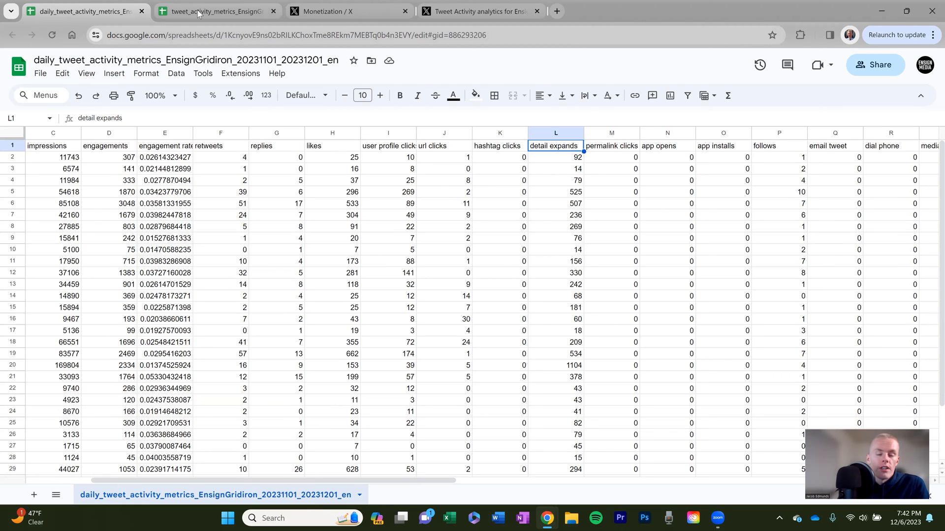
Step: Browse the per-Tweet November 2023 sheet's rows of text, time, impressions and engagements
{"action": "left_click", "coordinate": [216, 11]}
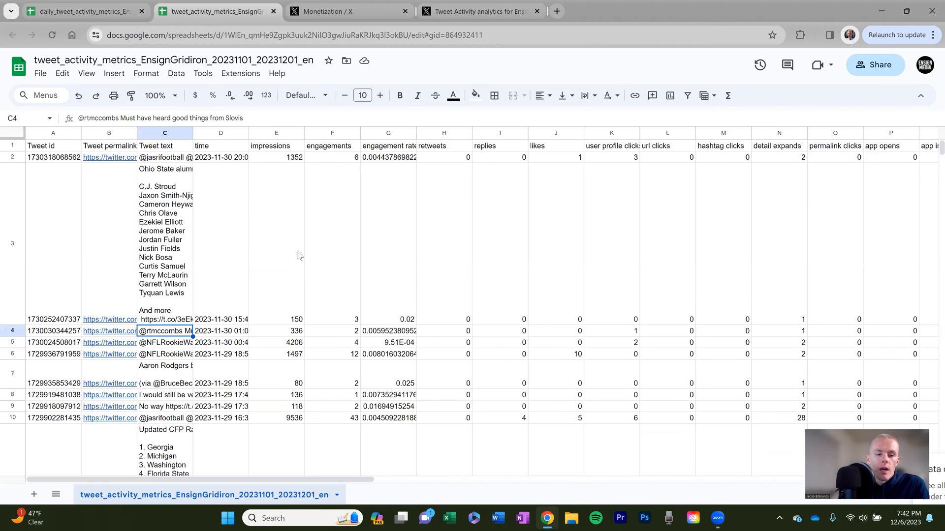
{"action": "mouse_move", "coordinate": [133, 201]}
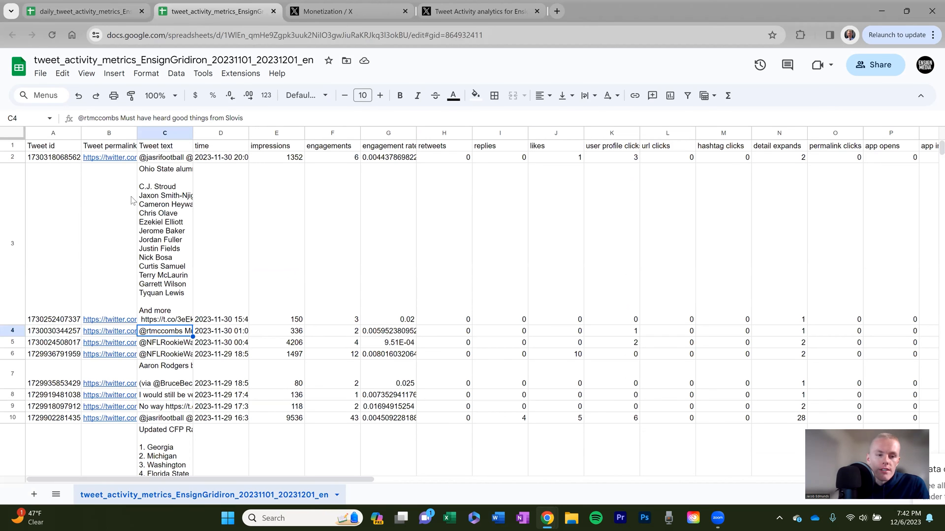
{"action": "scroll", "scroll_direction": "down", "scroll_amount": 3}
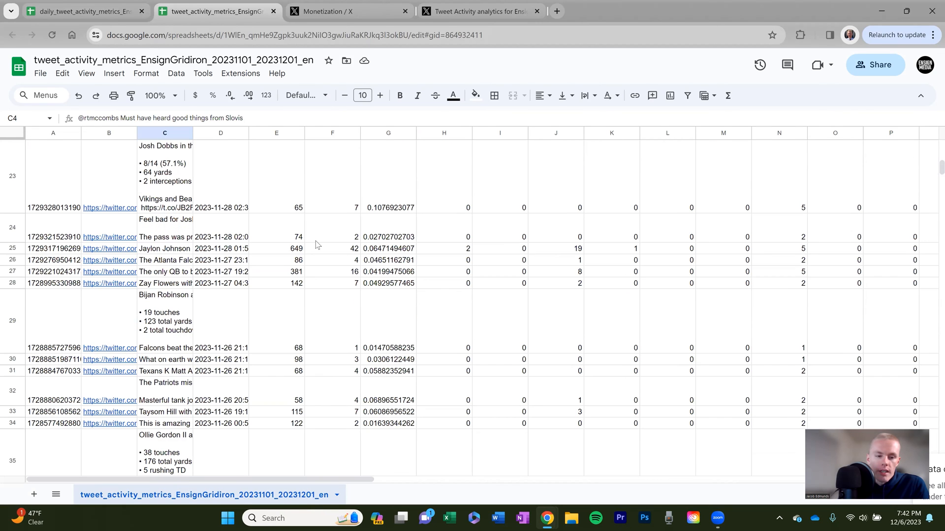
{"action": "scroll", "scroll_direction": "down", "scroll_amount": 3}
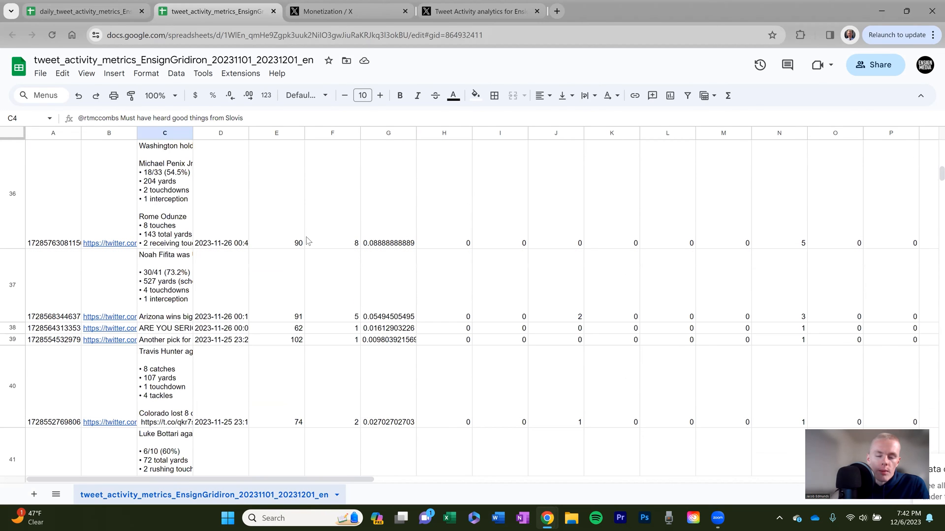
{"action": "scroll", "scroll_direction": "up", "scroll_amount": 3}
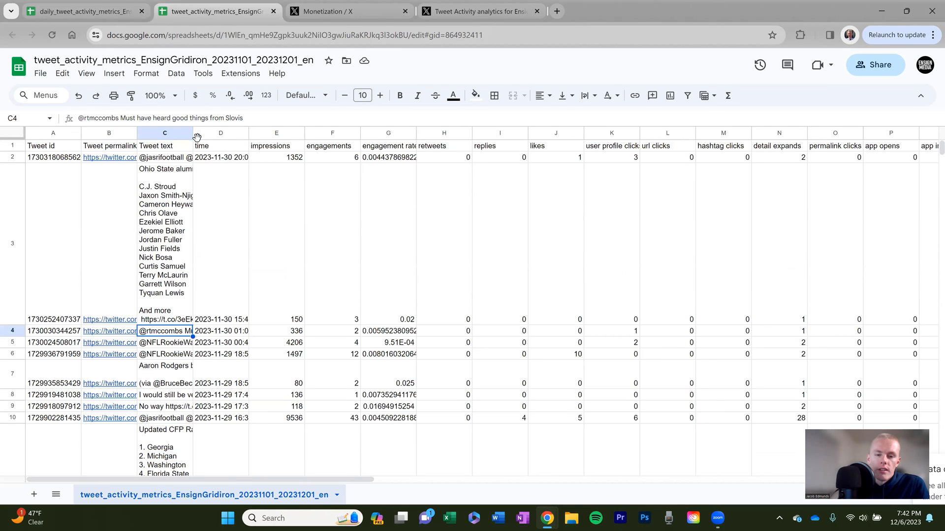
{"action": "mouse_move", "coordinate": [772, 156]}
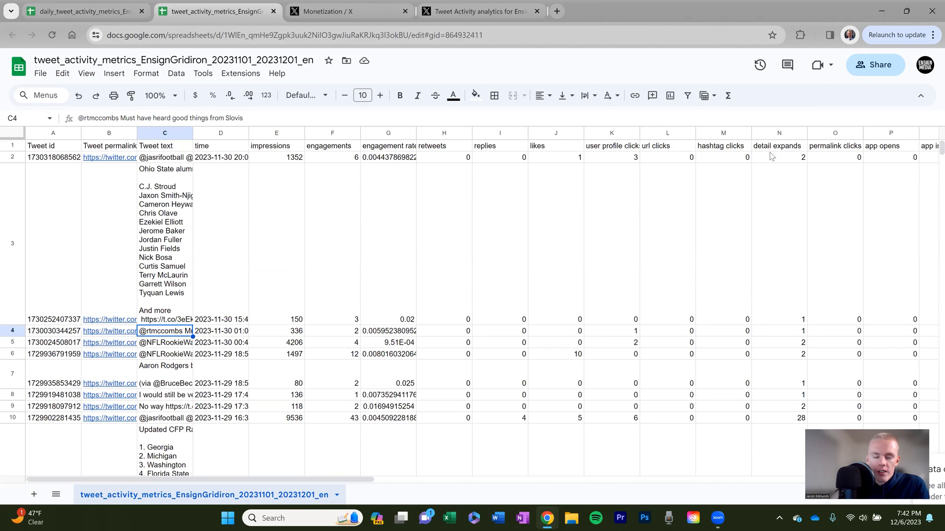
{"action": "mouse_move", "coordinate": [609, 241]}
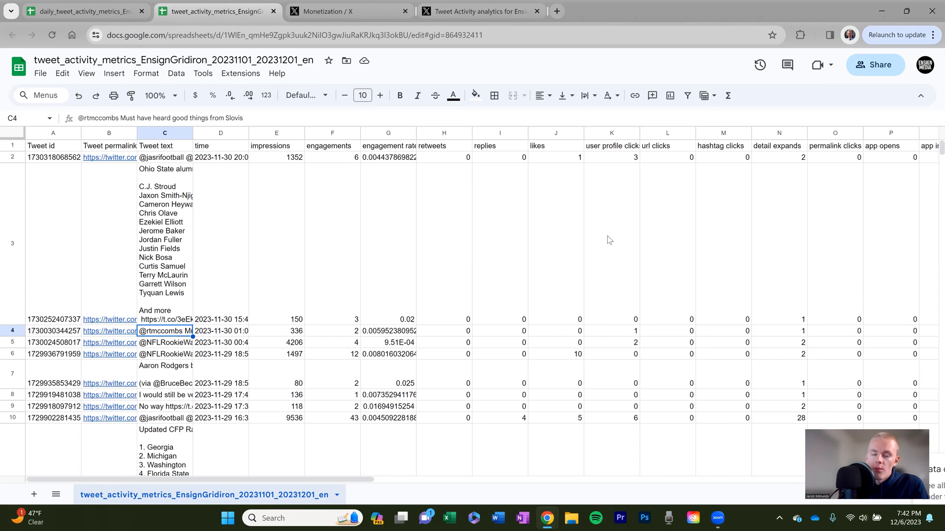
{"action": "mouse_move", "coordinate": [525, 220]}
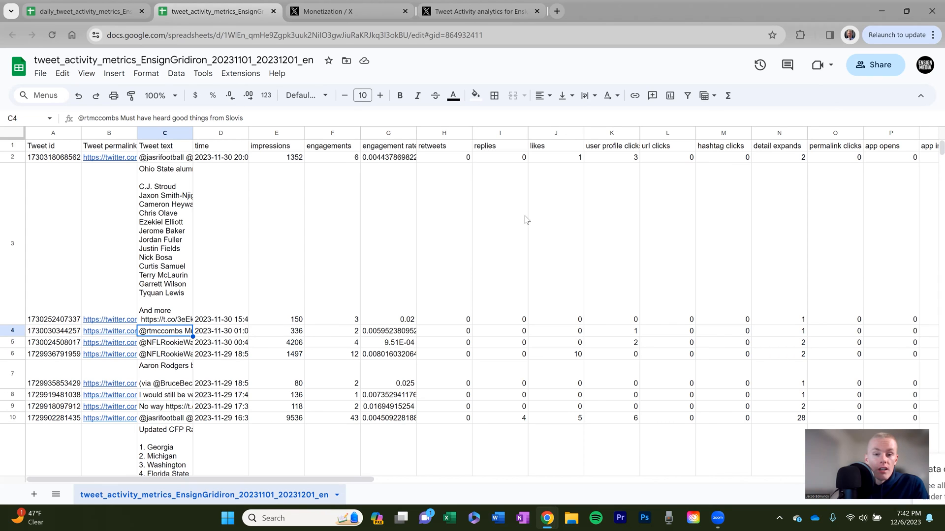
{"action": "mouse_move", "coordinate": [571, 223]}
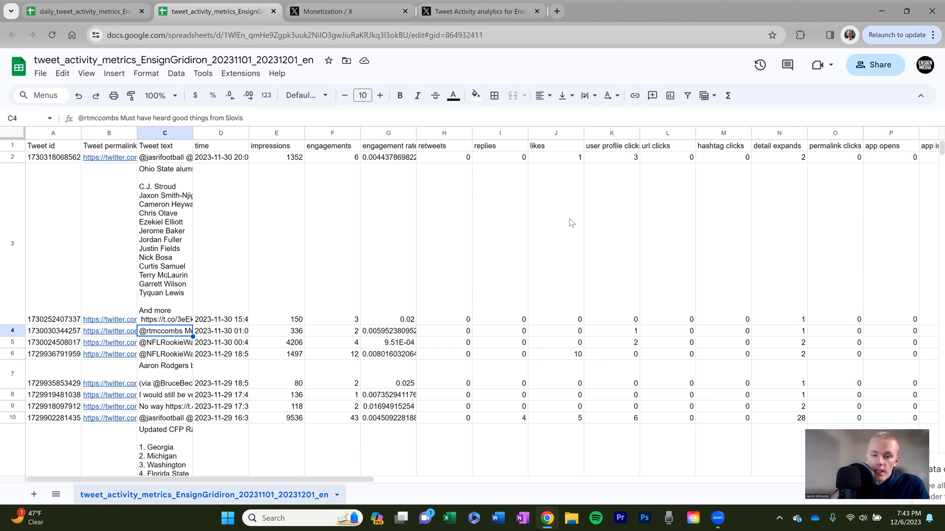
{"action": "mouse_move", "coordinate": [465, 250]}
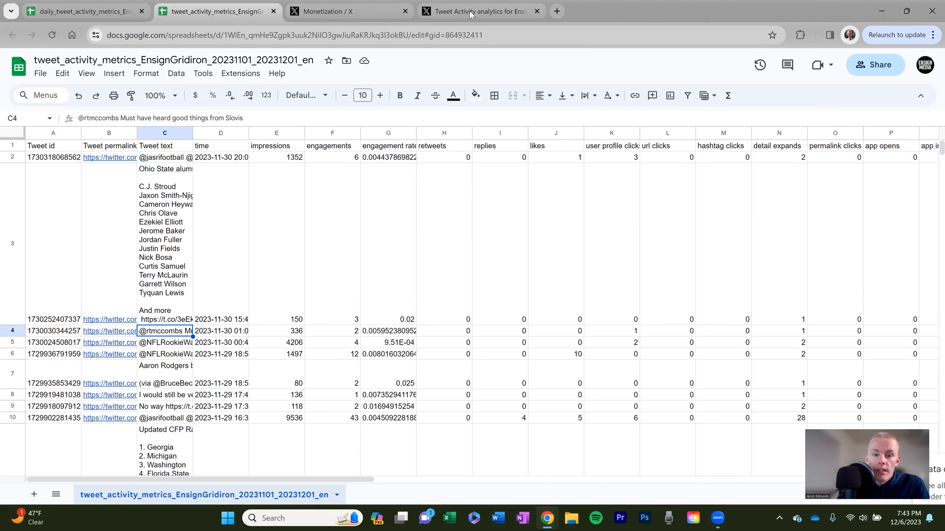
Step: Go to the Videos analytics page showing 42.9K video views and 13.0K minutes viewed
{"action": "left_click", "coordinate": [479, 11]}
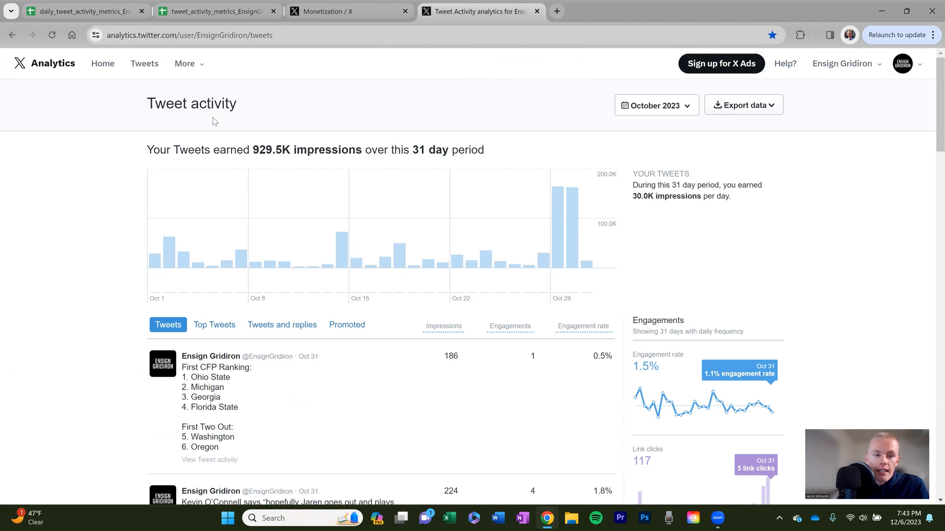
{"action": "left_click", "coordinate": [186, 63]}
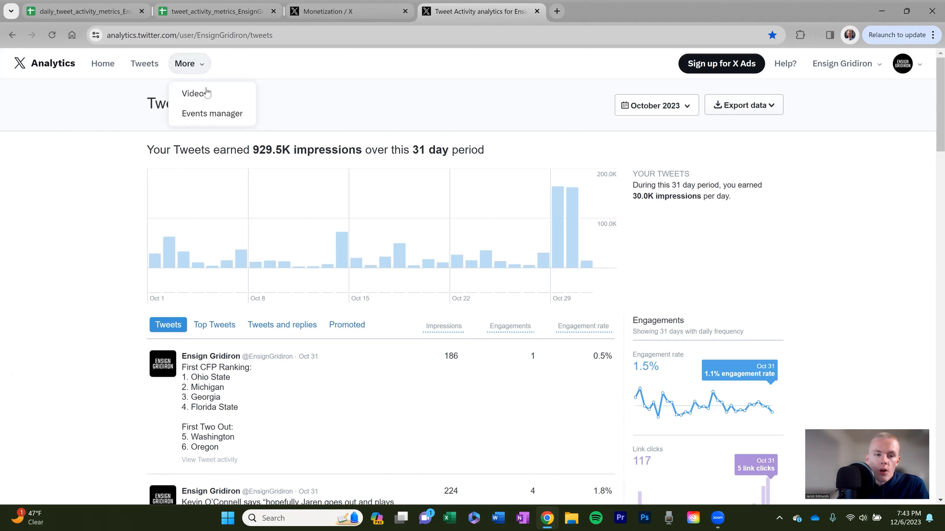
{"action": "left_click", "coordinate": [195, 94]}
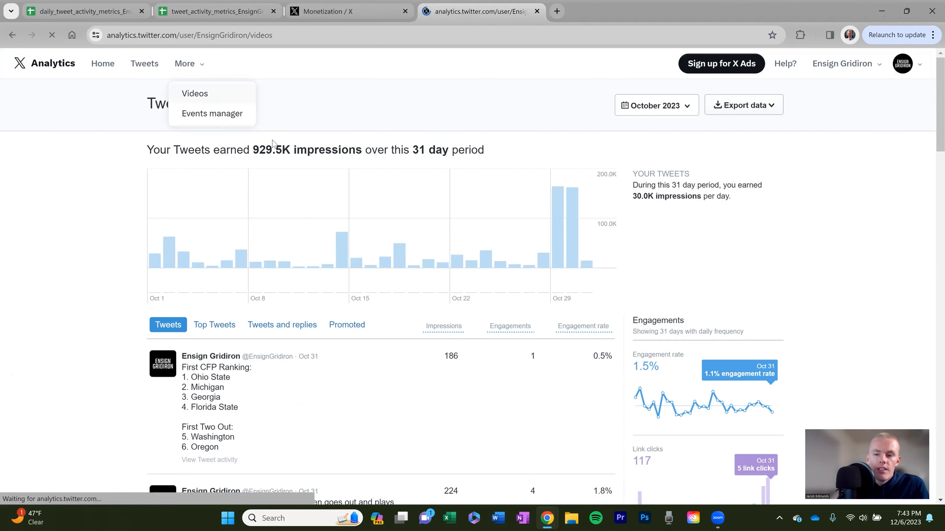
{"action": "left_click", "coordinate": [195, 94]}
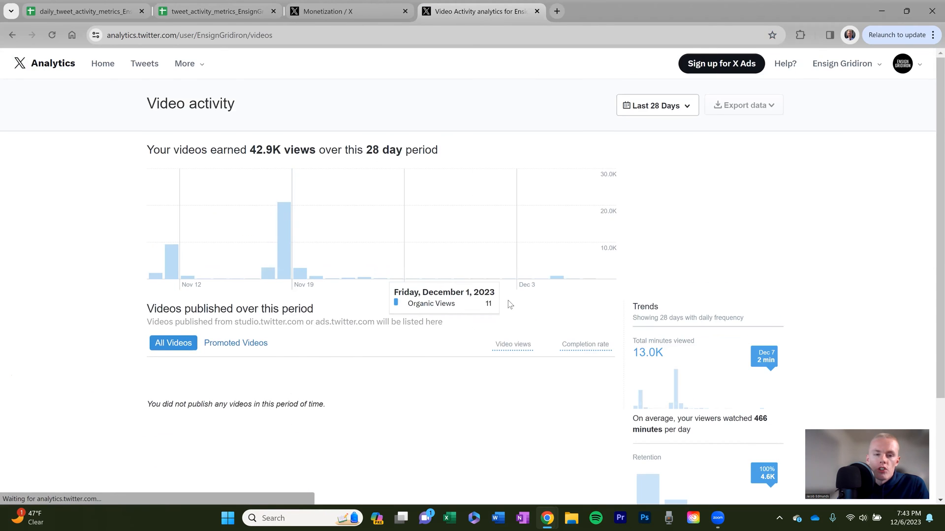
{"action": "mouse_move", "coordinate": [337, 317]}
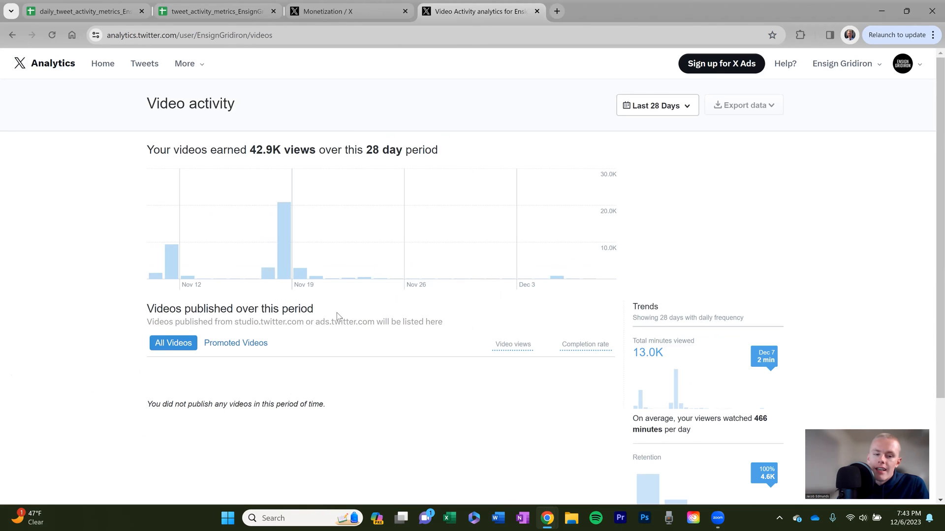
{"action": "mouse_move", "coordinate": [392, 346]}
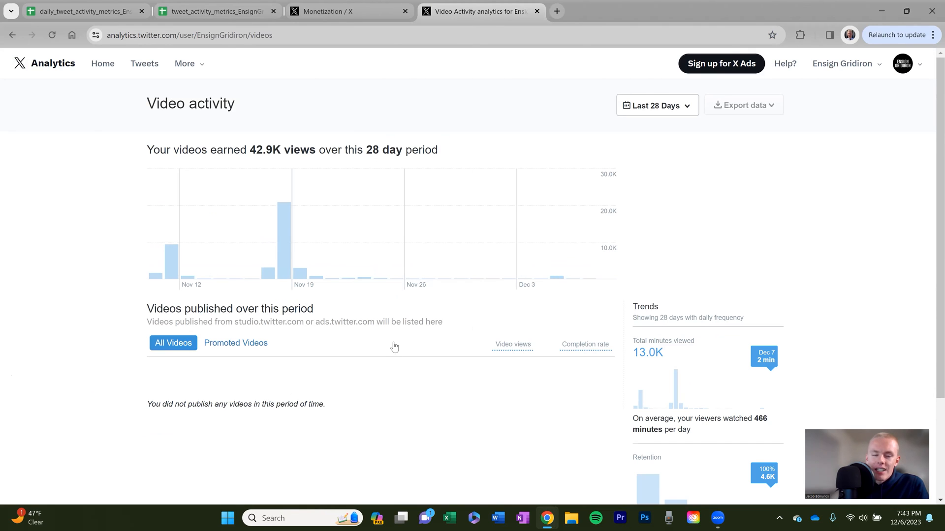
{"action": "mouse_move", "coordinate": [392, 347]}
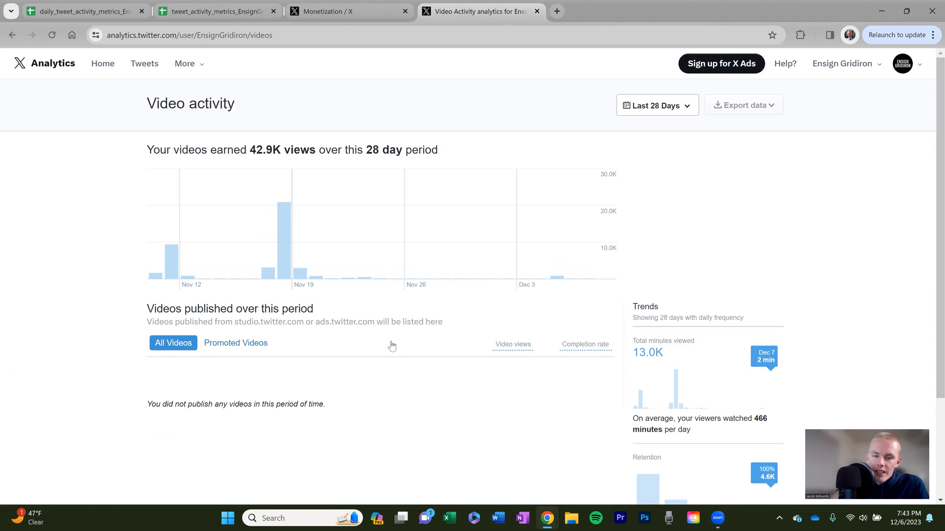
{"action": "mouse_move", "coordinate": [749, 247]}
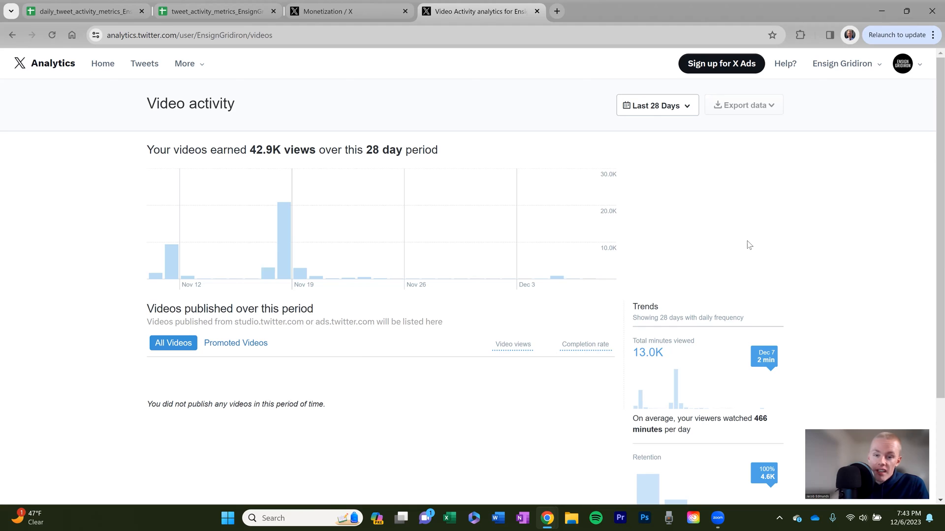
{"action": "mouse_move", "coordinate": [708, 220]}
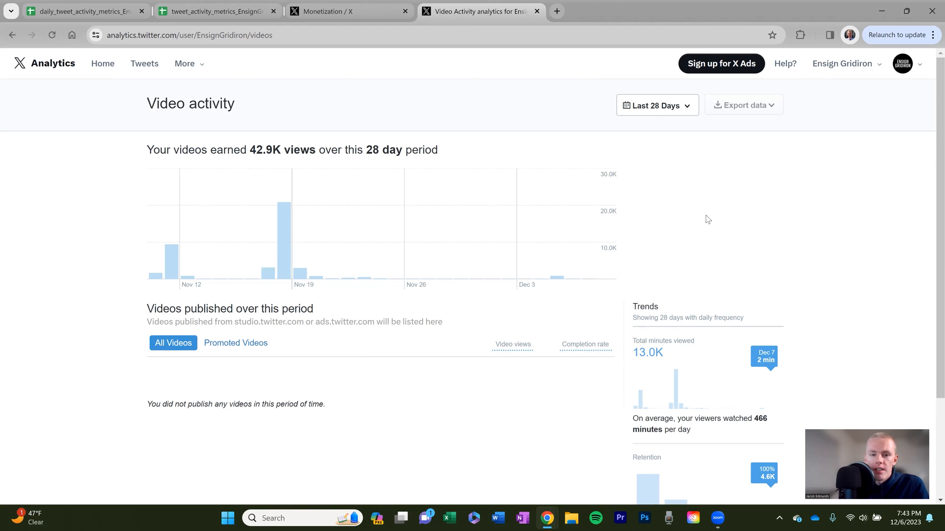
{"action": "mouse_move", "coordinate": [731, 228]}
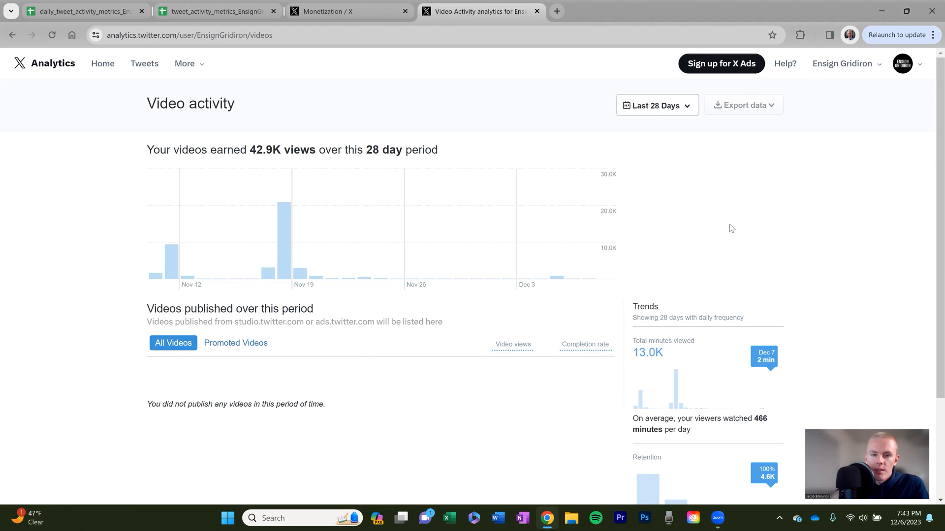
{"action": "mouse_move", "coordinate": [509, 266]}
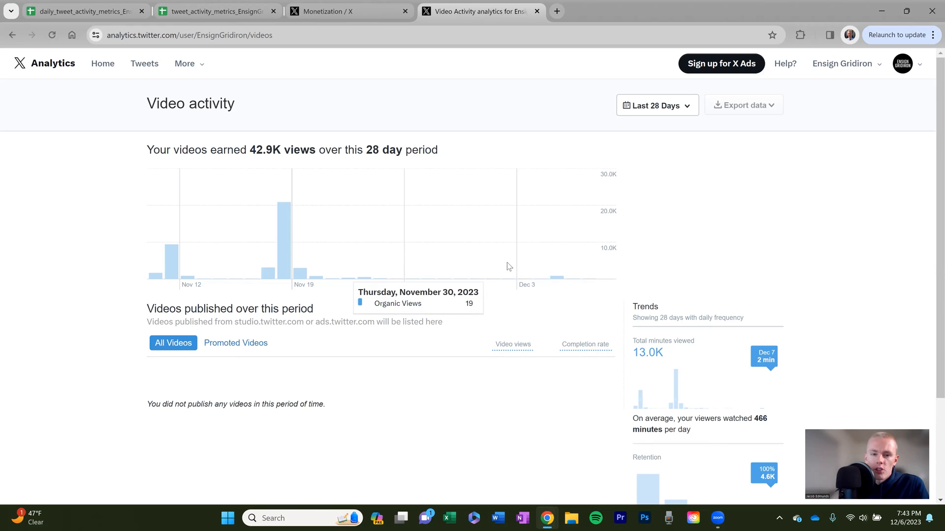
{"action": "mouse_move", "coordinate": [721, 238]}
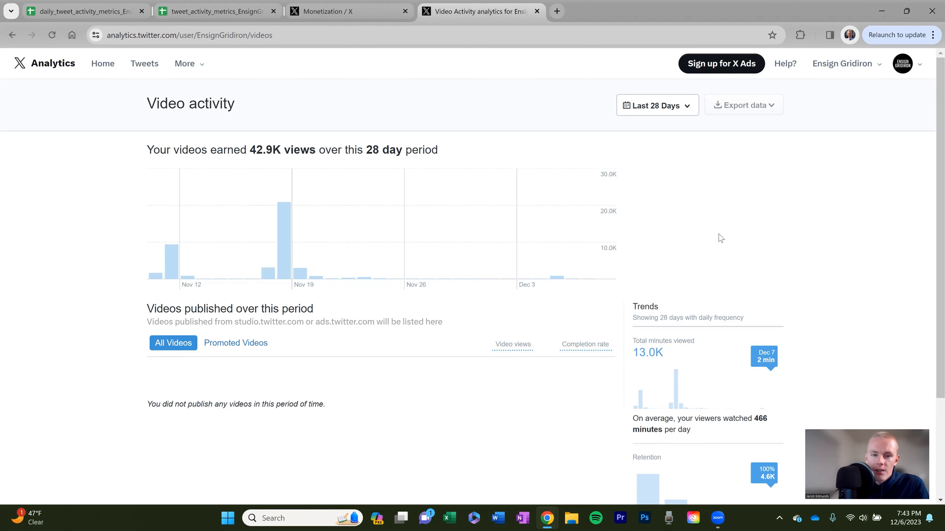
{"action": "mouse_move", "coordinate": [729, 244]}
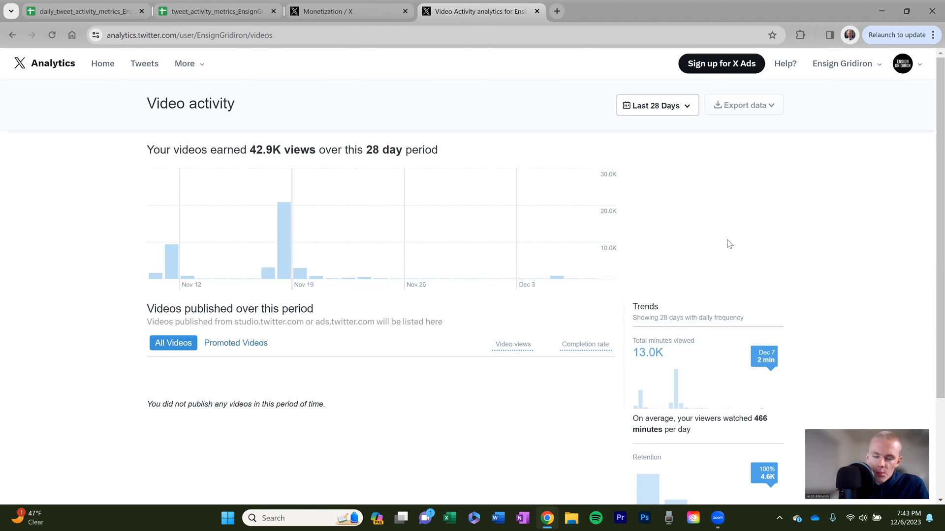
{"action": "mouse_move", "coordinate": [734, 253]}
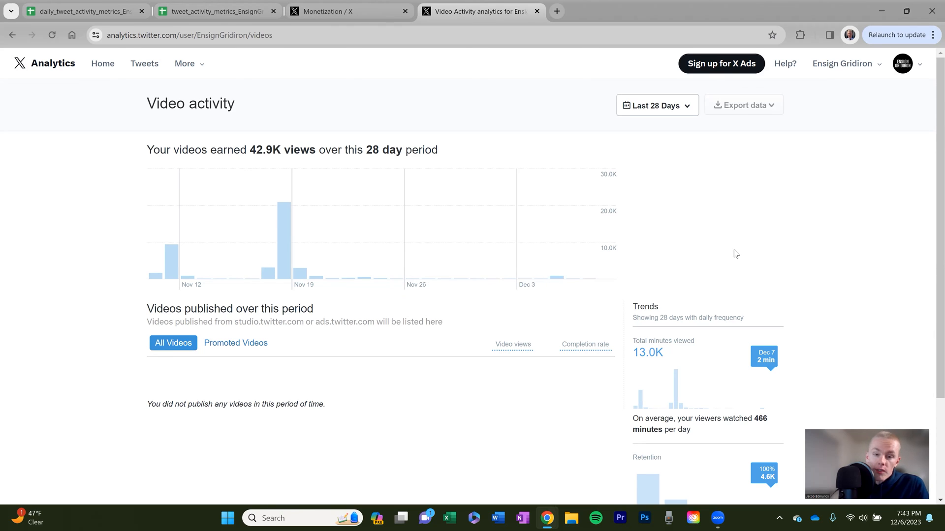
{"action": "mouse_move", "coordinate": [747, 258]}
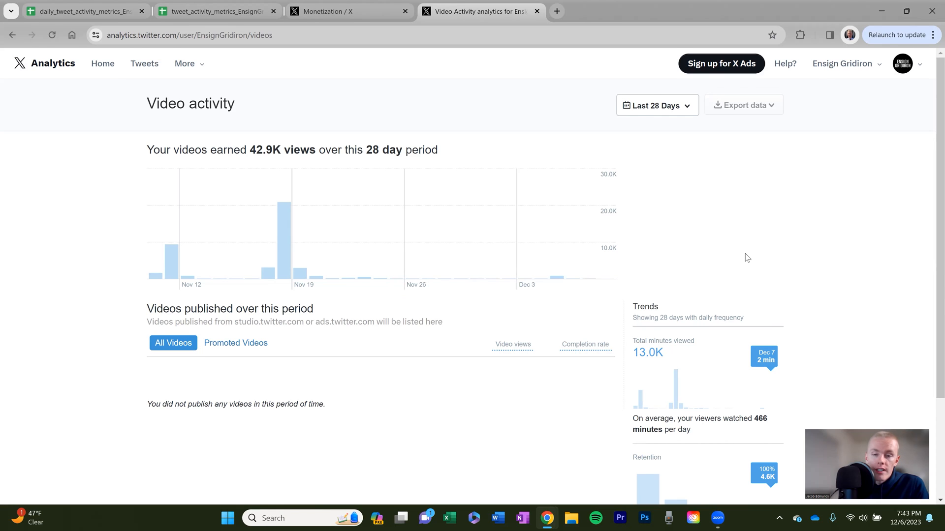
{"action": "scroll", "scroll_direction": "down", "scroll_amount": 3}
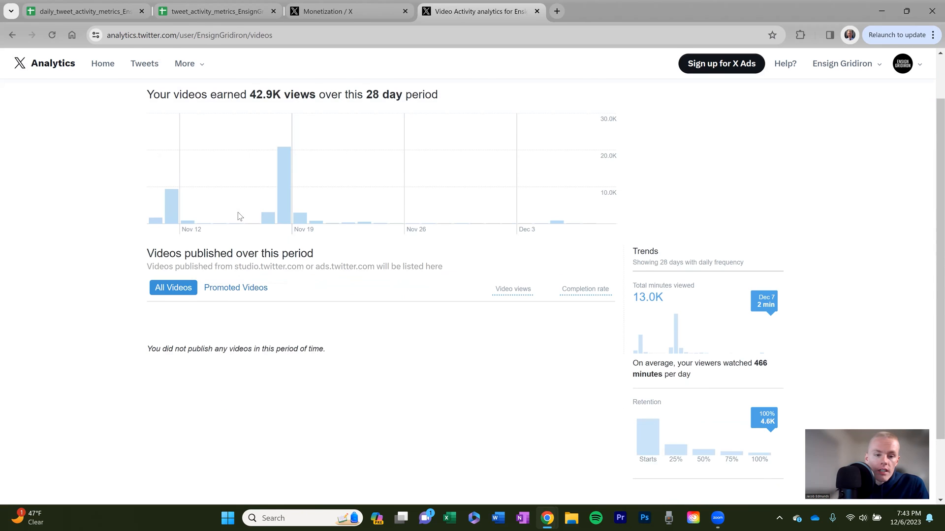
{"action": "mouse_move", "coordinate": [645, 296]}
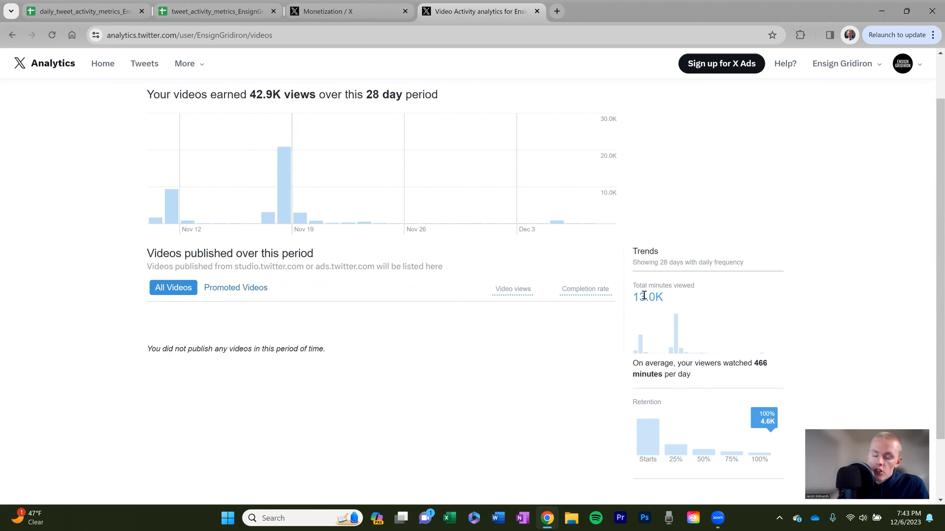
{"action": "mouse_move", "coordinate": [713, 433]}
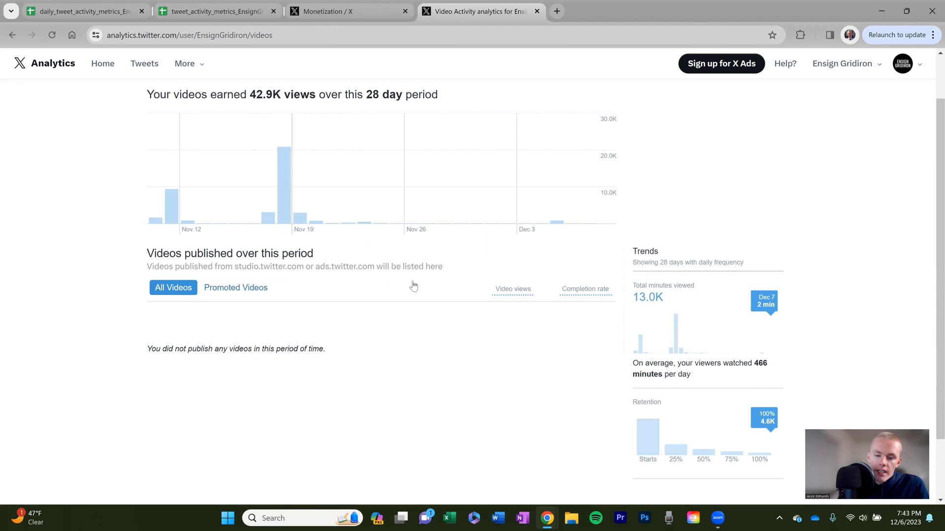
{"action": "scroll", "scroll_direction": "up", "scroll_amount": 3}
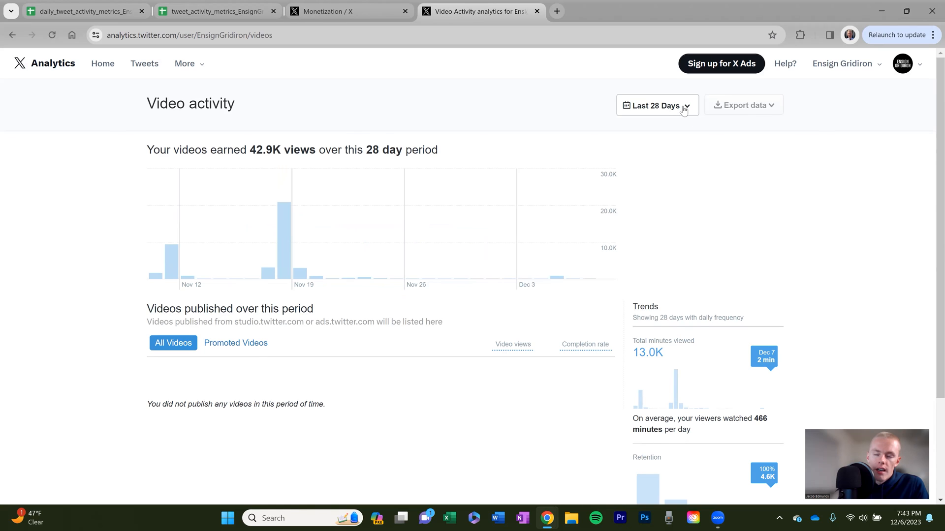
{"action": "left_click", "coordinate": [656, 104]}
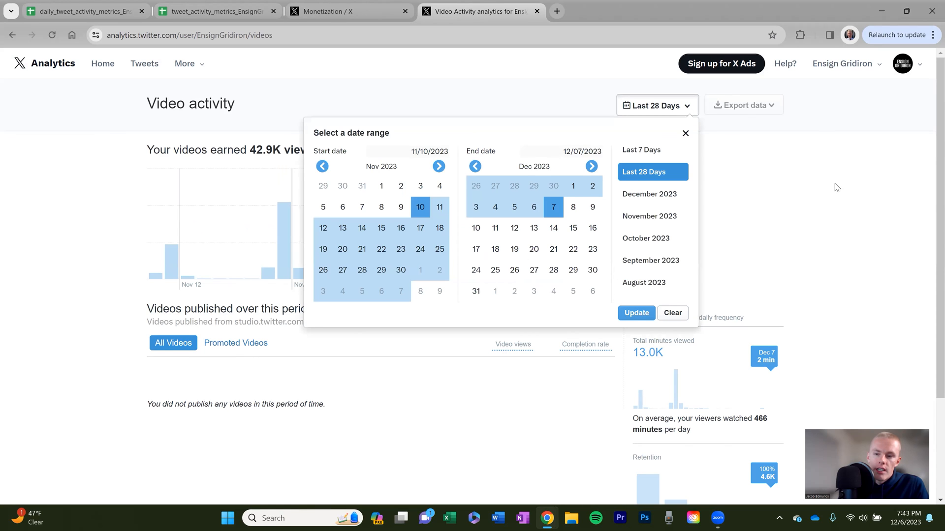
{"action": "left_click", "coordinate": [685, 133]}
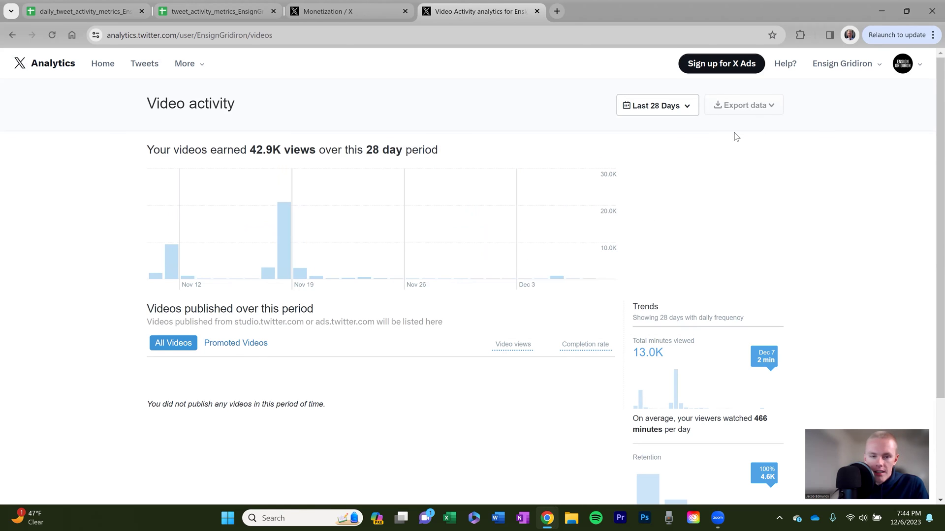
{"action": "mouse_move", "coordinate": [211, 67]}
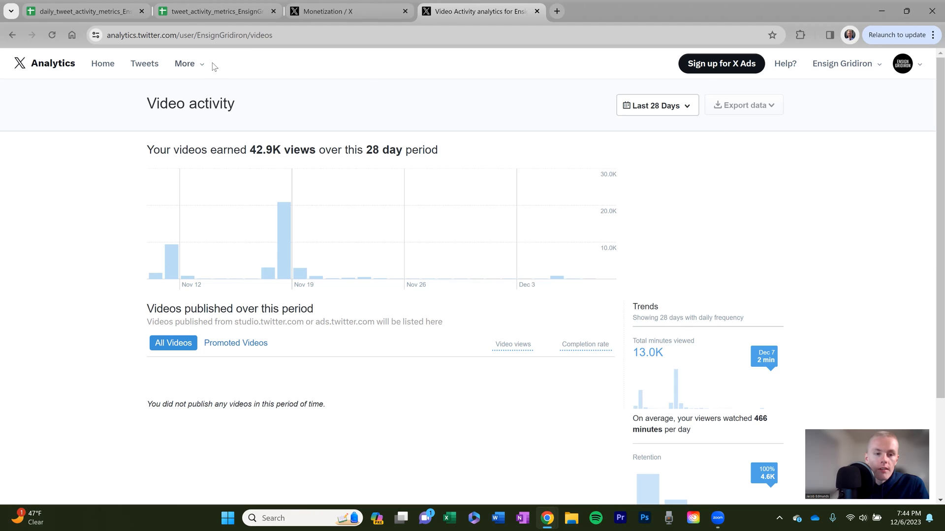
Step: Go to the empty Events manager page from the Analytics More menu
{"action": "left_click", "coordinate": [185, 64]}
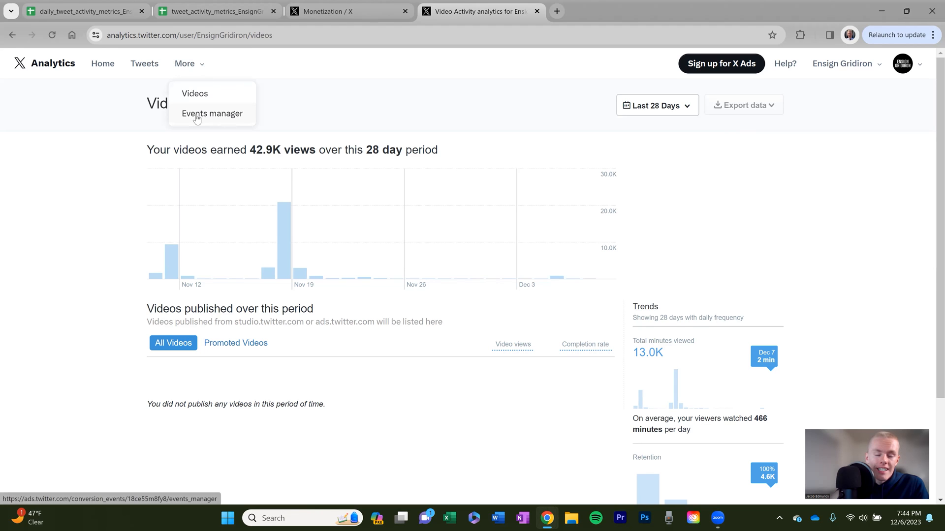
{"action": "left_click", "coordinate": [212, 114]}
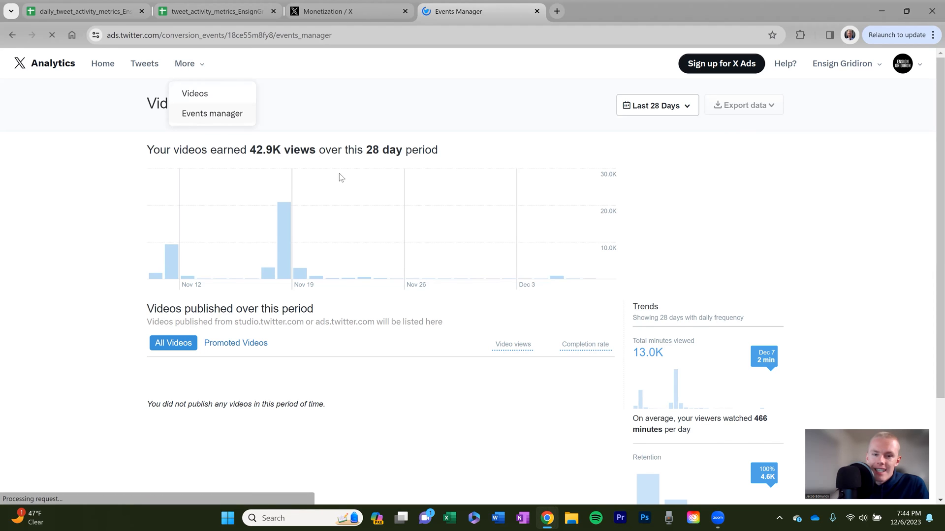
{"action": "left_click", "coordinate": [211, 113]}
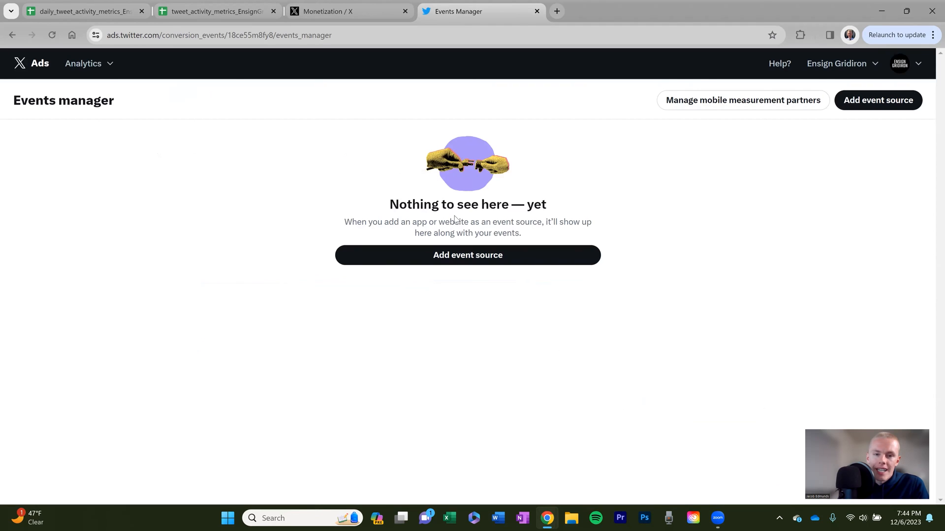
{"action": "mouse_move", "coordinate": [690, 292]}
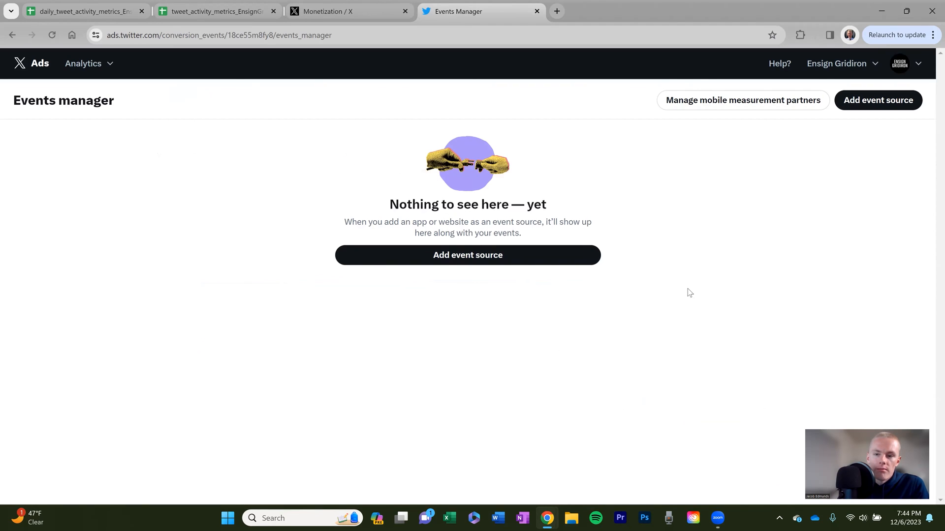